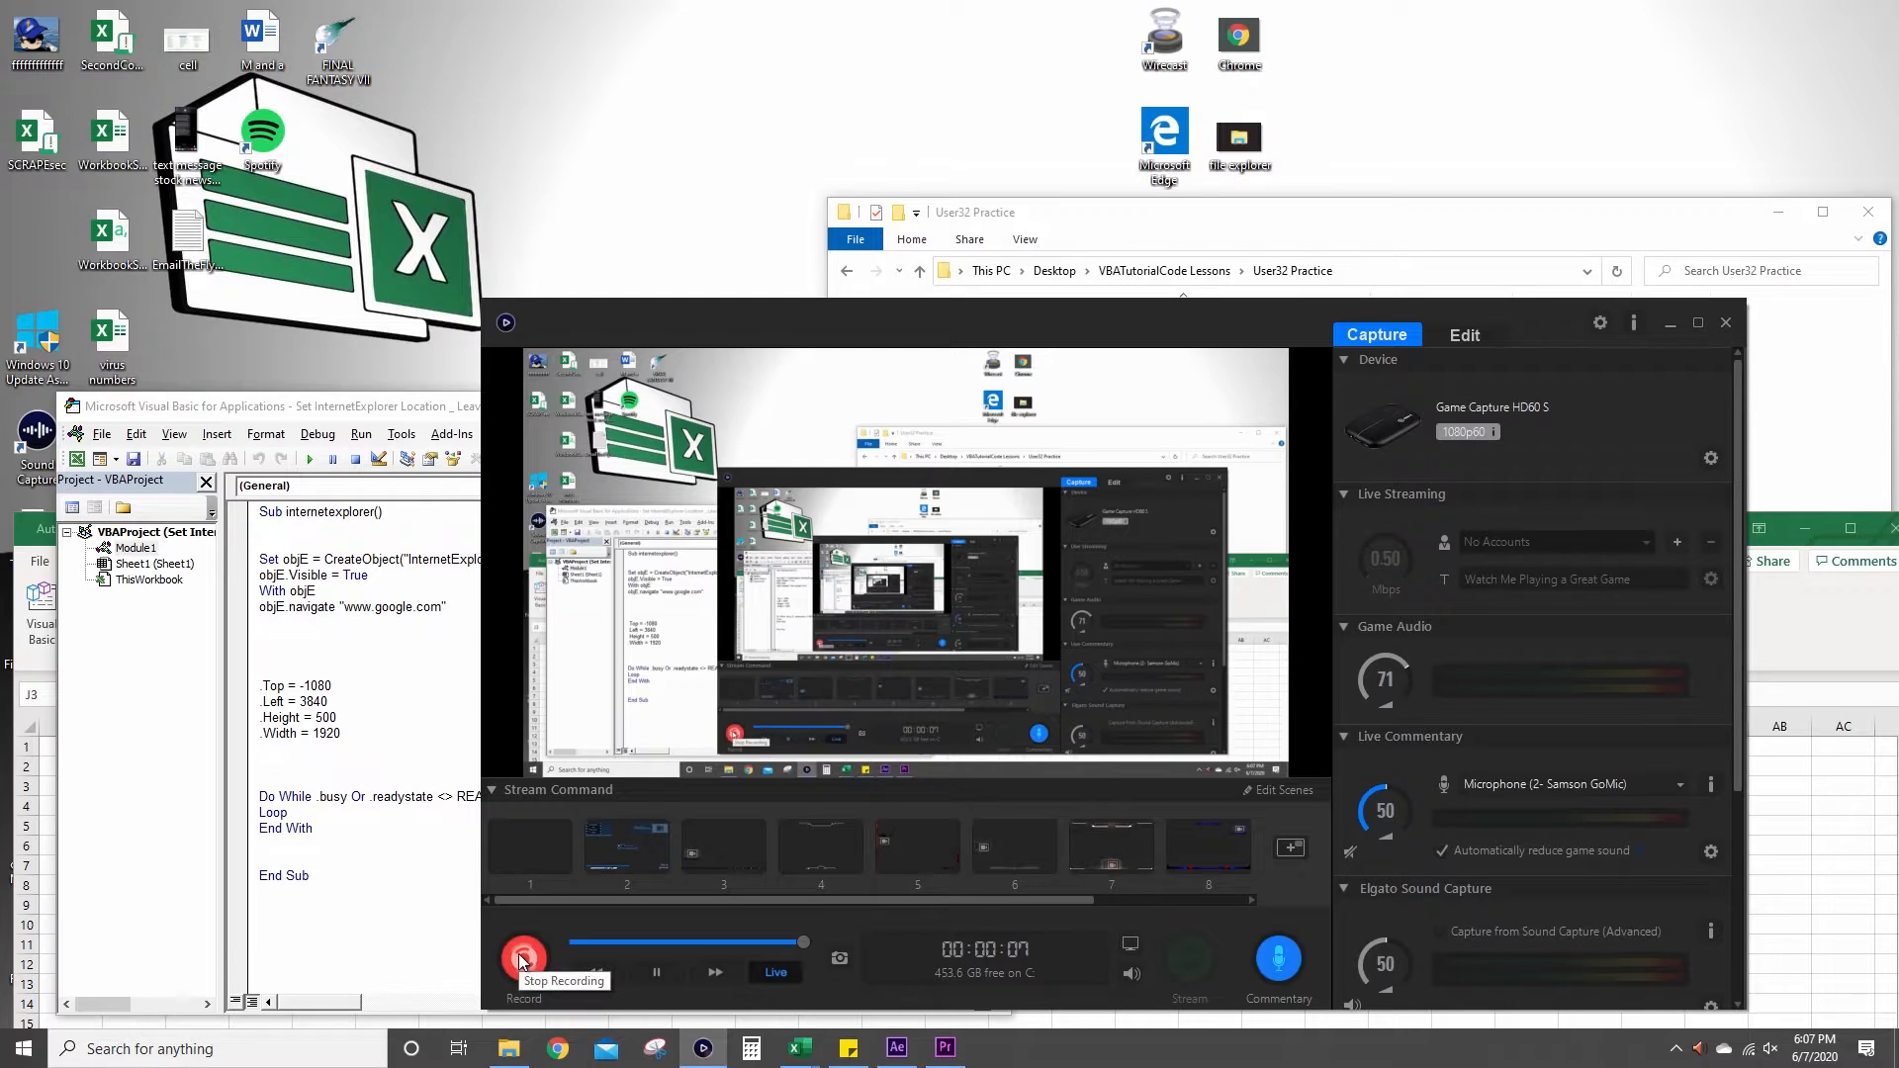
# Open the project's library References list and close it again.
pyautogui.click(523, 956)
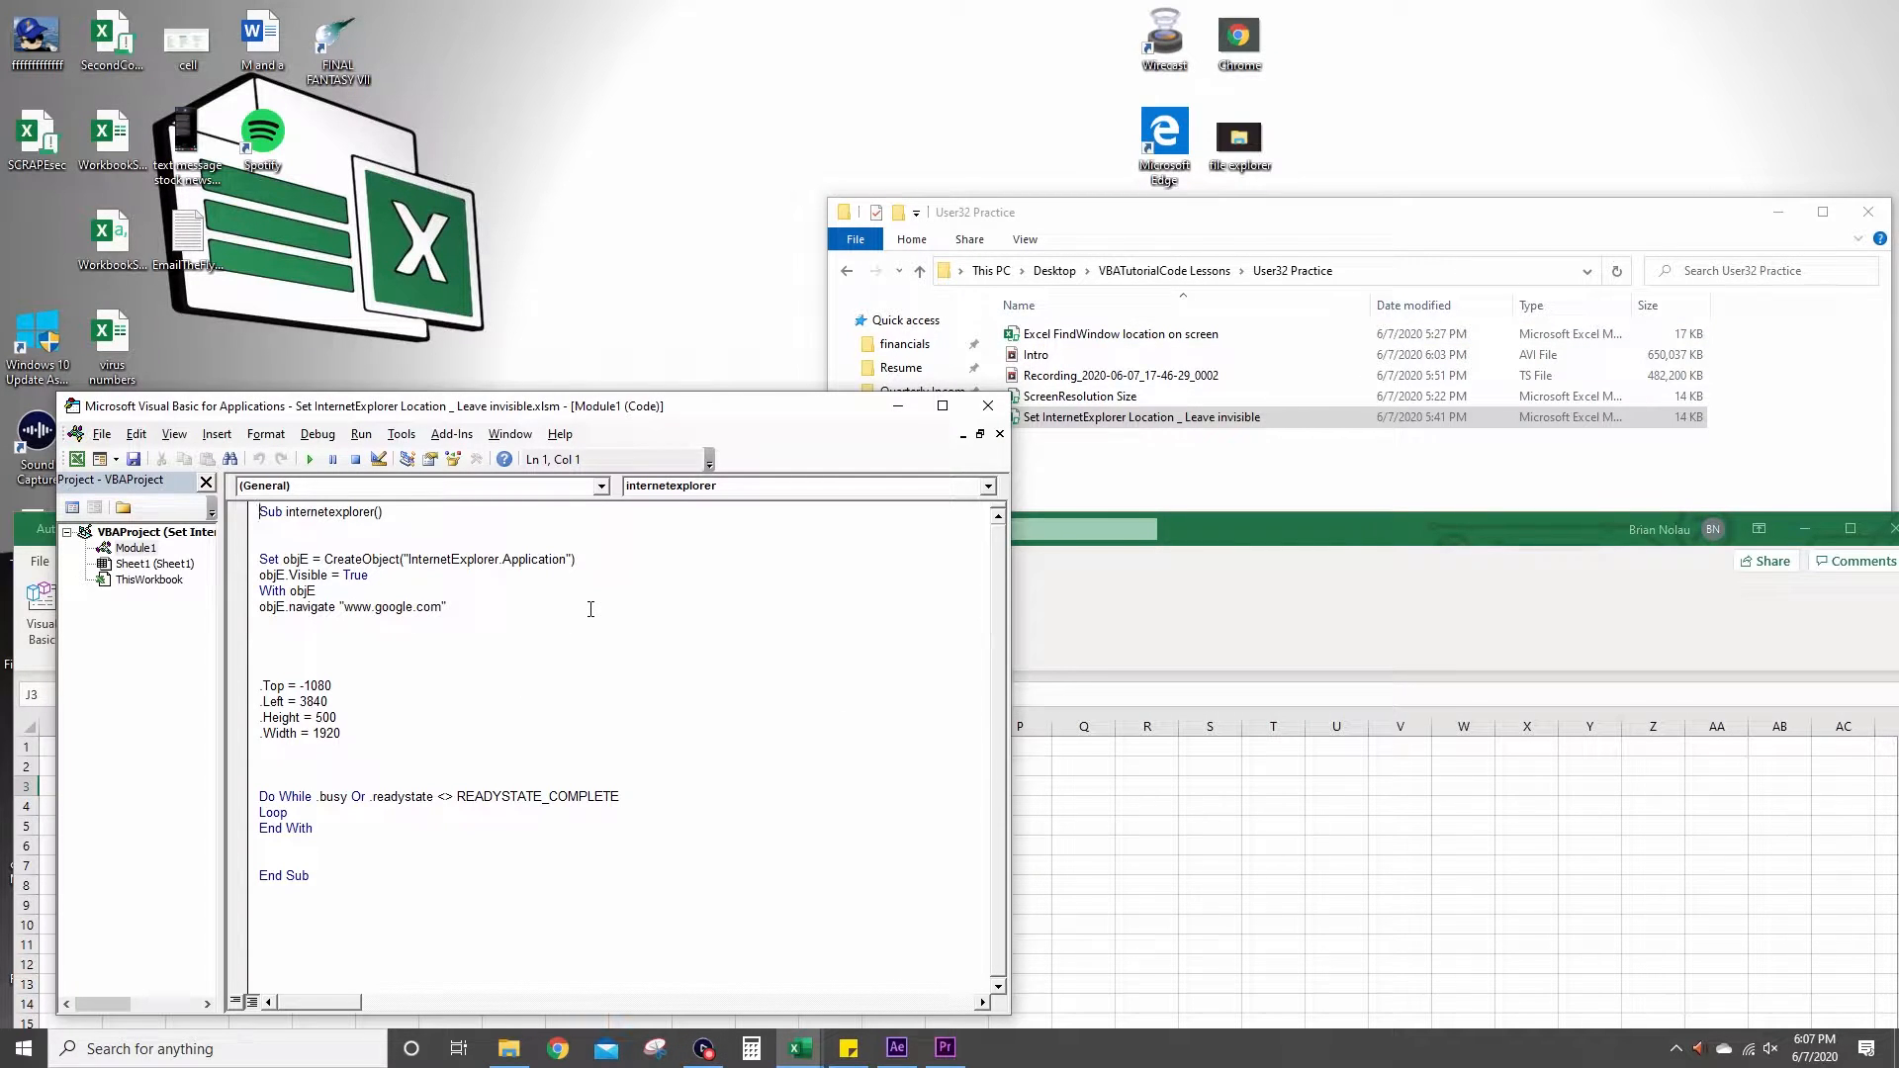
pyautogui.moveTo(669, 765)
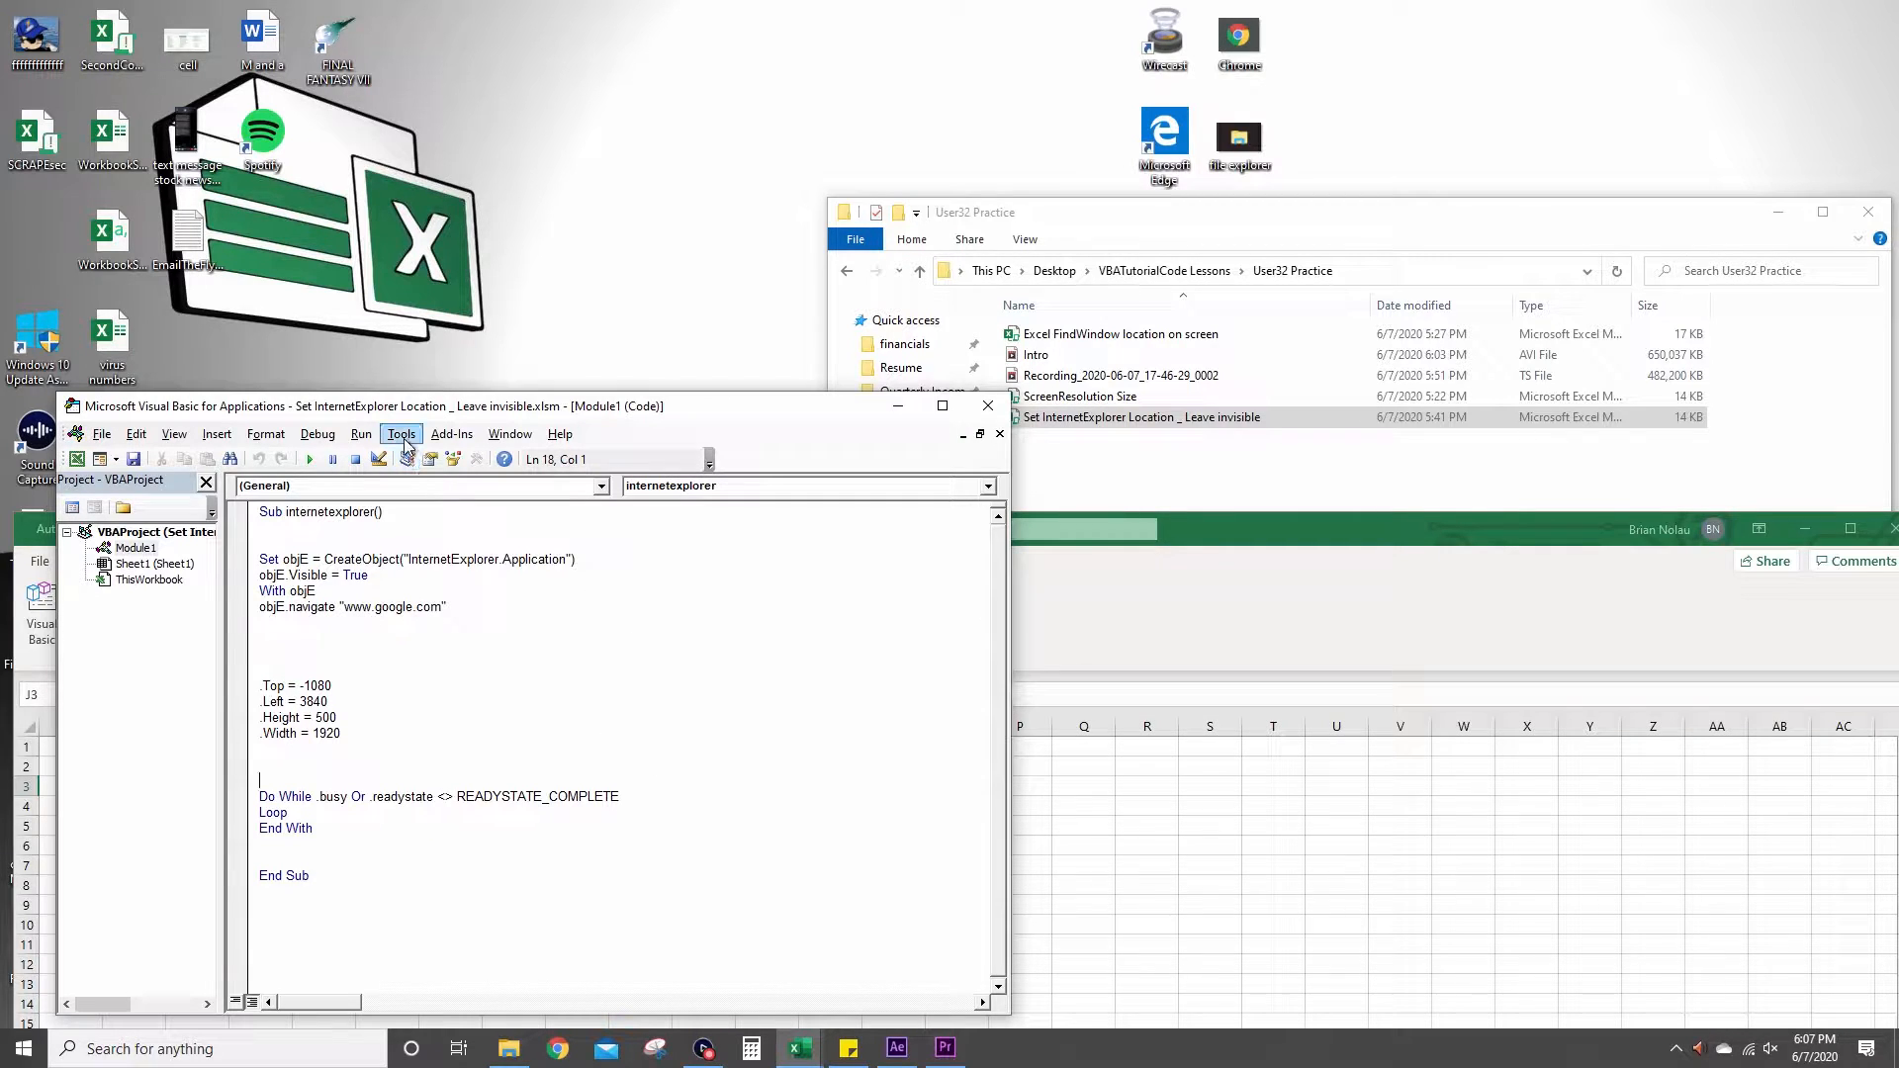
pyautogui.click(401, 433)
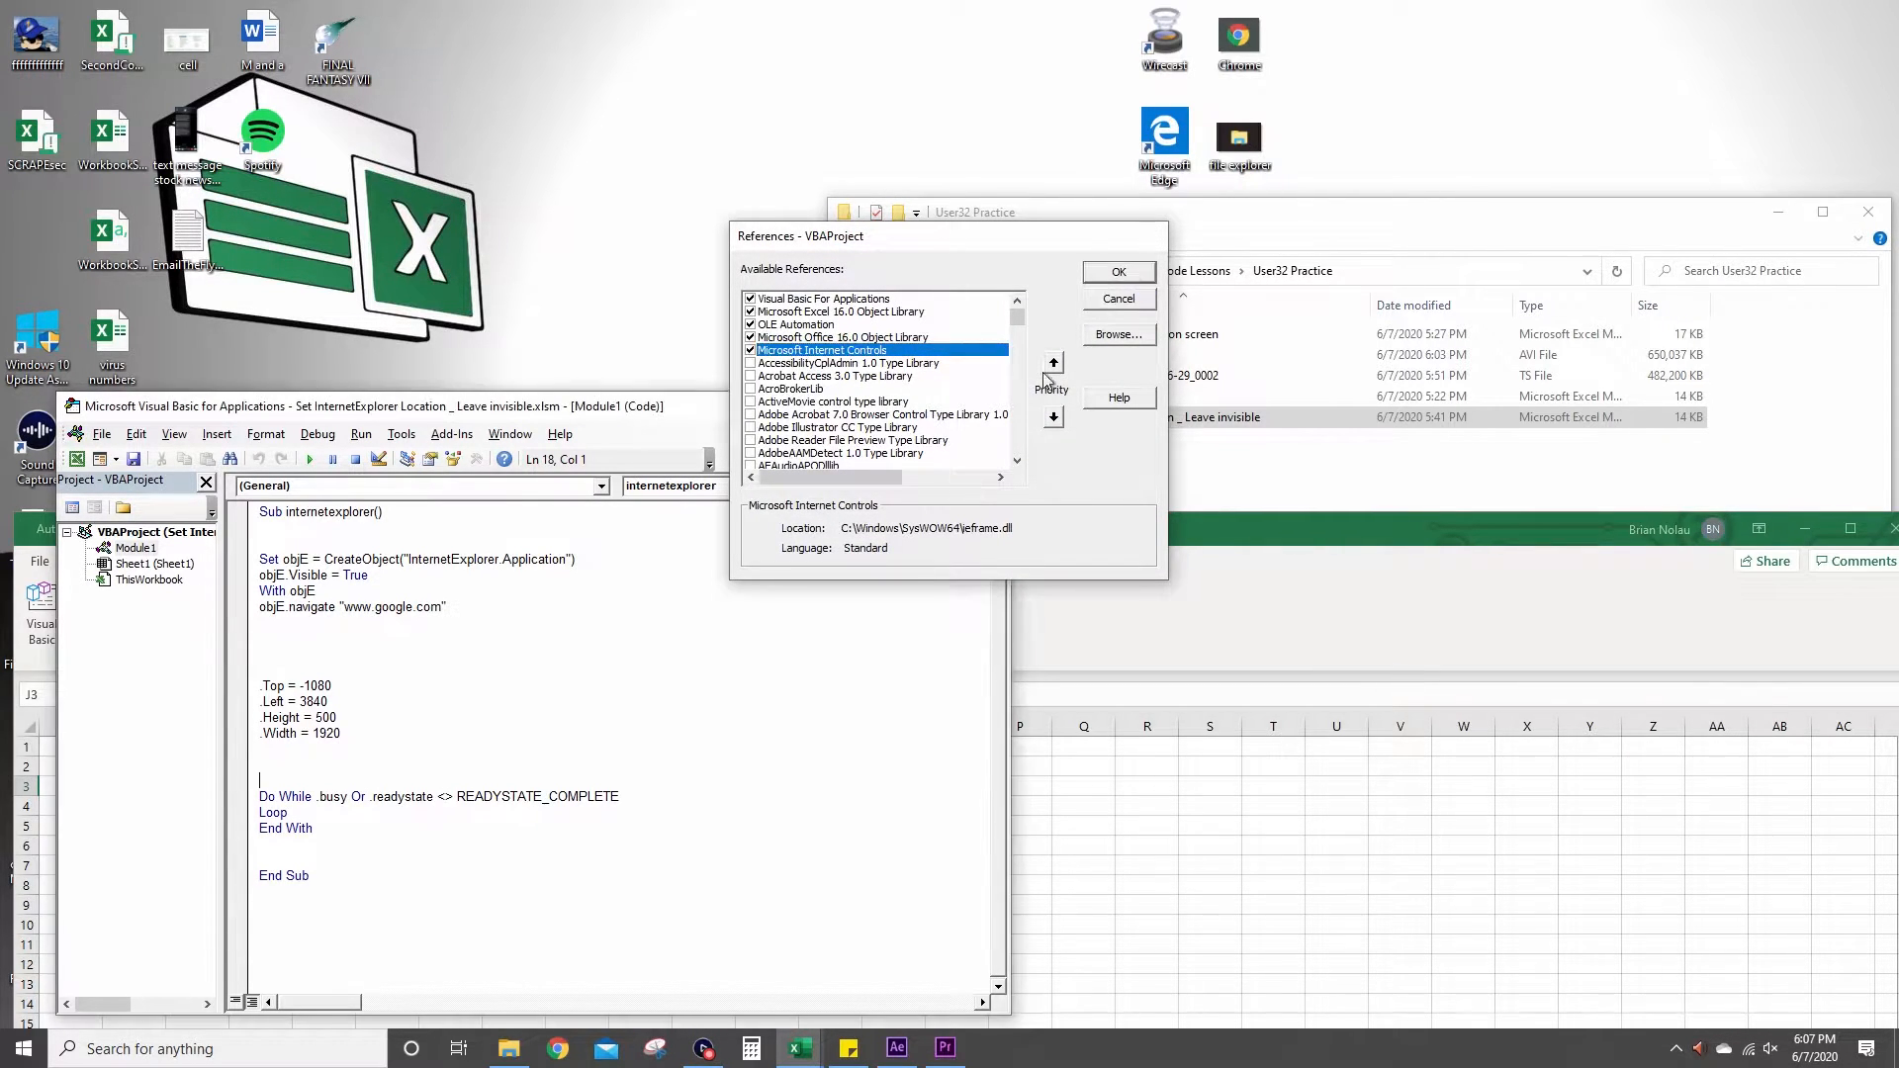
pyautogui.click(1116, 270)
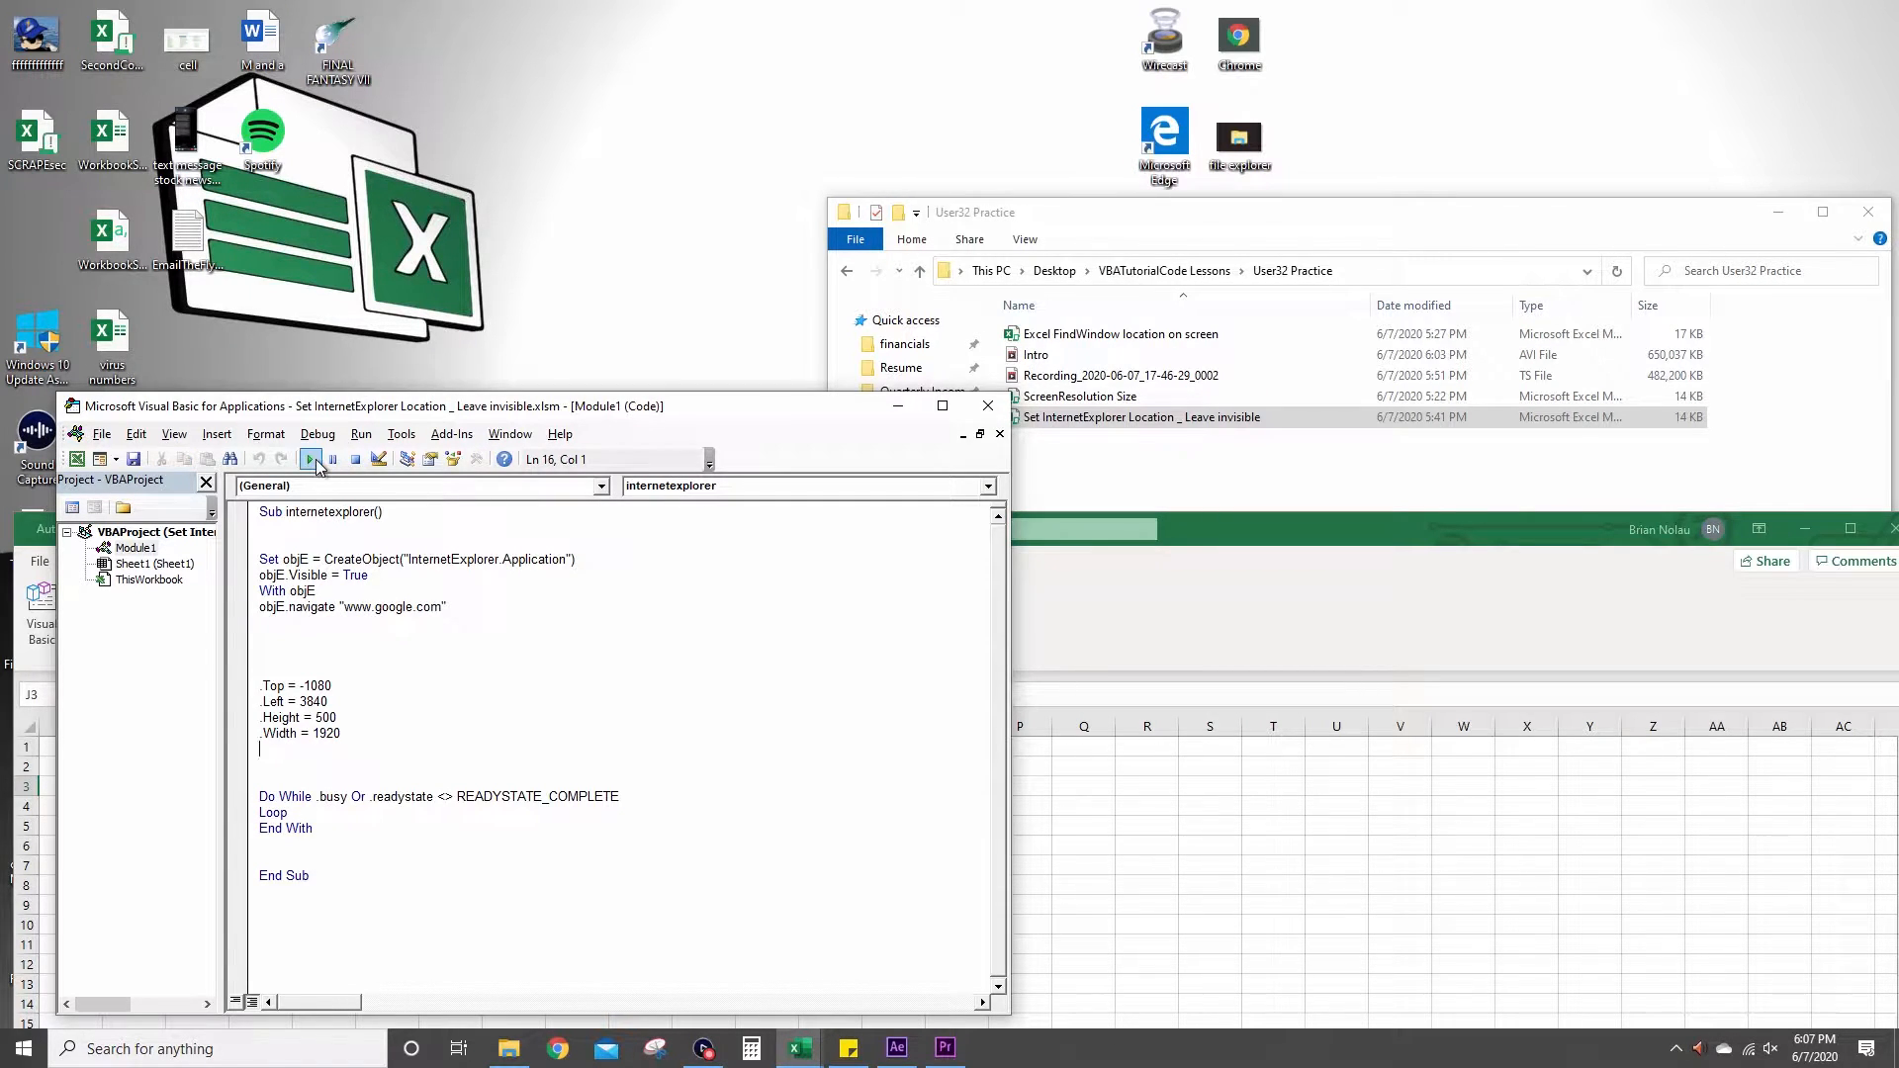
# Run the InternetExplorer macro, then replace the .Top value with 0.
pyautogui.click(309, 459)
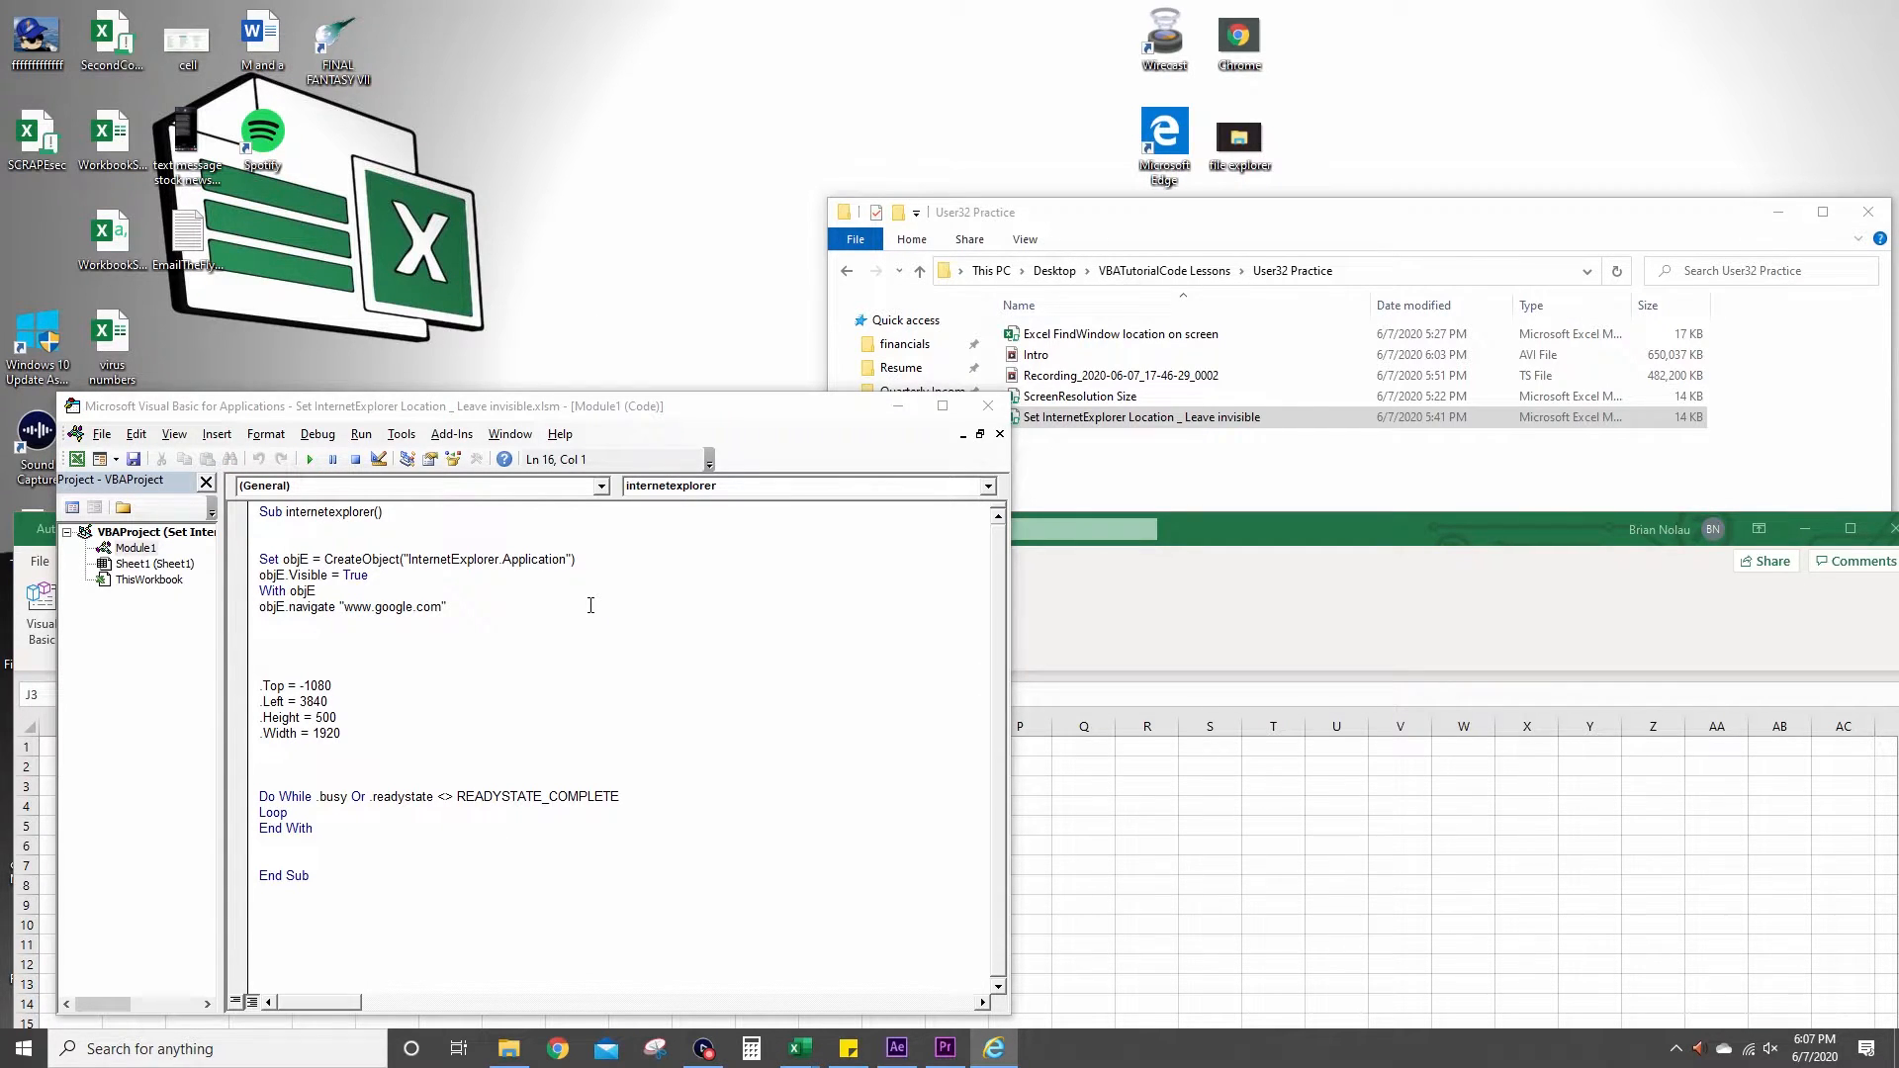
pyautogui.doubleClick(318, 686)
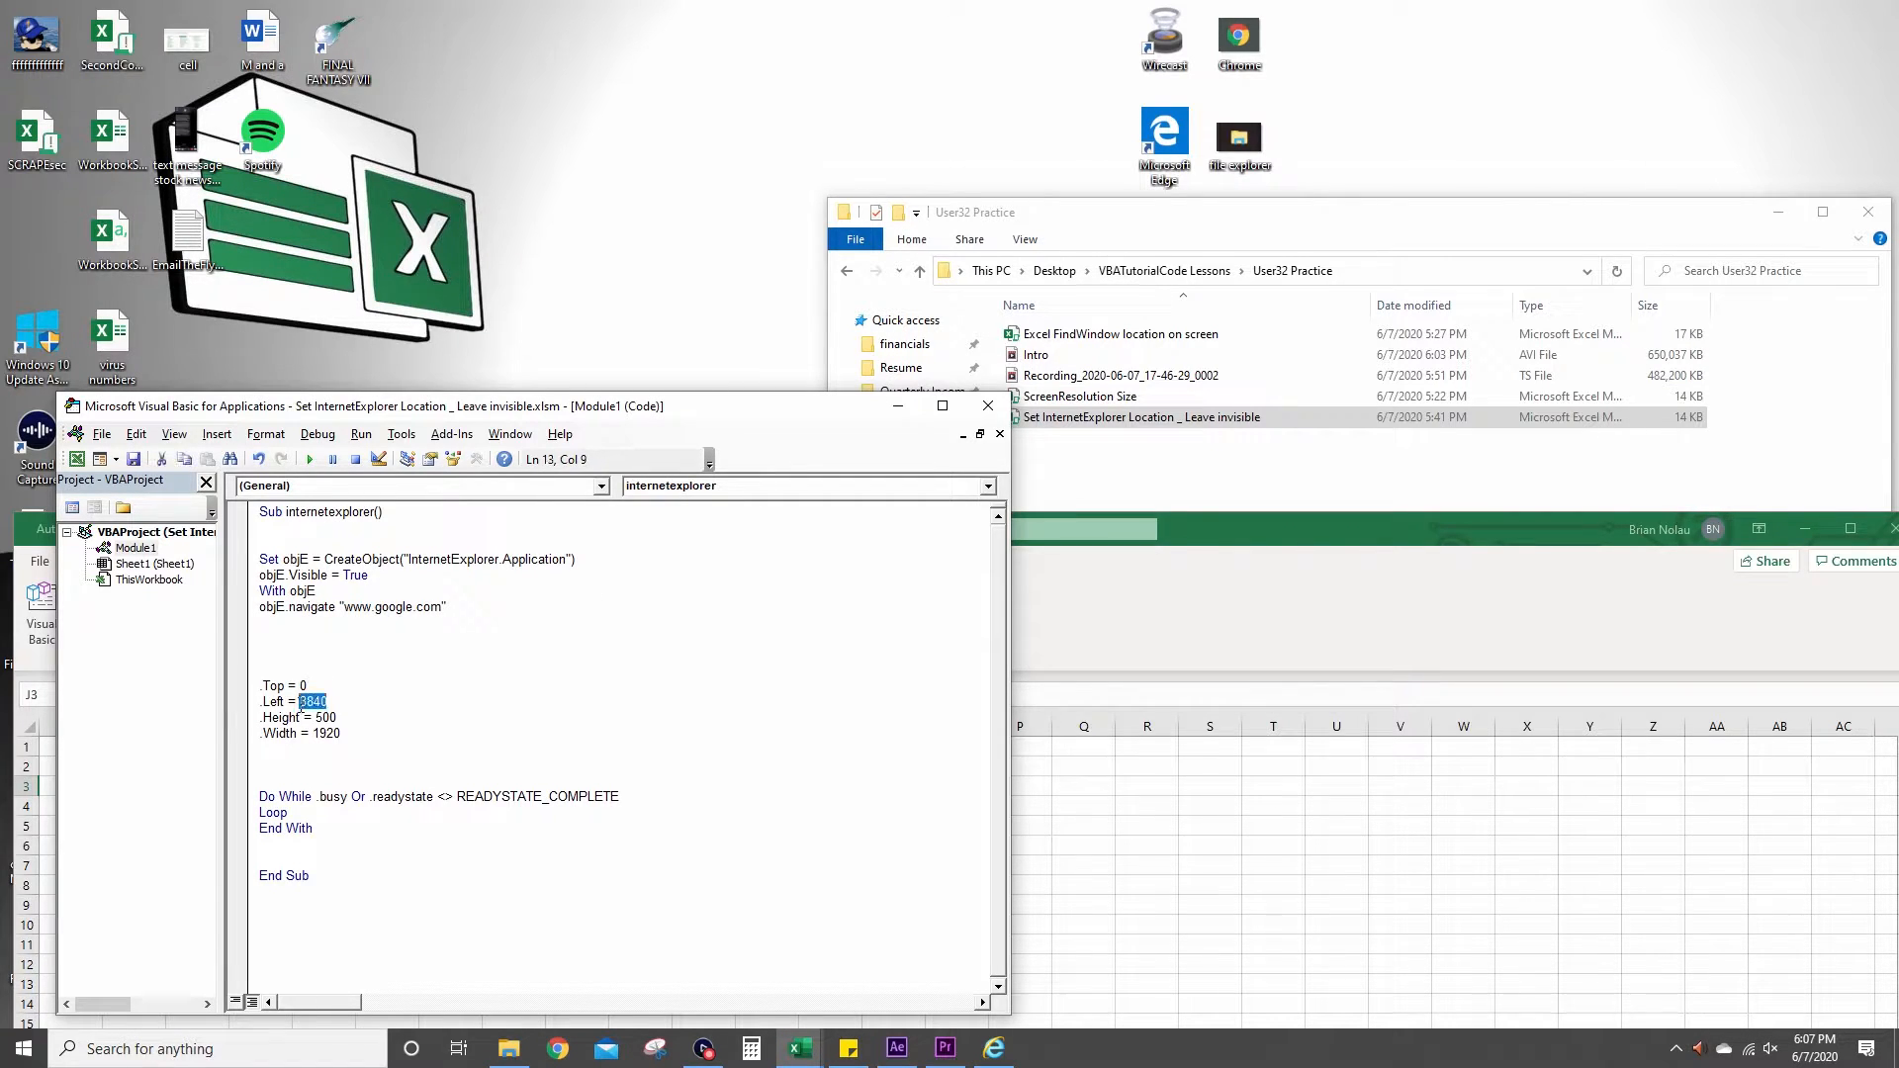
pyautogui.write('0')
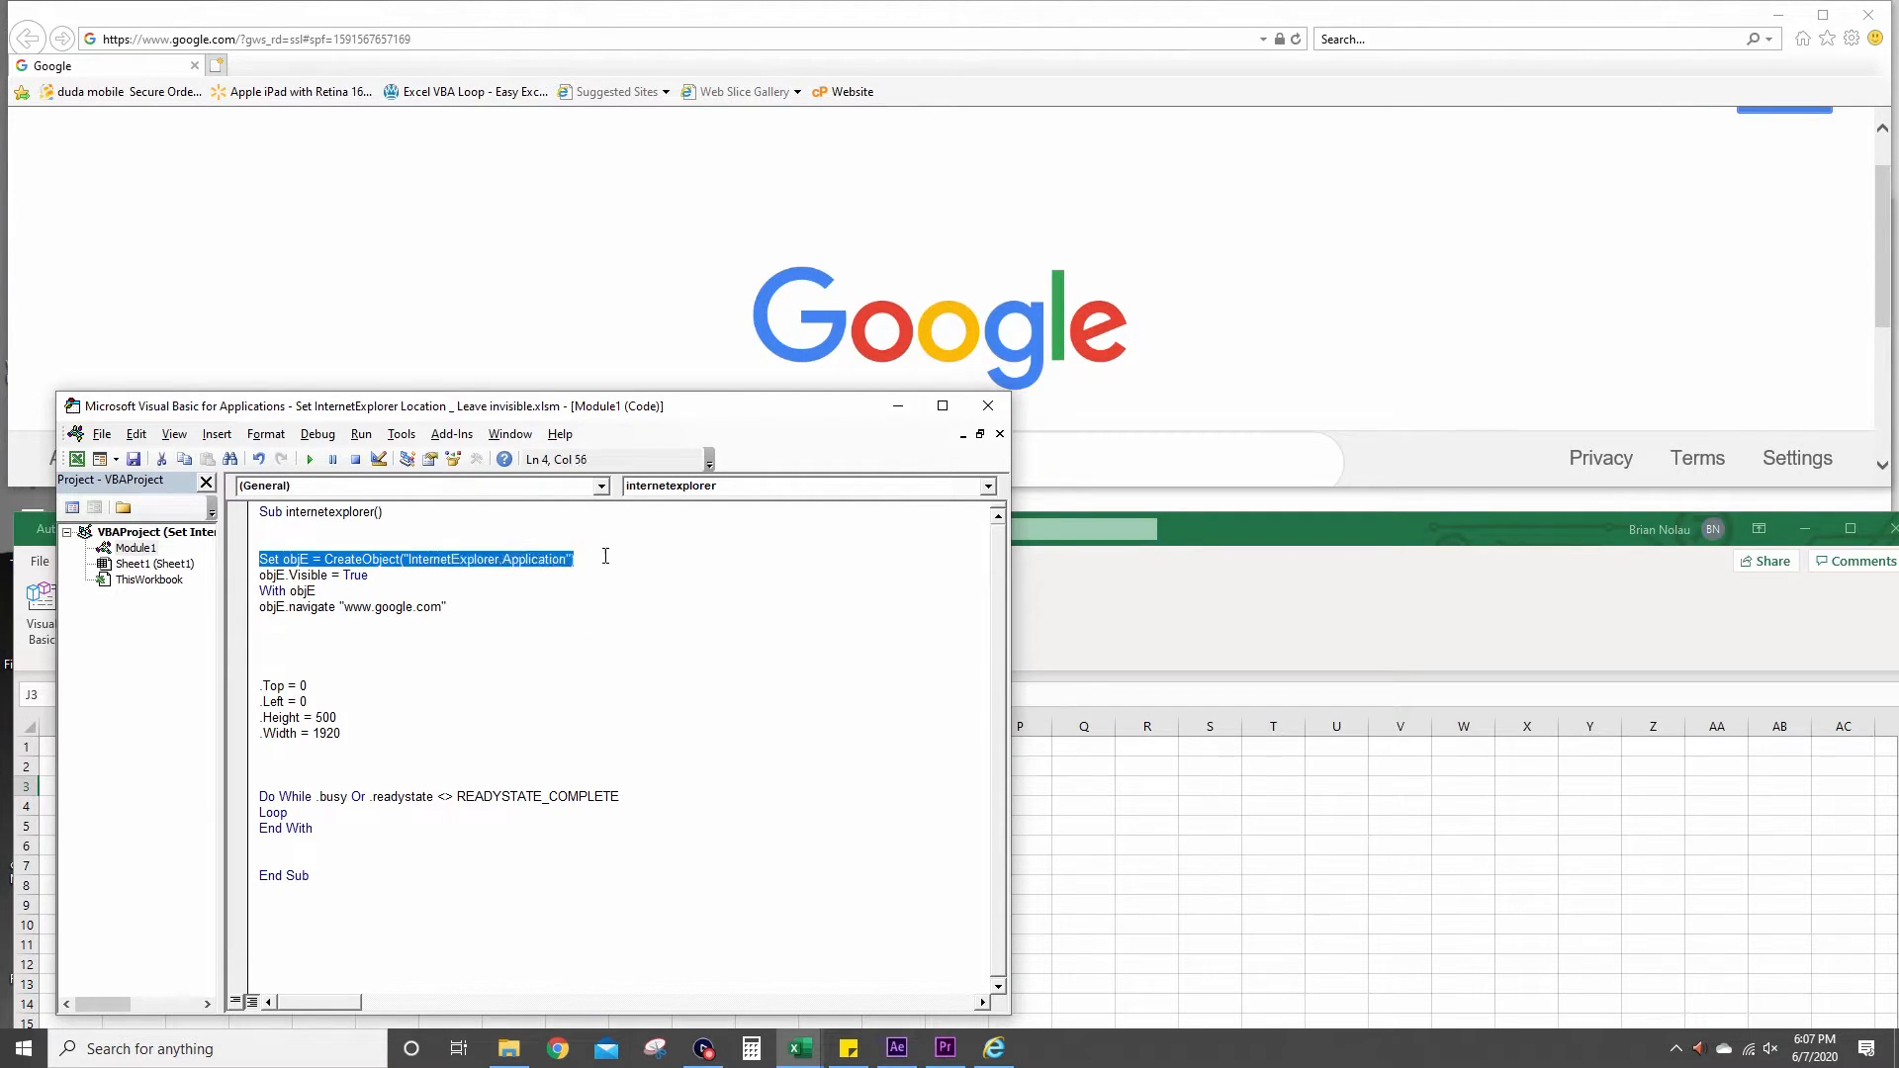
pyautogui.click(369, 576)
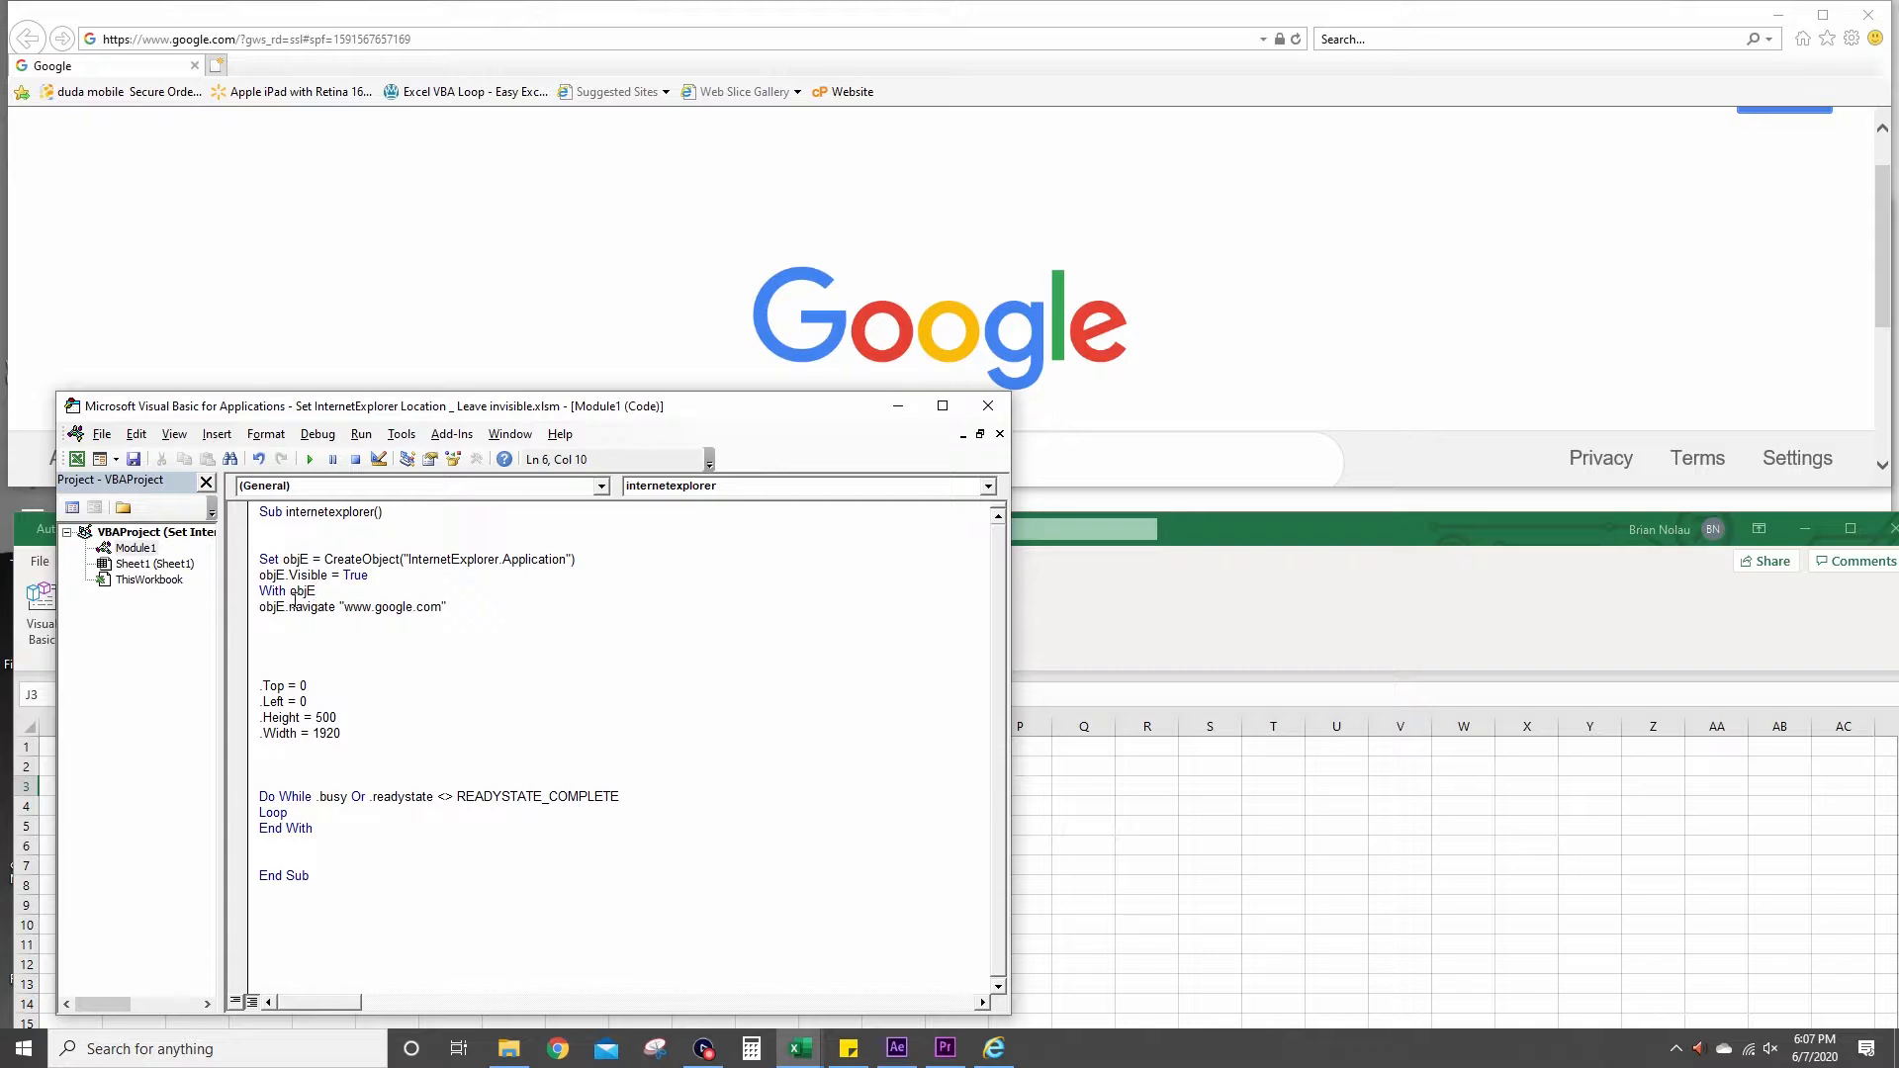
pyautogui.doubleClick(287, 590)
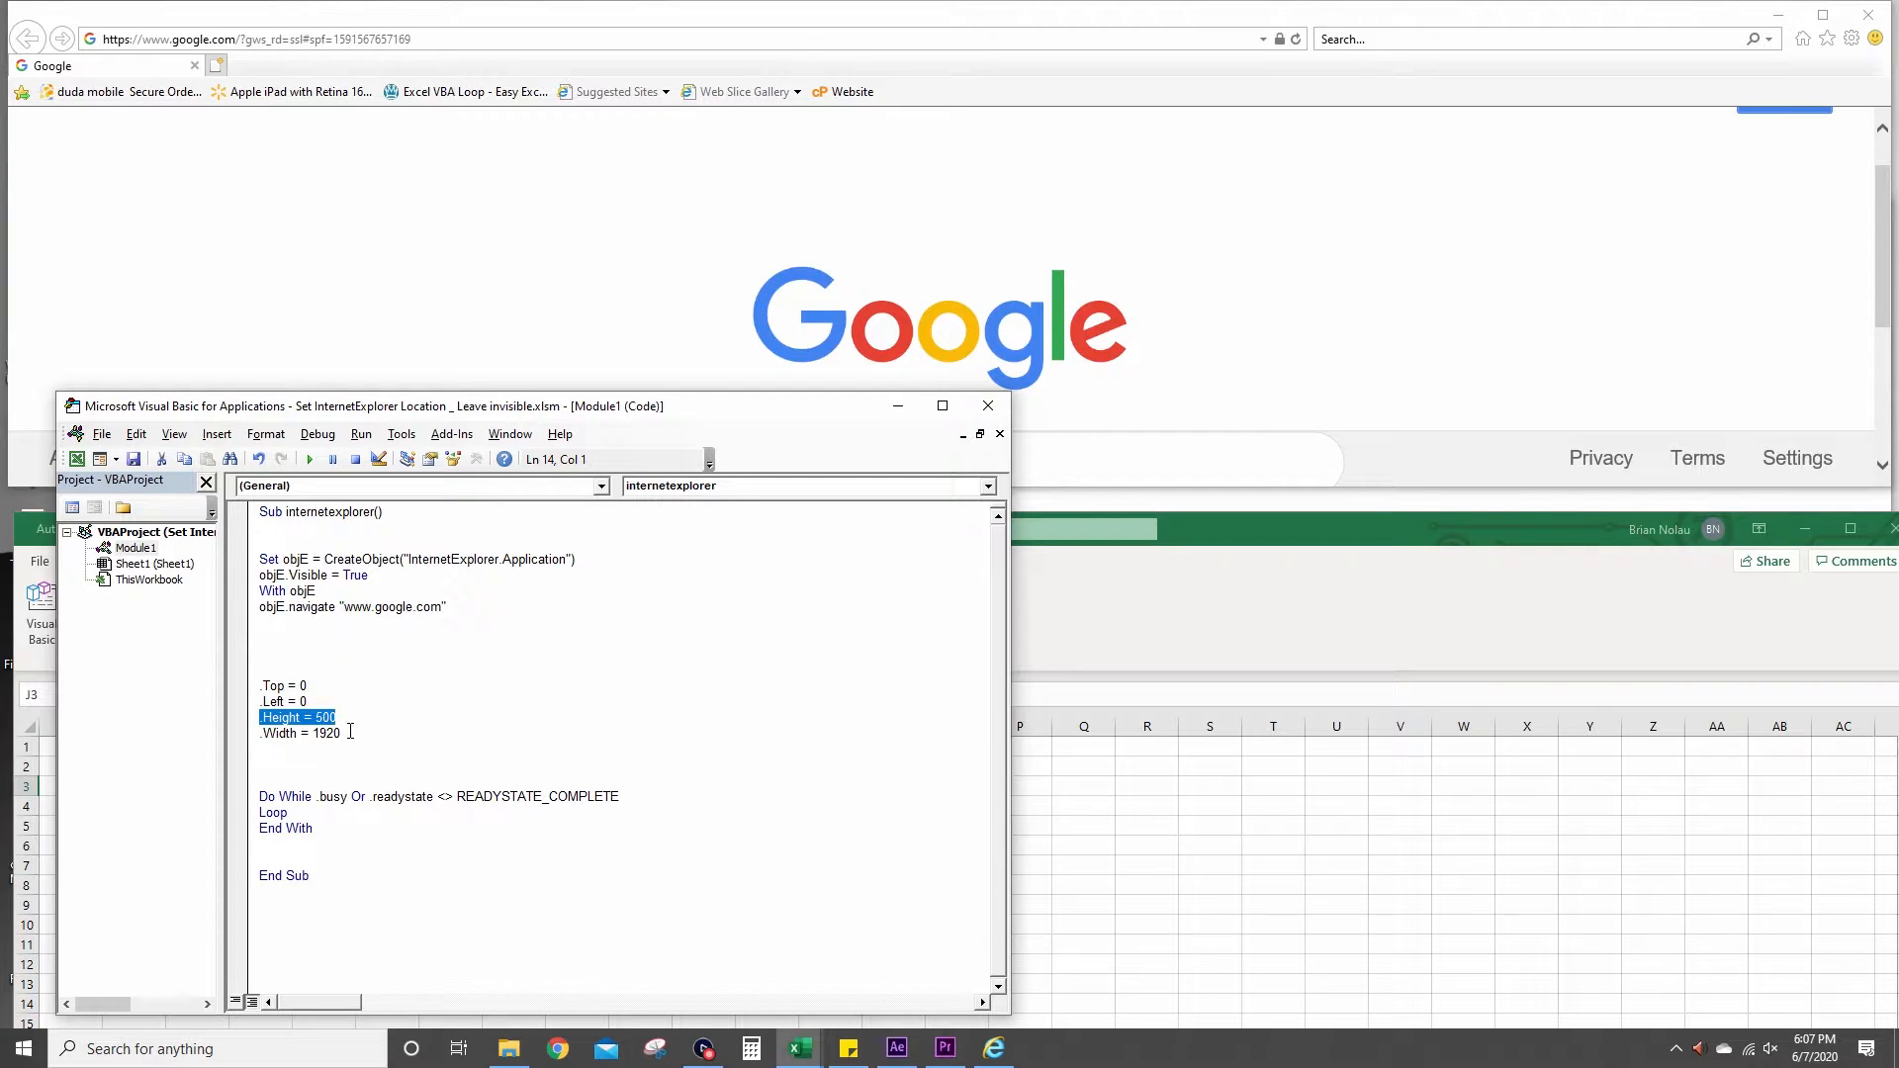
pyautogui.click(301, 733)
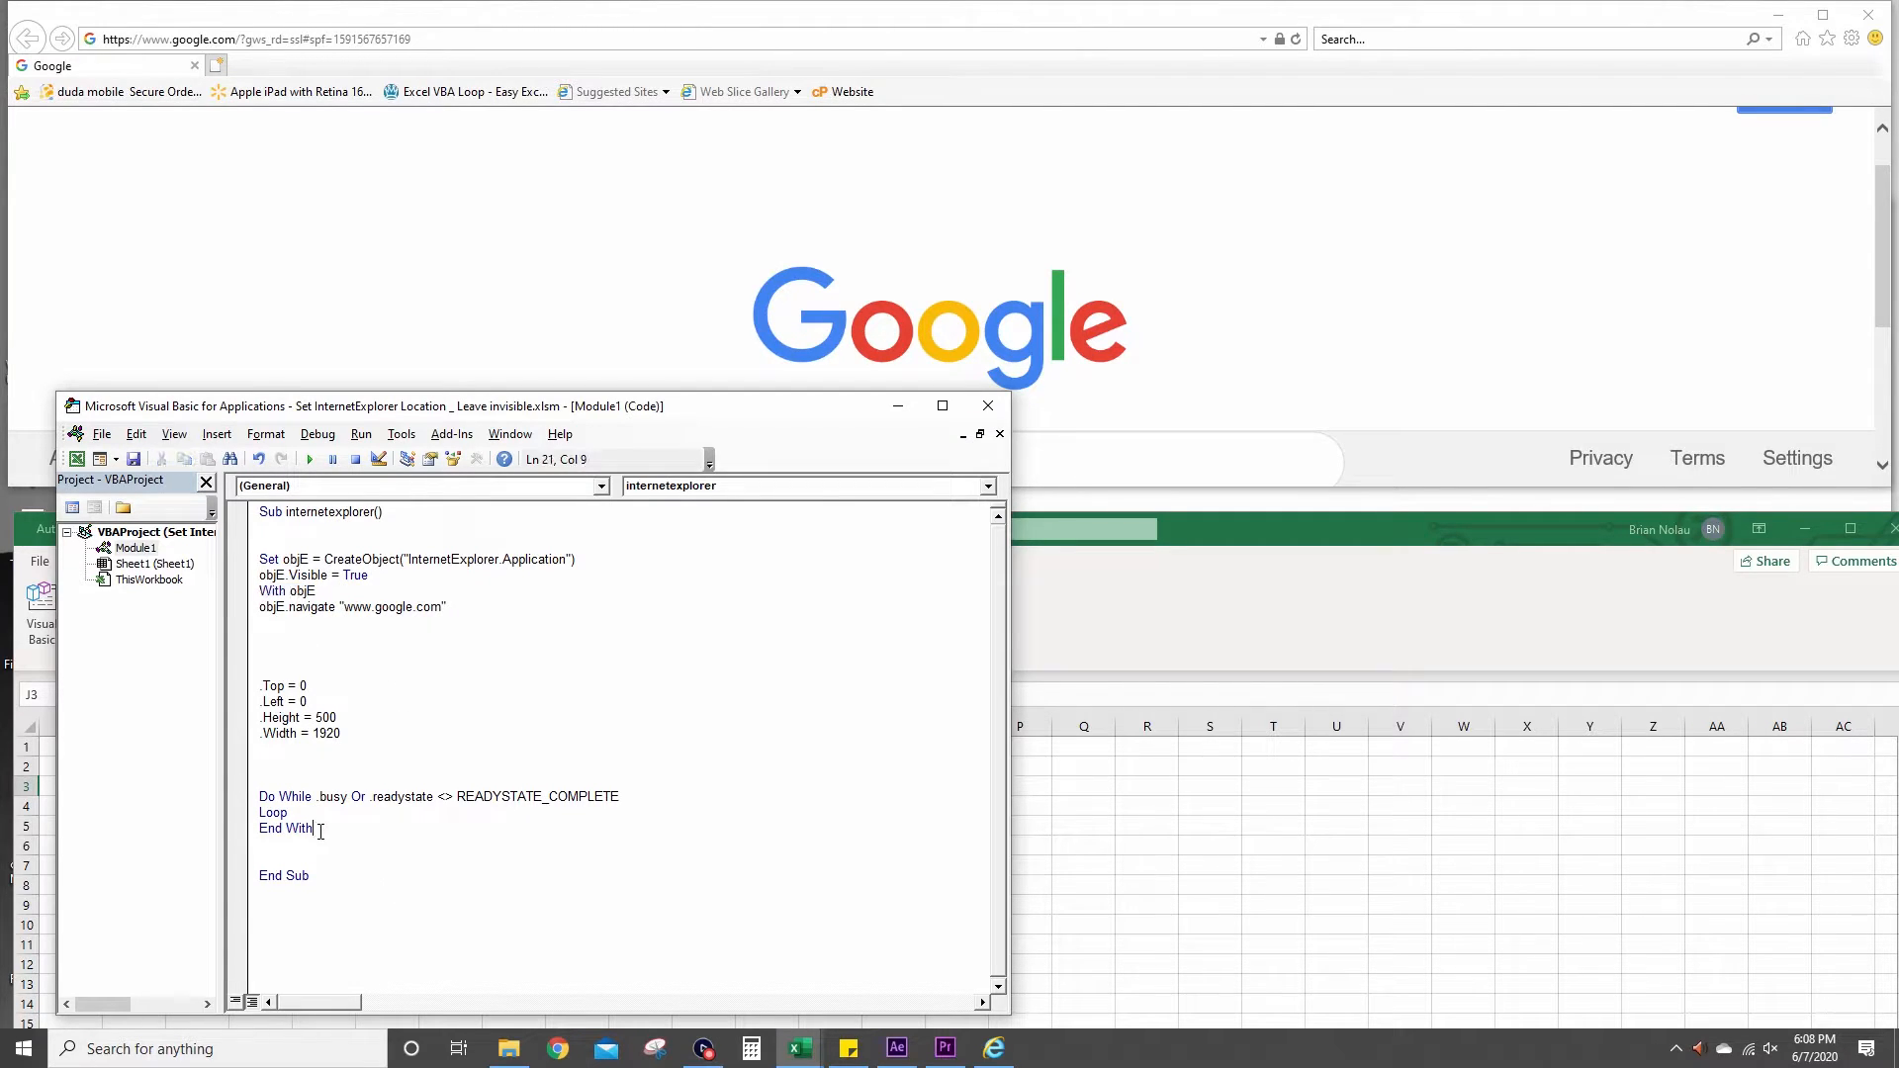
pyautogui.click(315, 796)
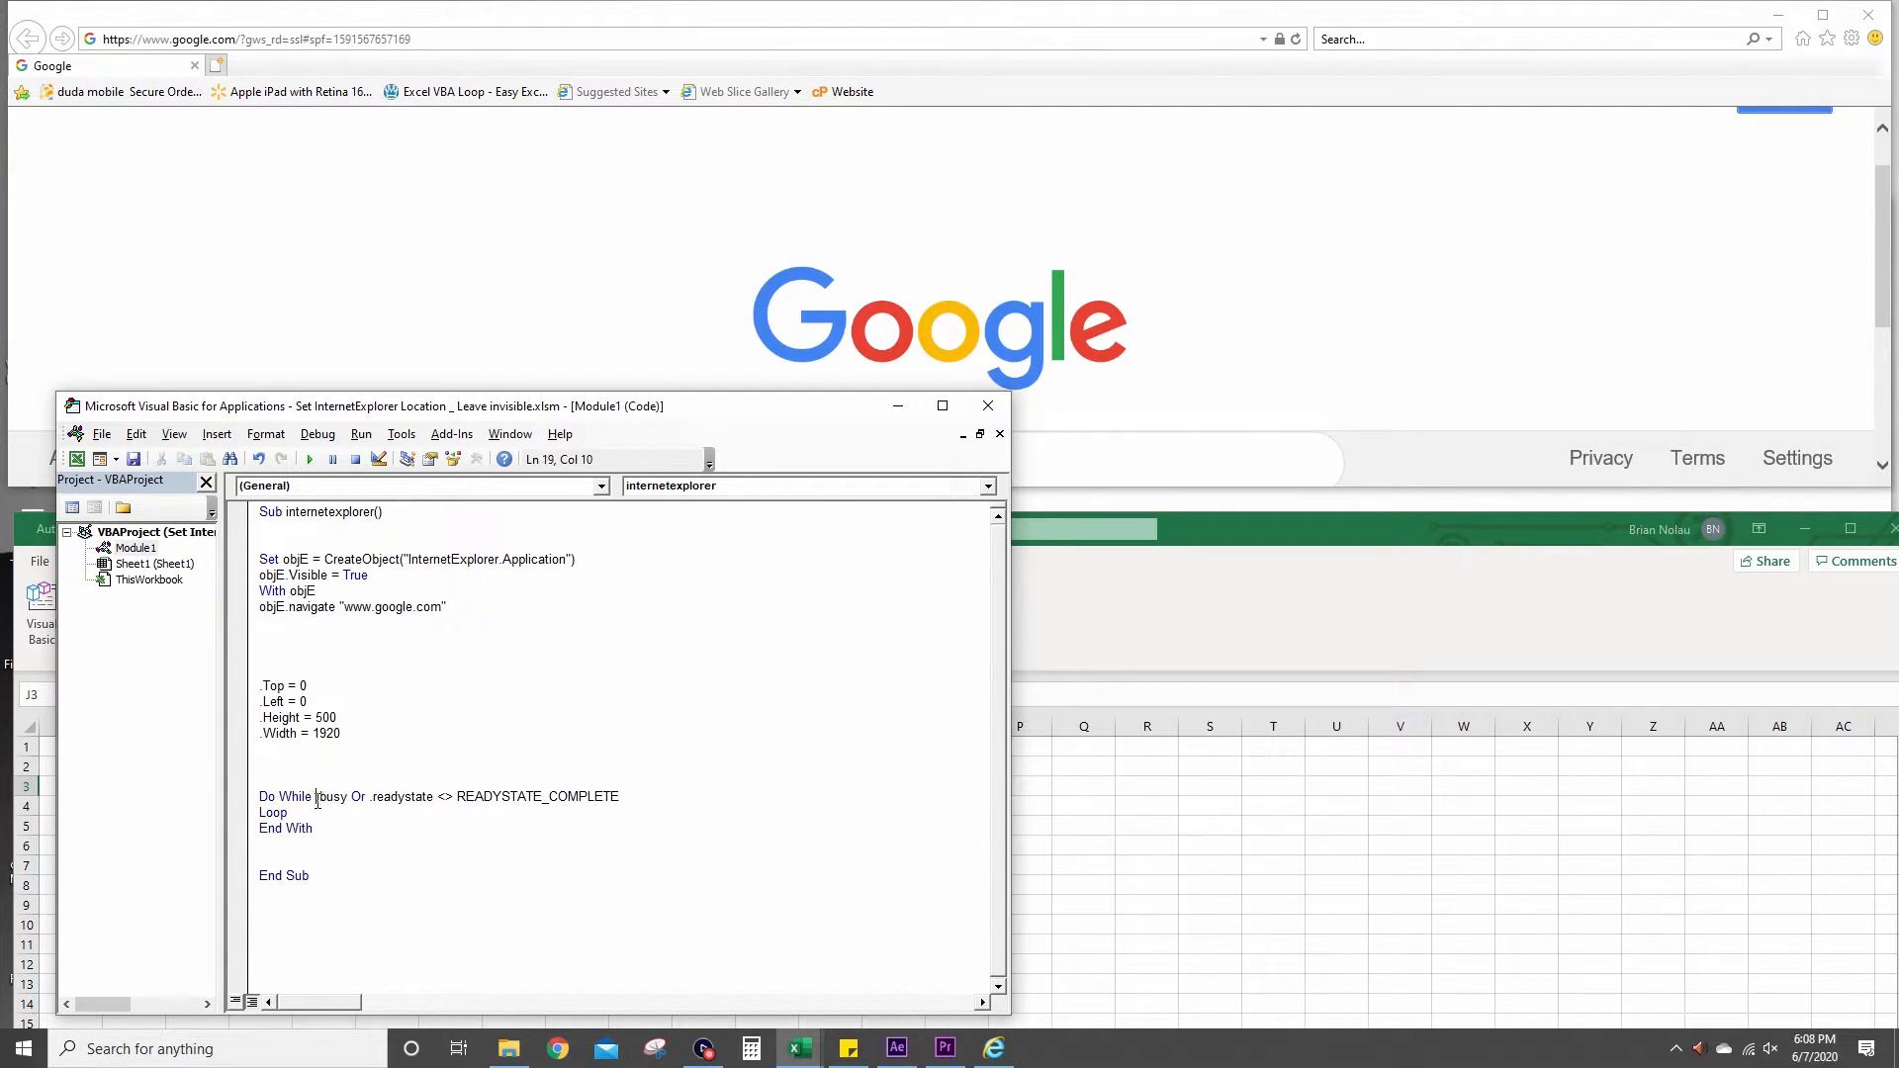
pyautogui.moveTo(315, 795); pyautogui.dragTo(436, 795)
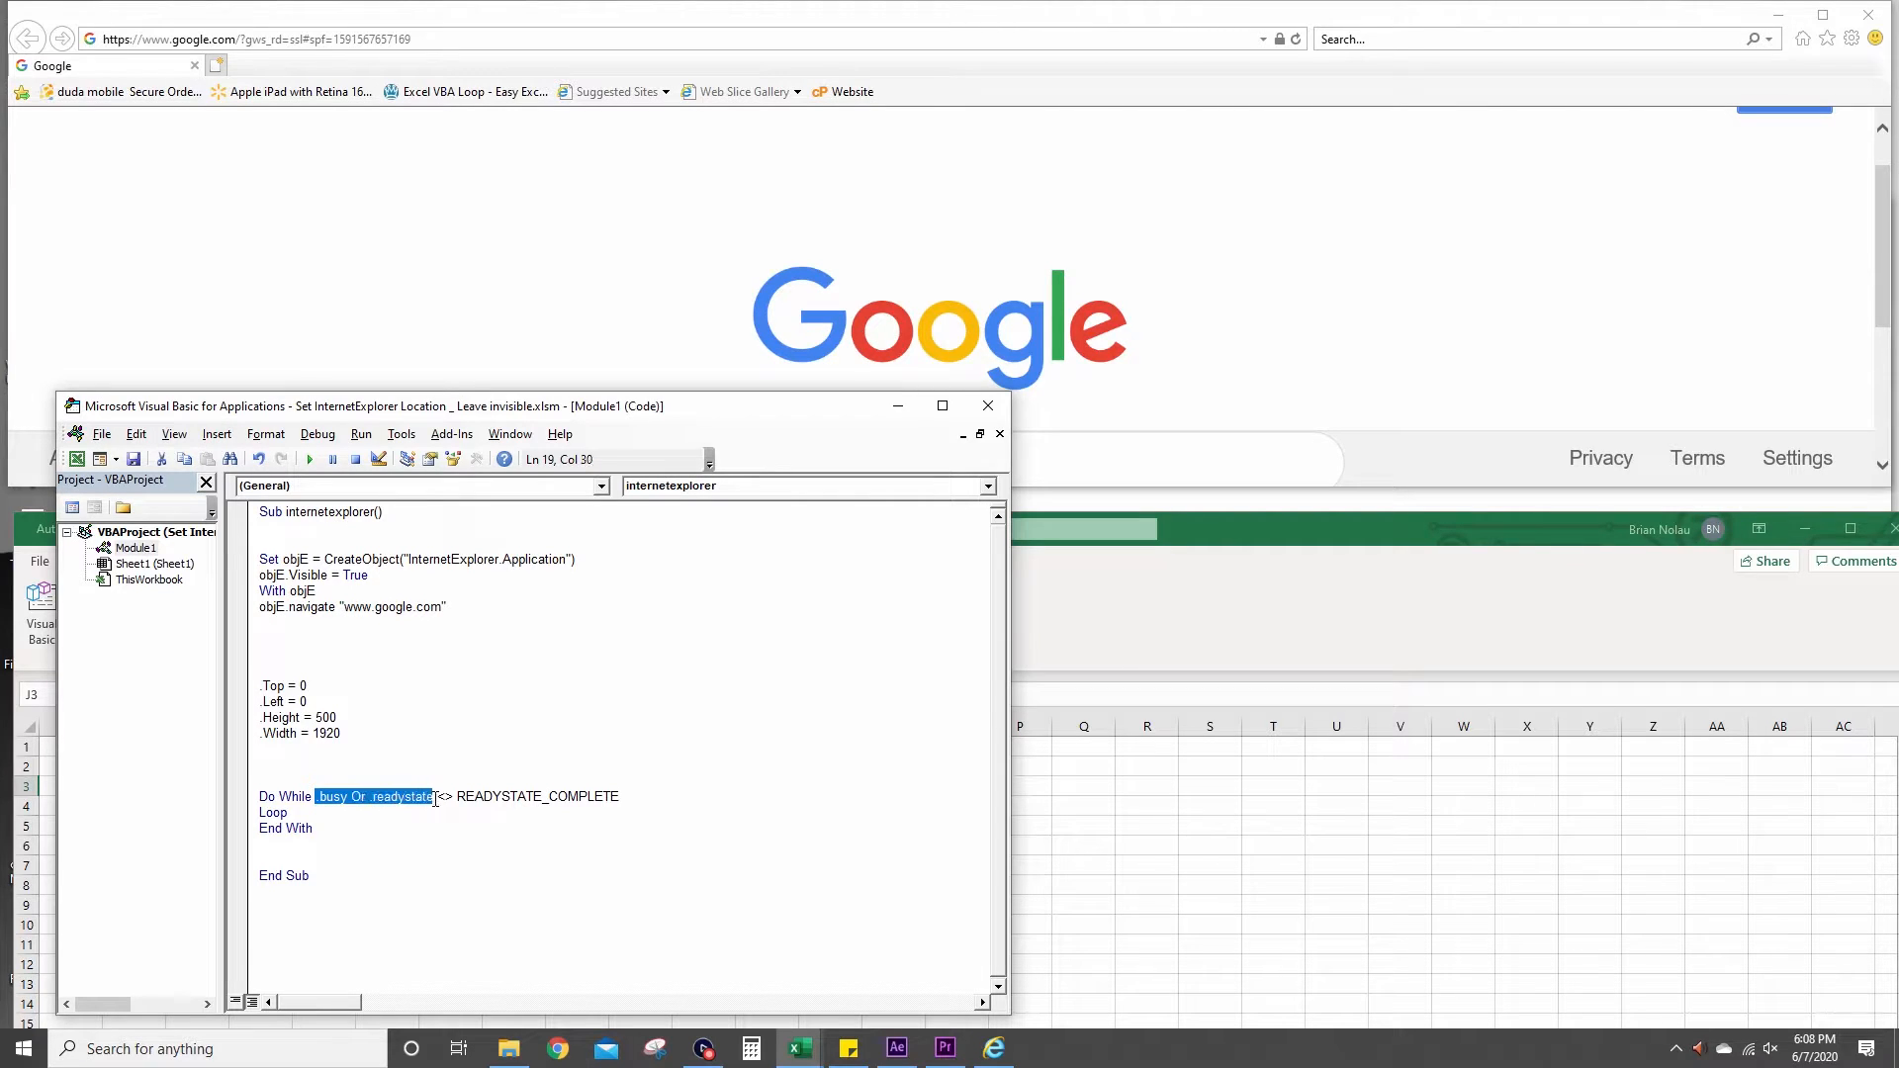
pyautogui.click(476, 796)
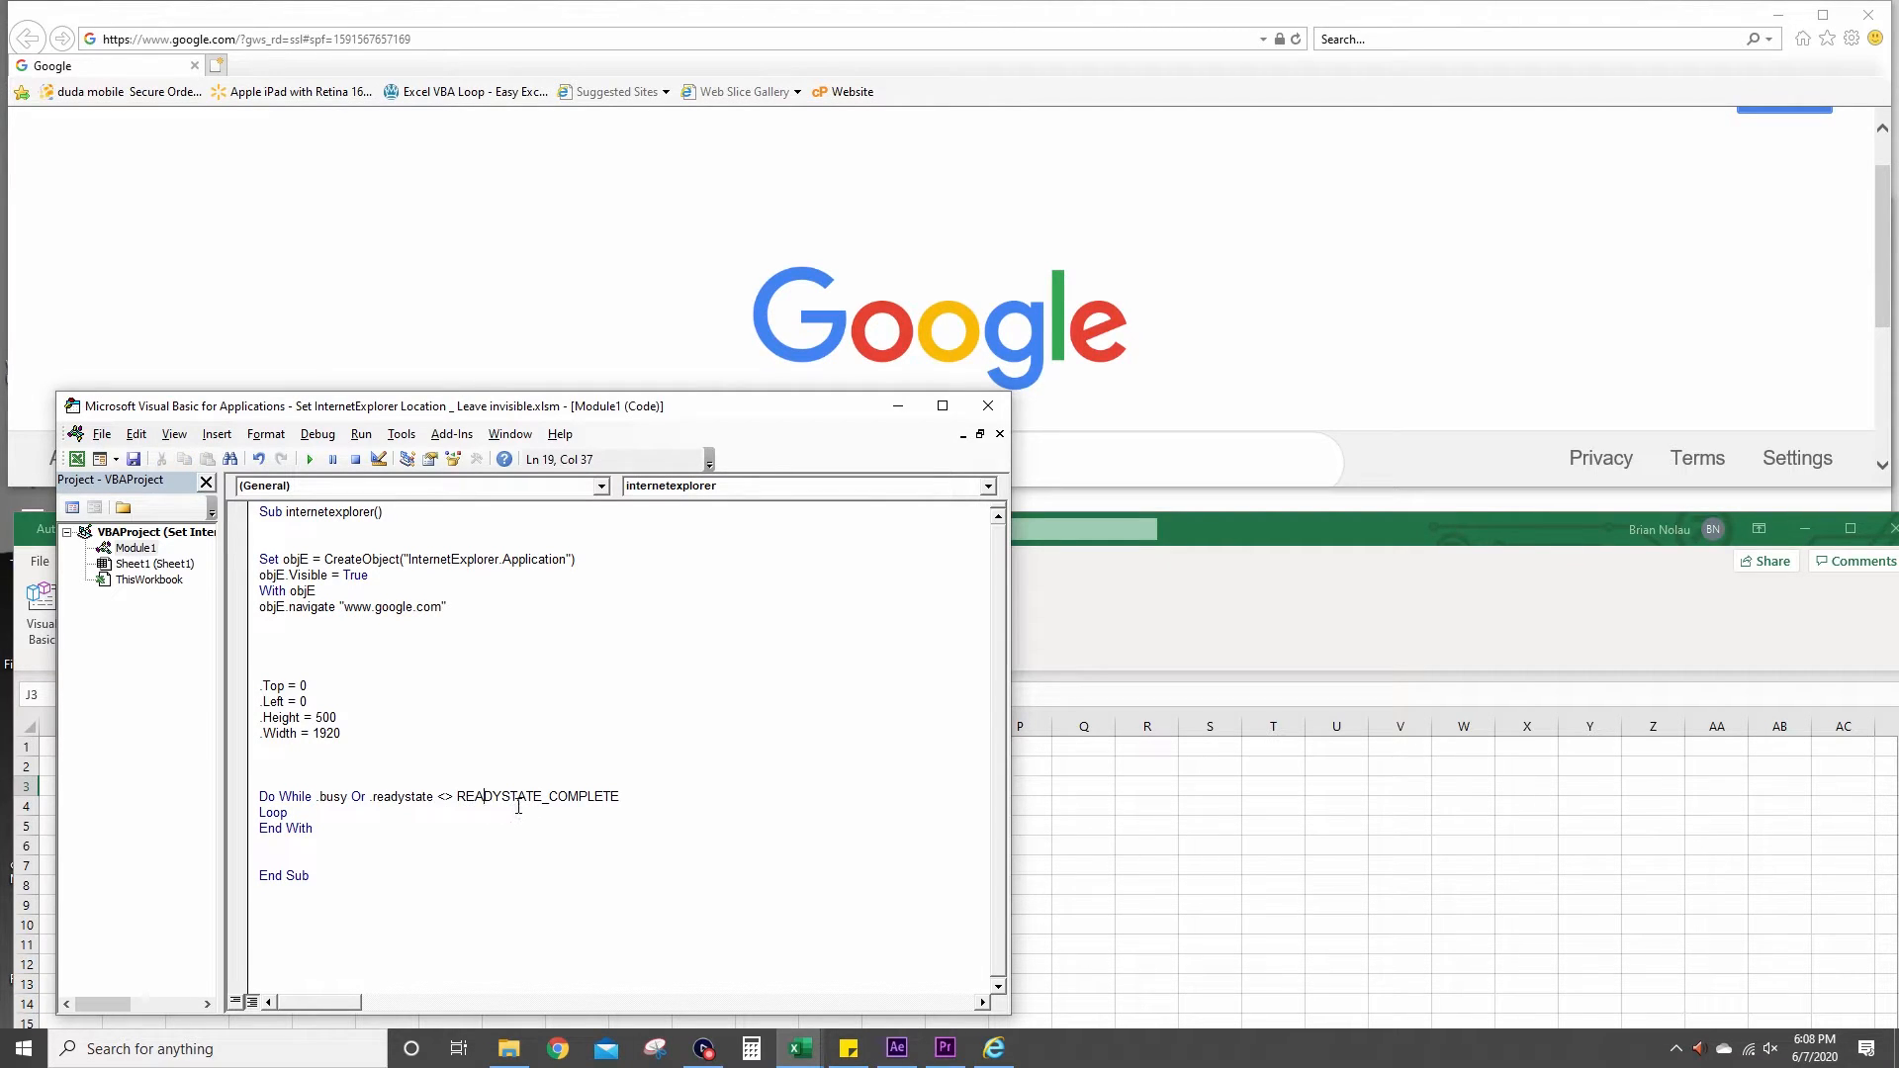
pyautogui.moveTo(695, 131)
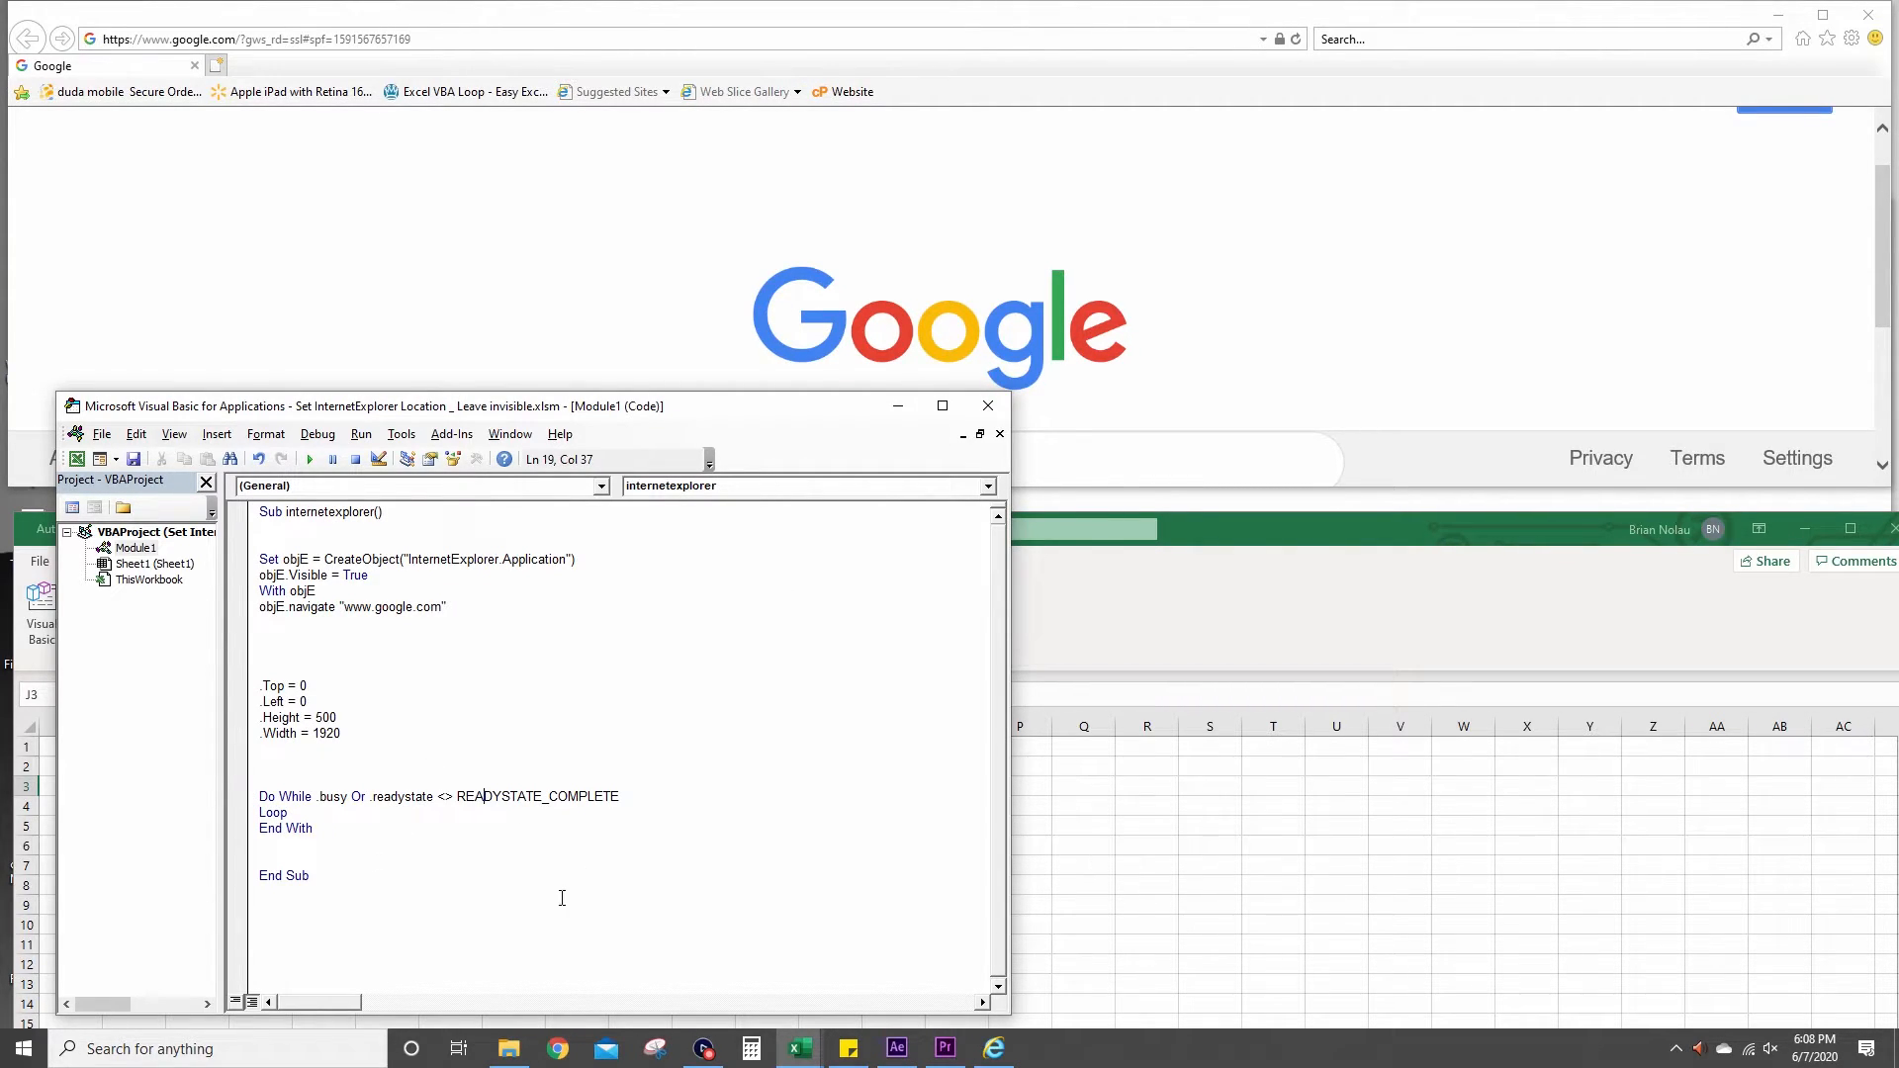
pyautogui.click(494, 819)
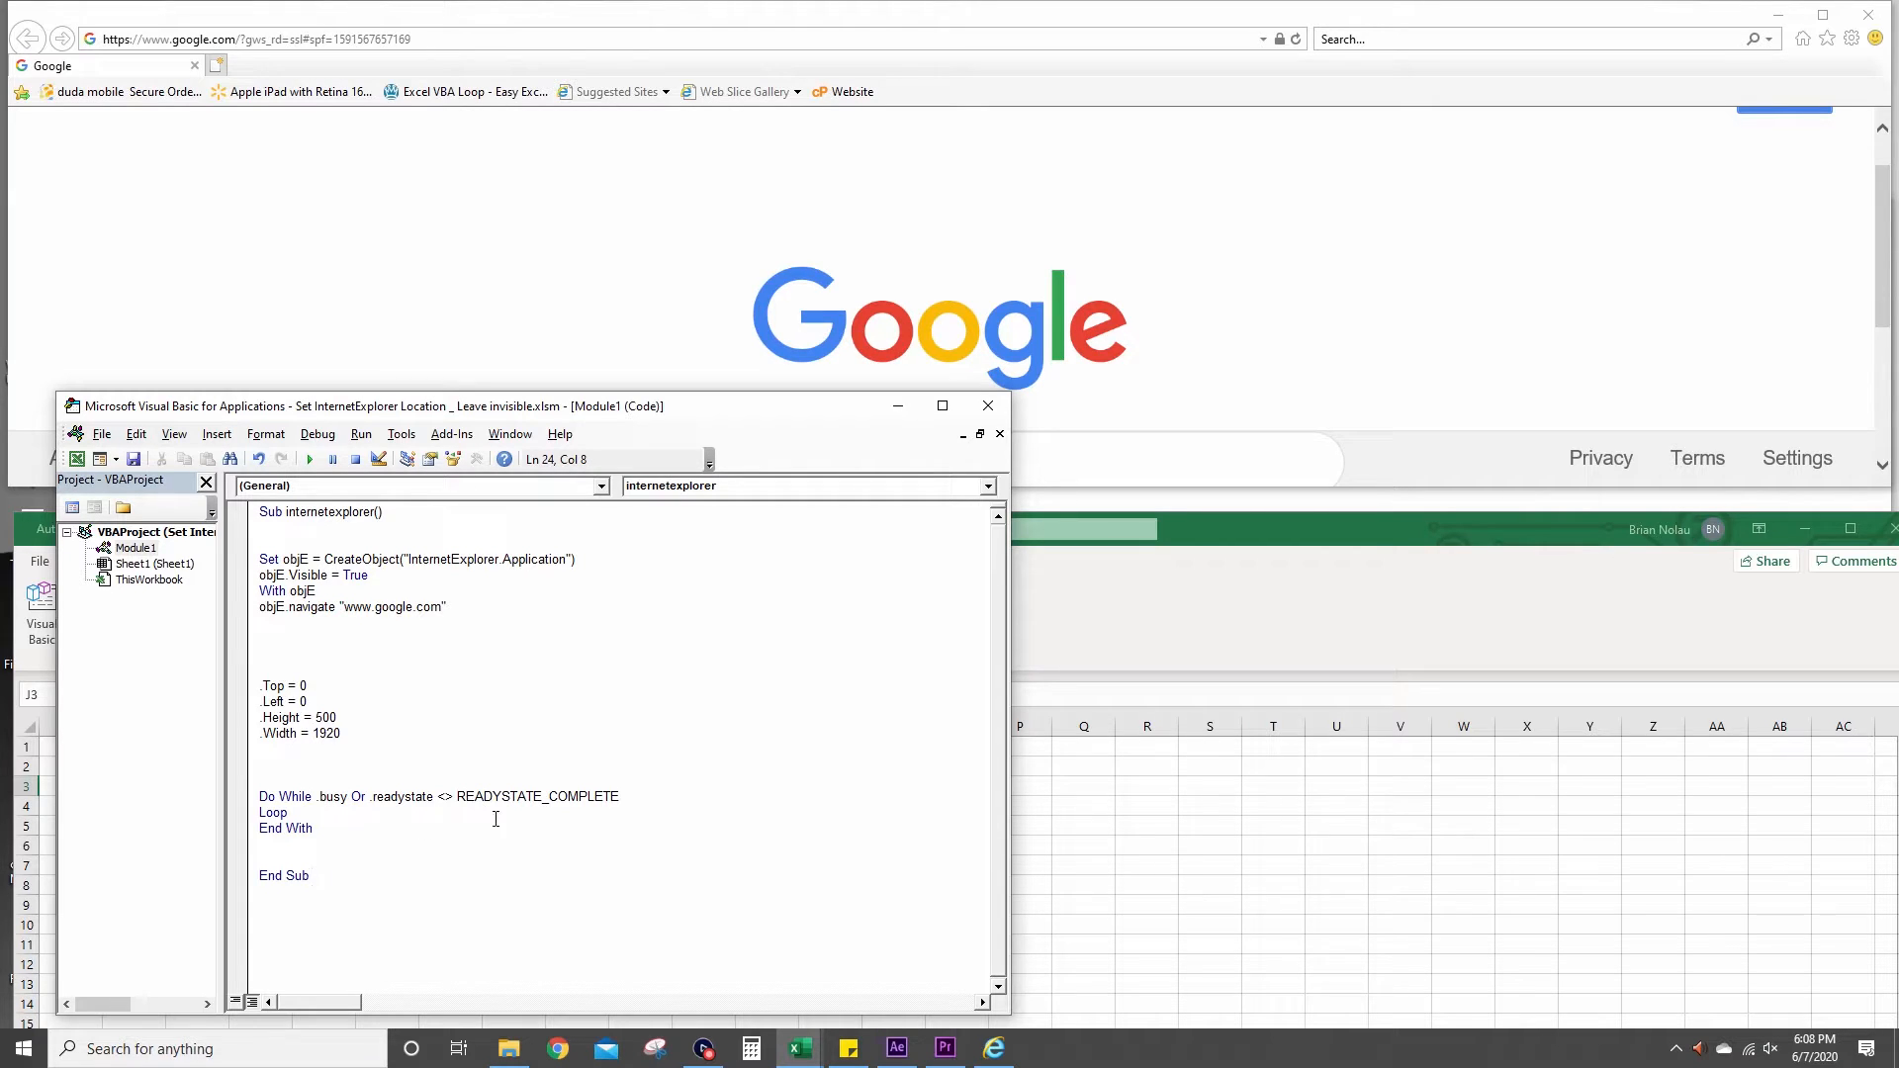
pyautogui.moveTo(258, 795); pyautogui.dragTo(287, 814)
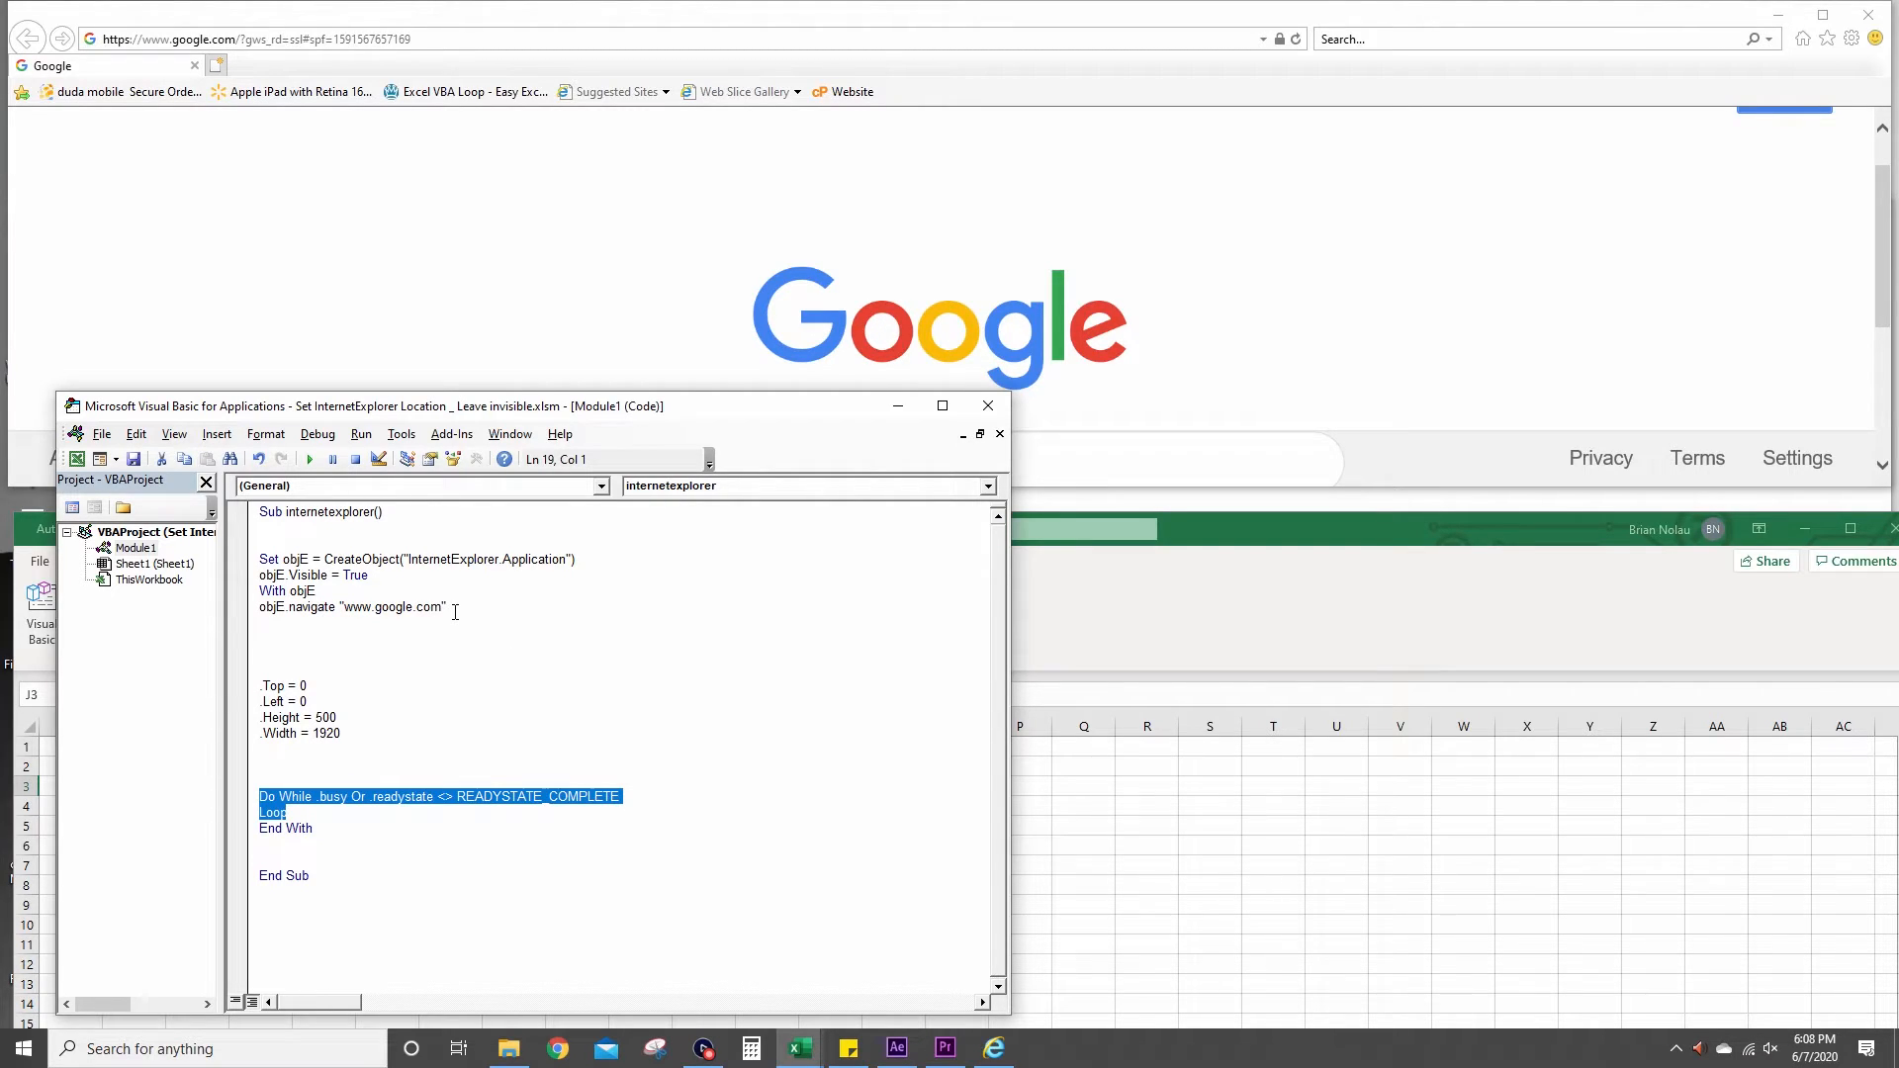
pyautogui.moveTo(367, 809)
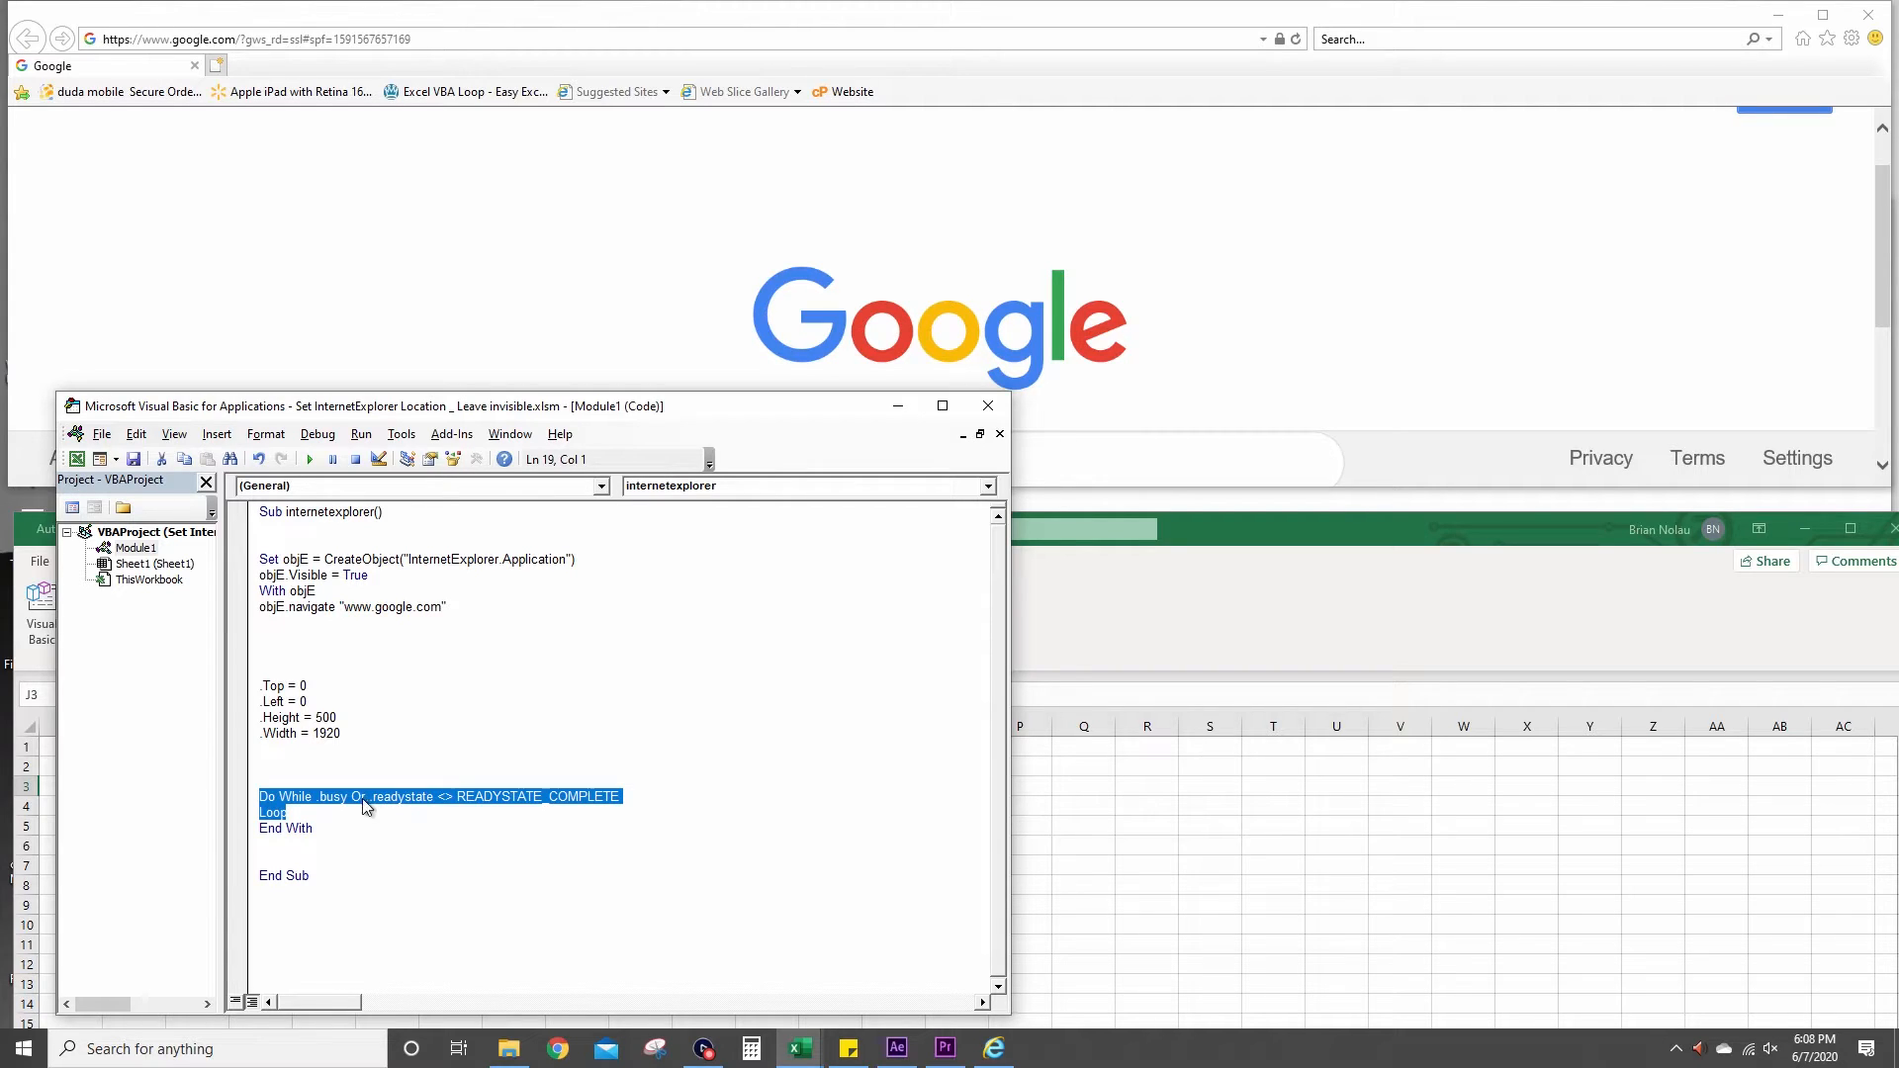
pyautogui.moveTo(1003, 616)
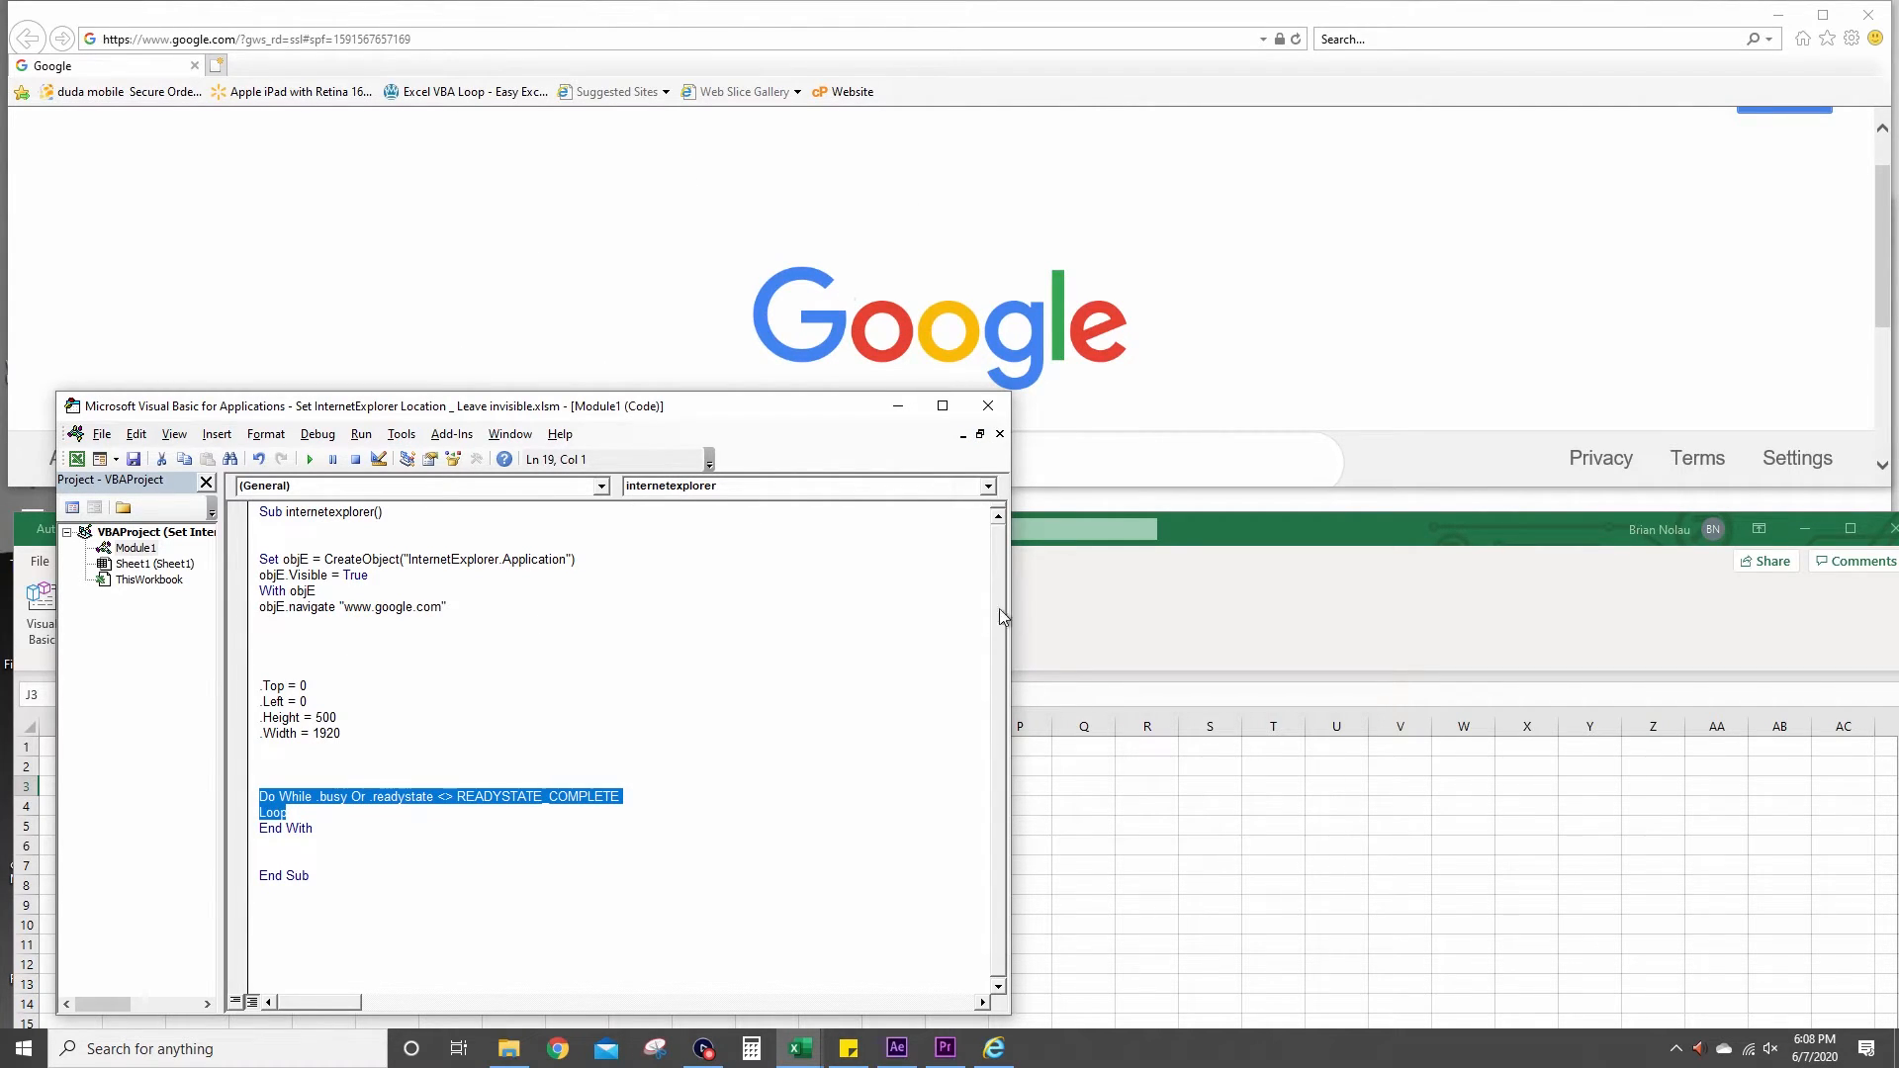
pyautogui.moveTo(988, 405)
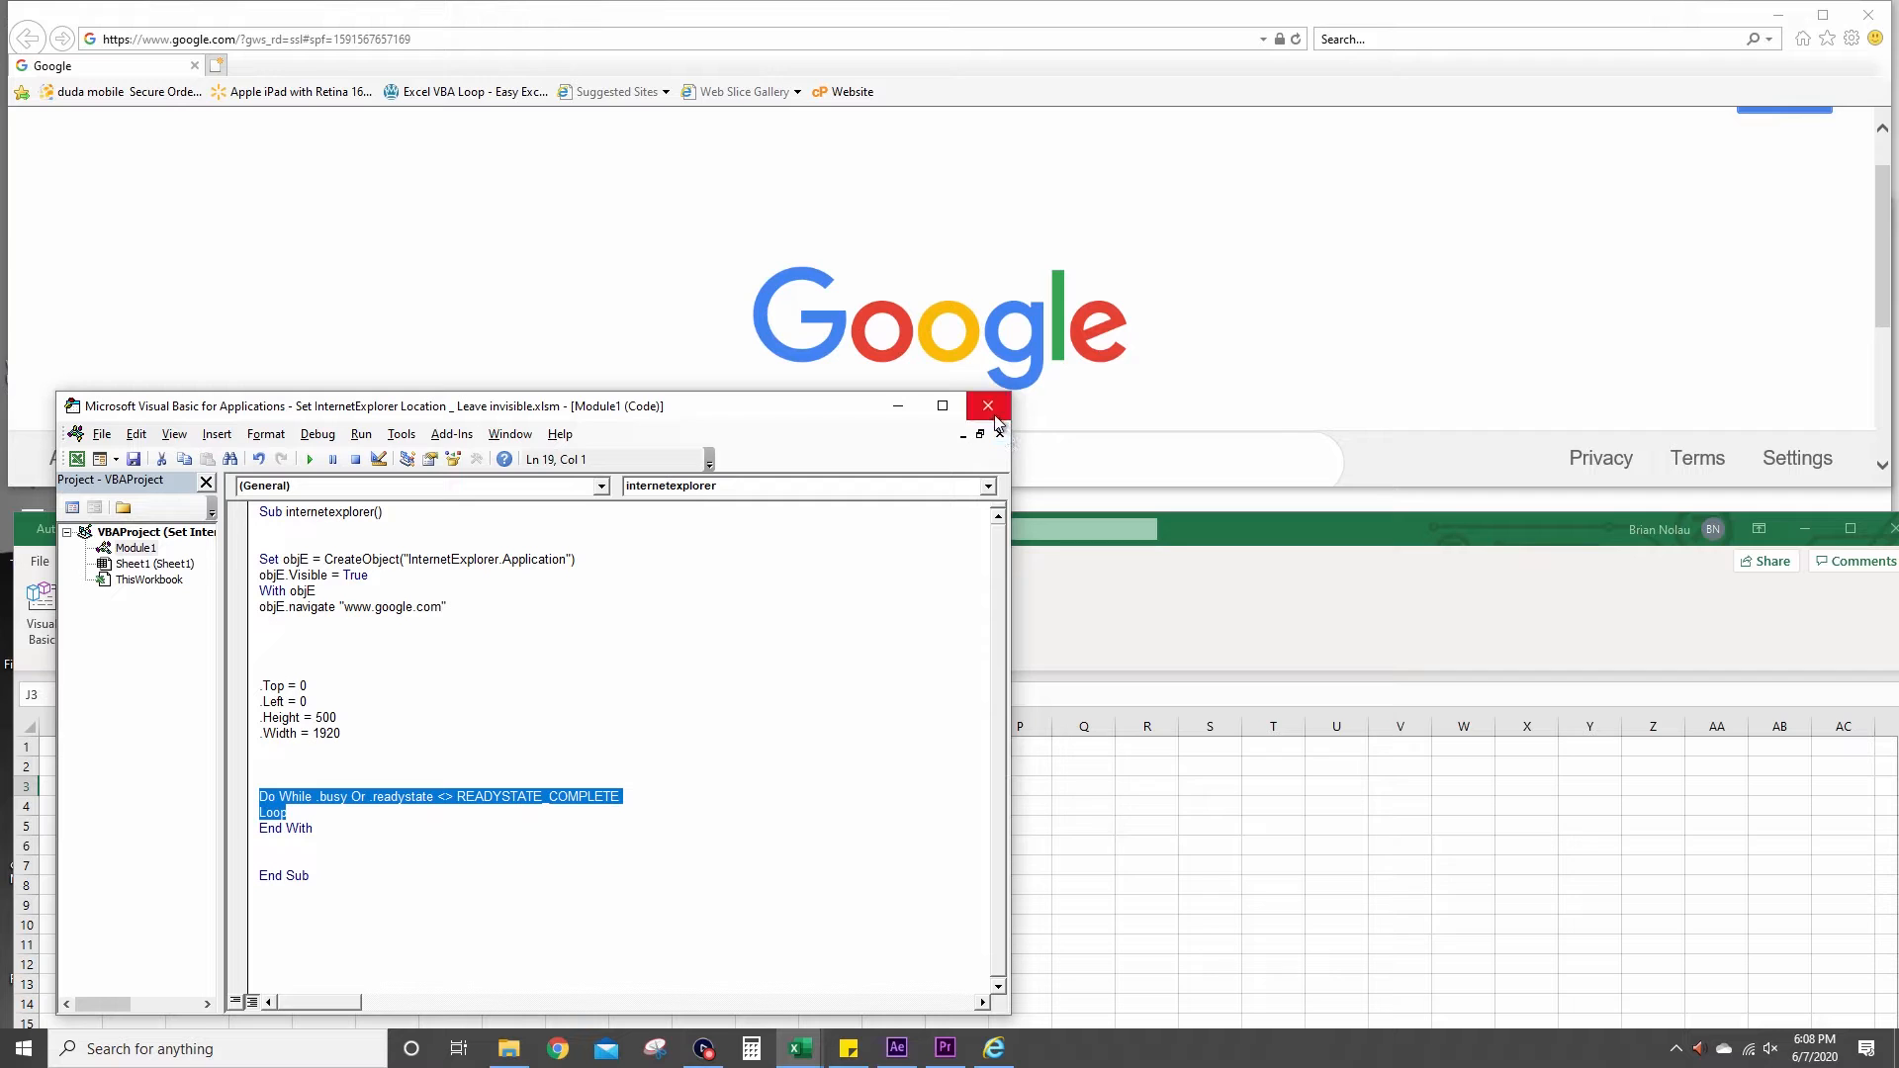
# Close the VBA editor and discard changes to the Internet Explorer workbook.
pyautogui.click(988, 406)
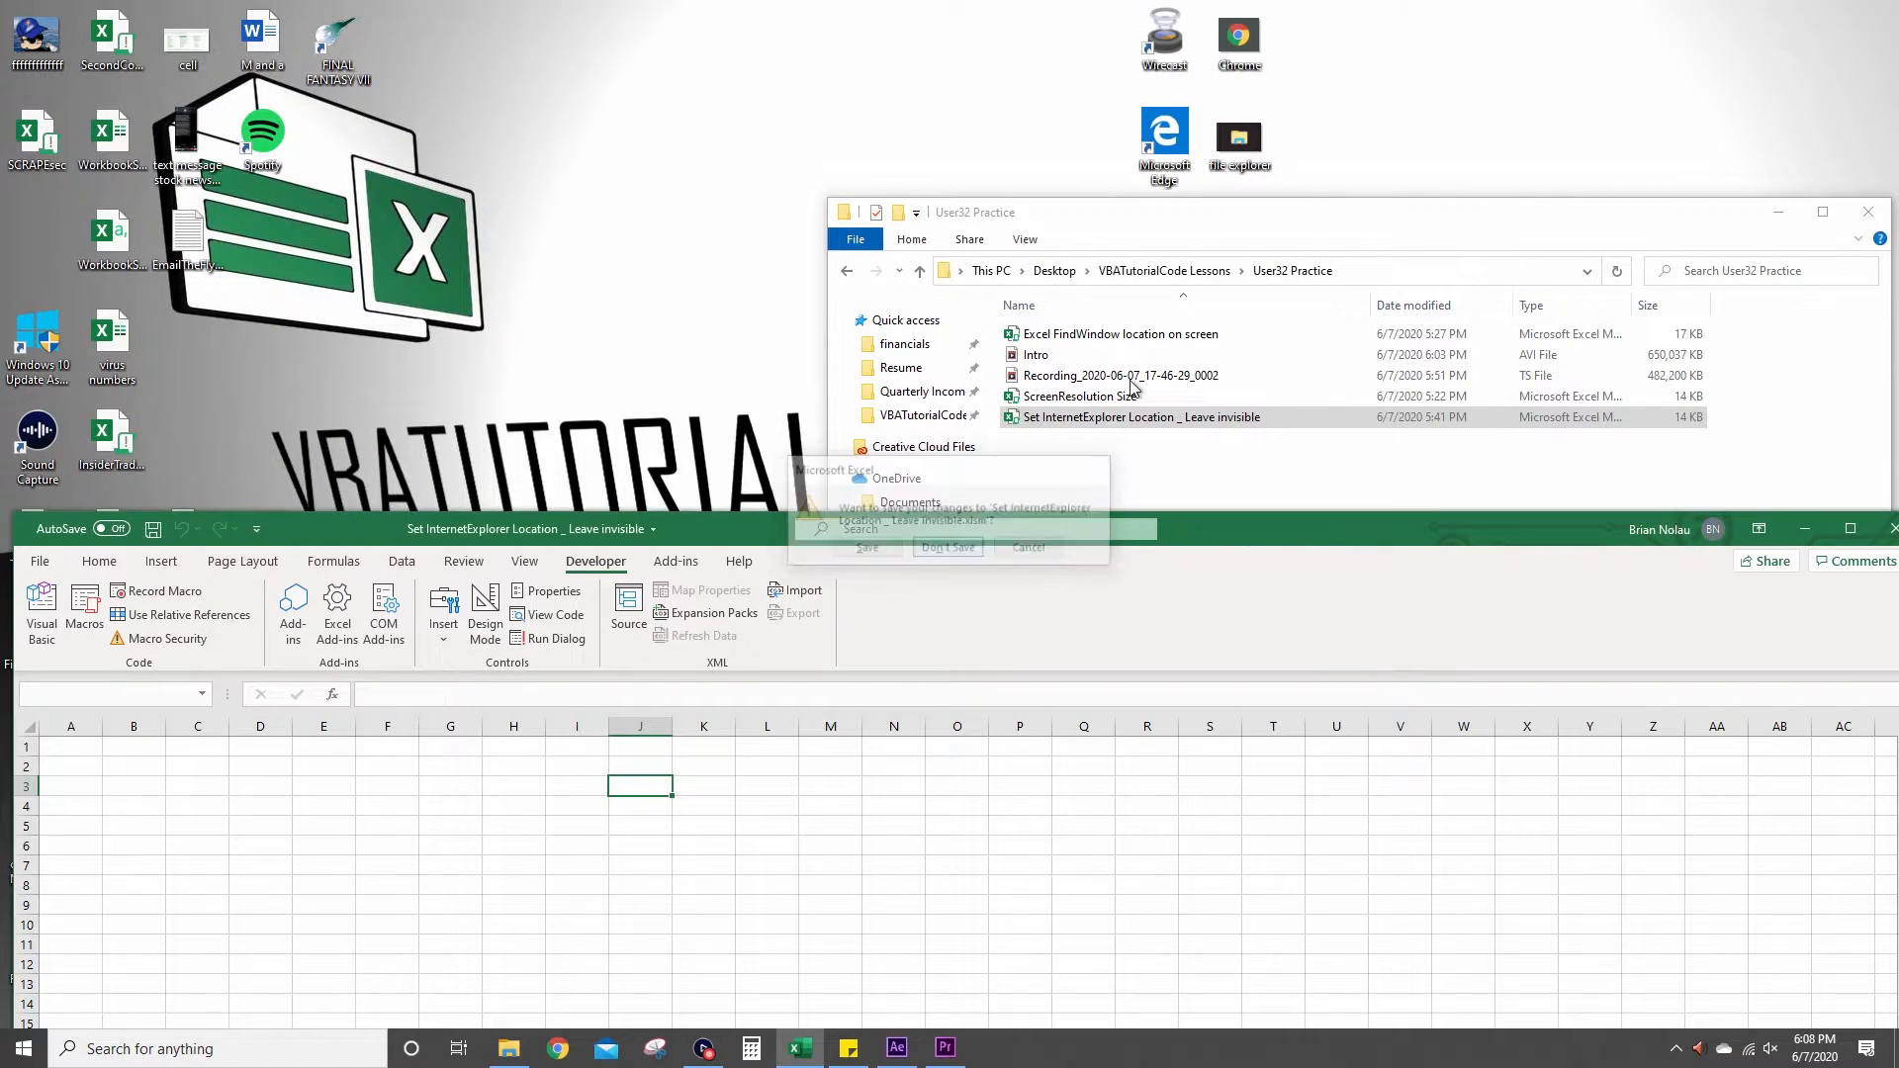
pyautogui.click(948, 547)
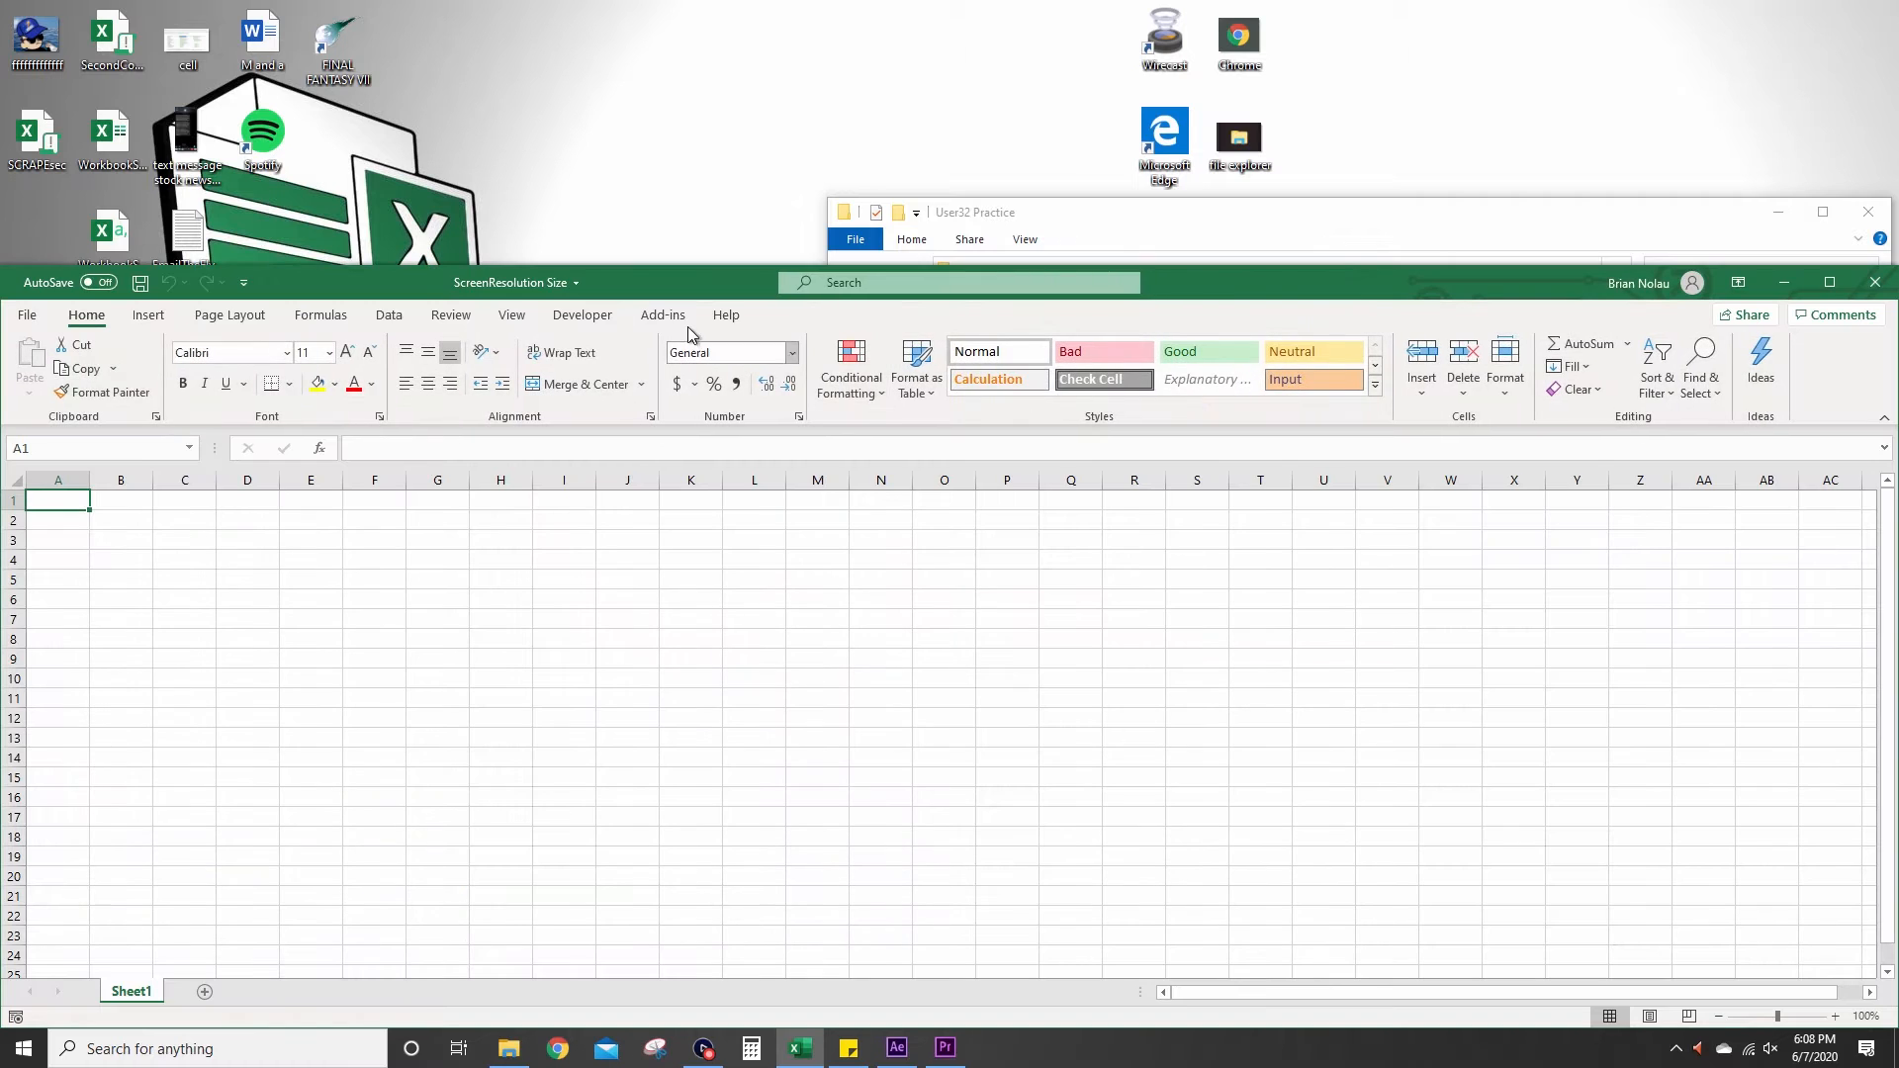
# Open the ScreenResolution Size code and highlight PtrSafe, User32 and Lib in its Declare line.
pyautogui.click(583, 315)
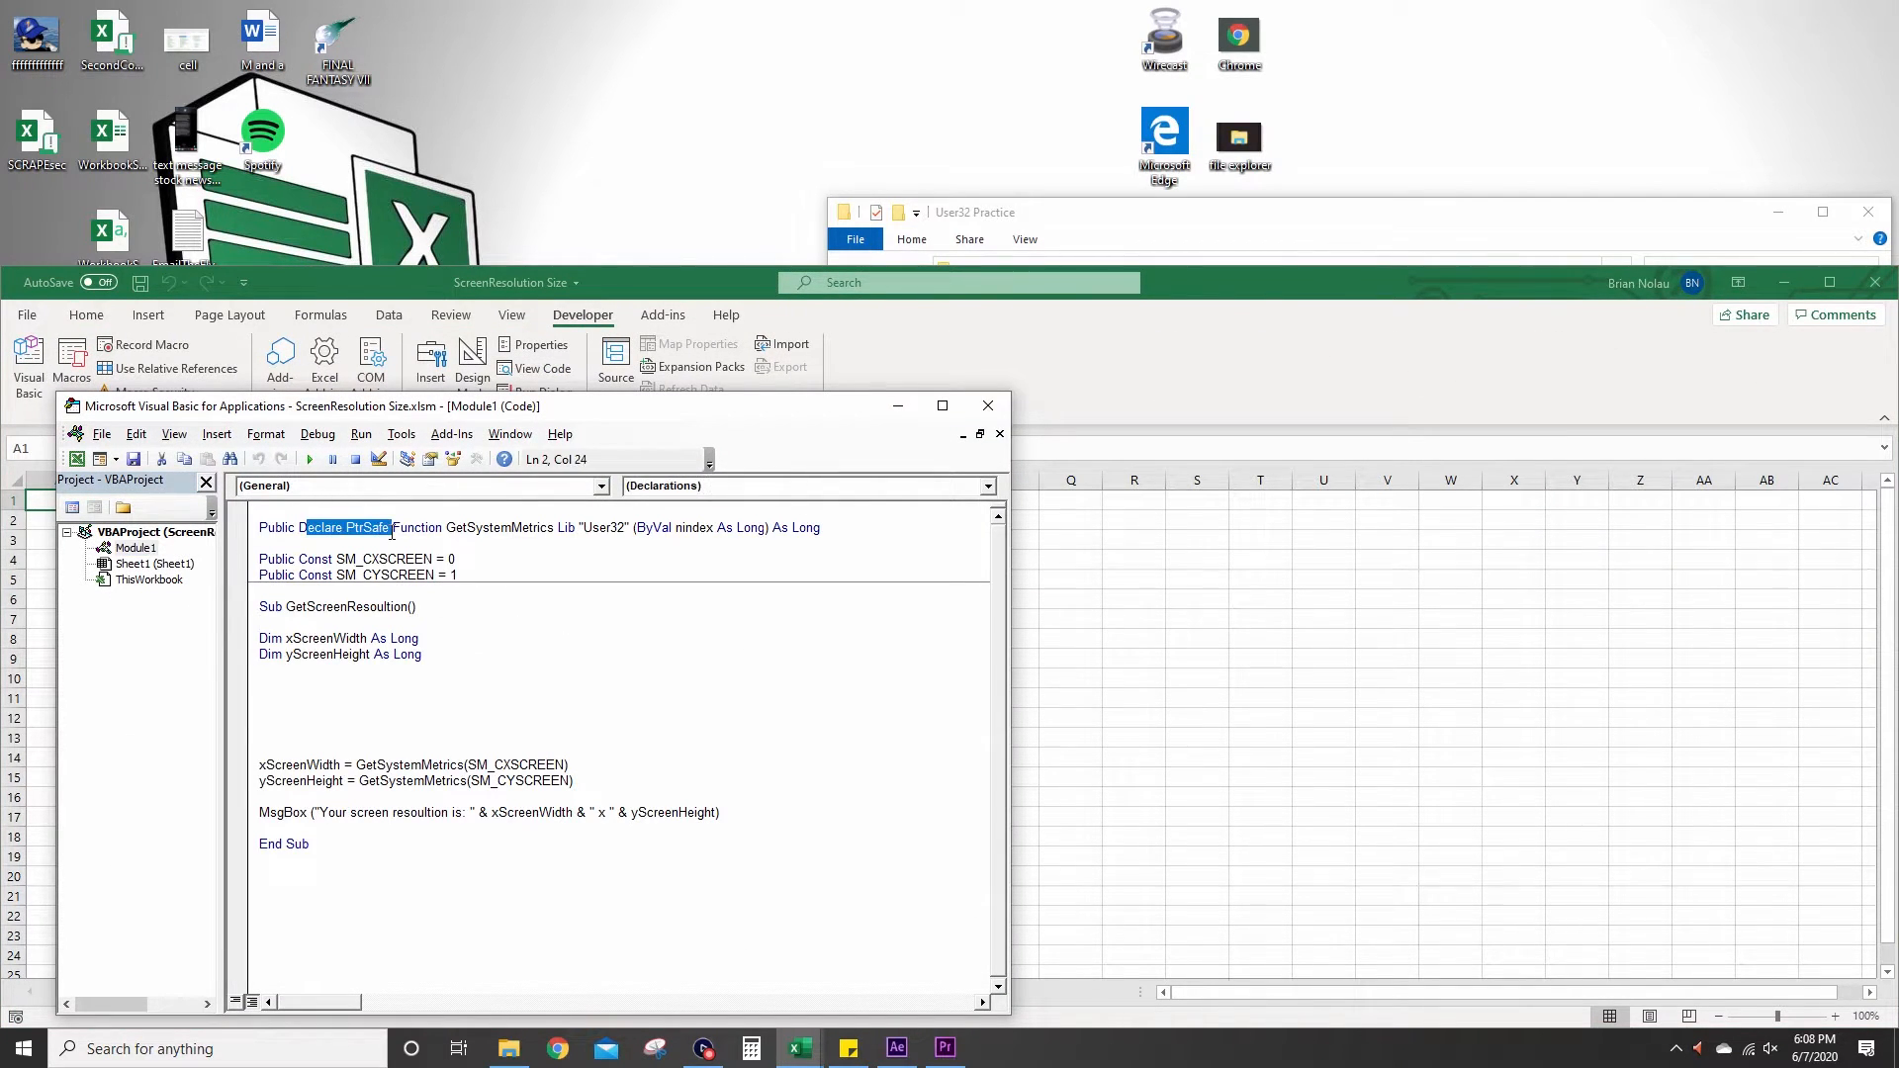
pyautogui.doubleClick(366, 528)
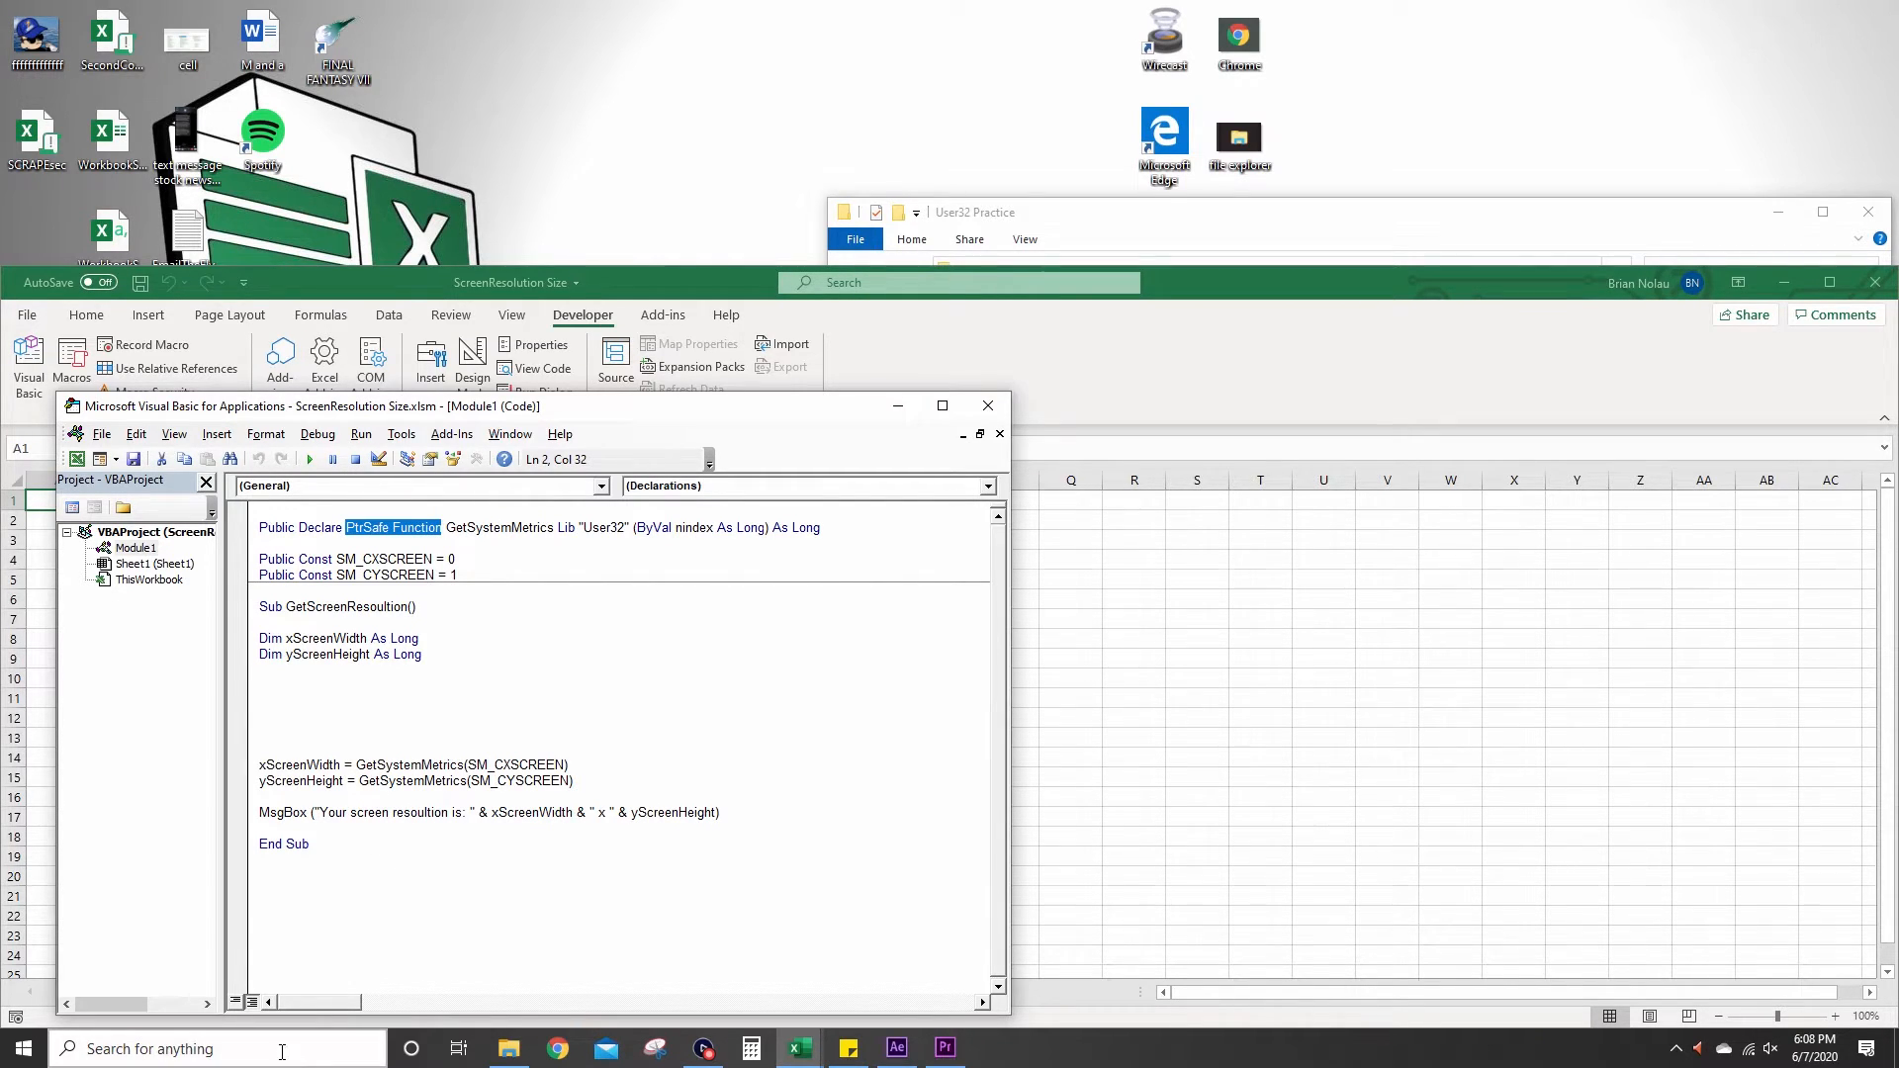
pyautogui.write('mypc')
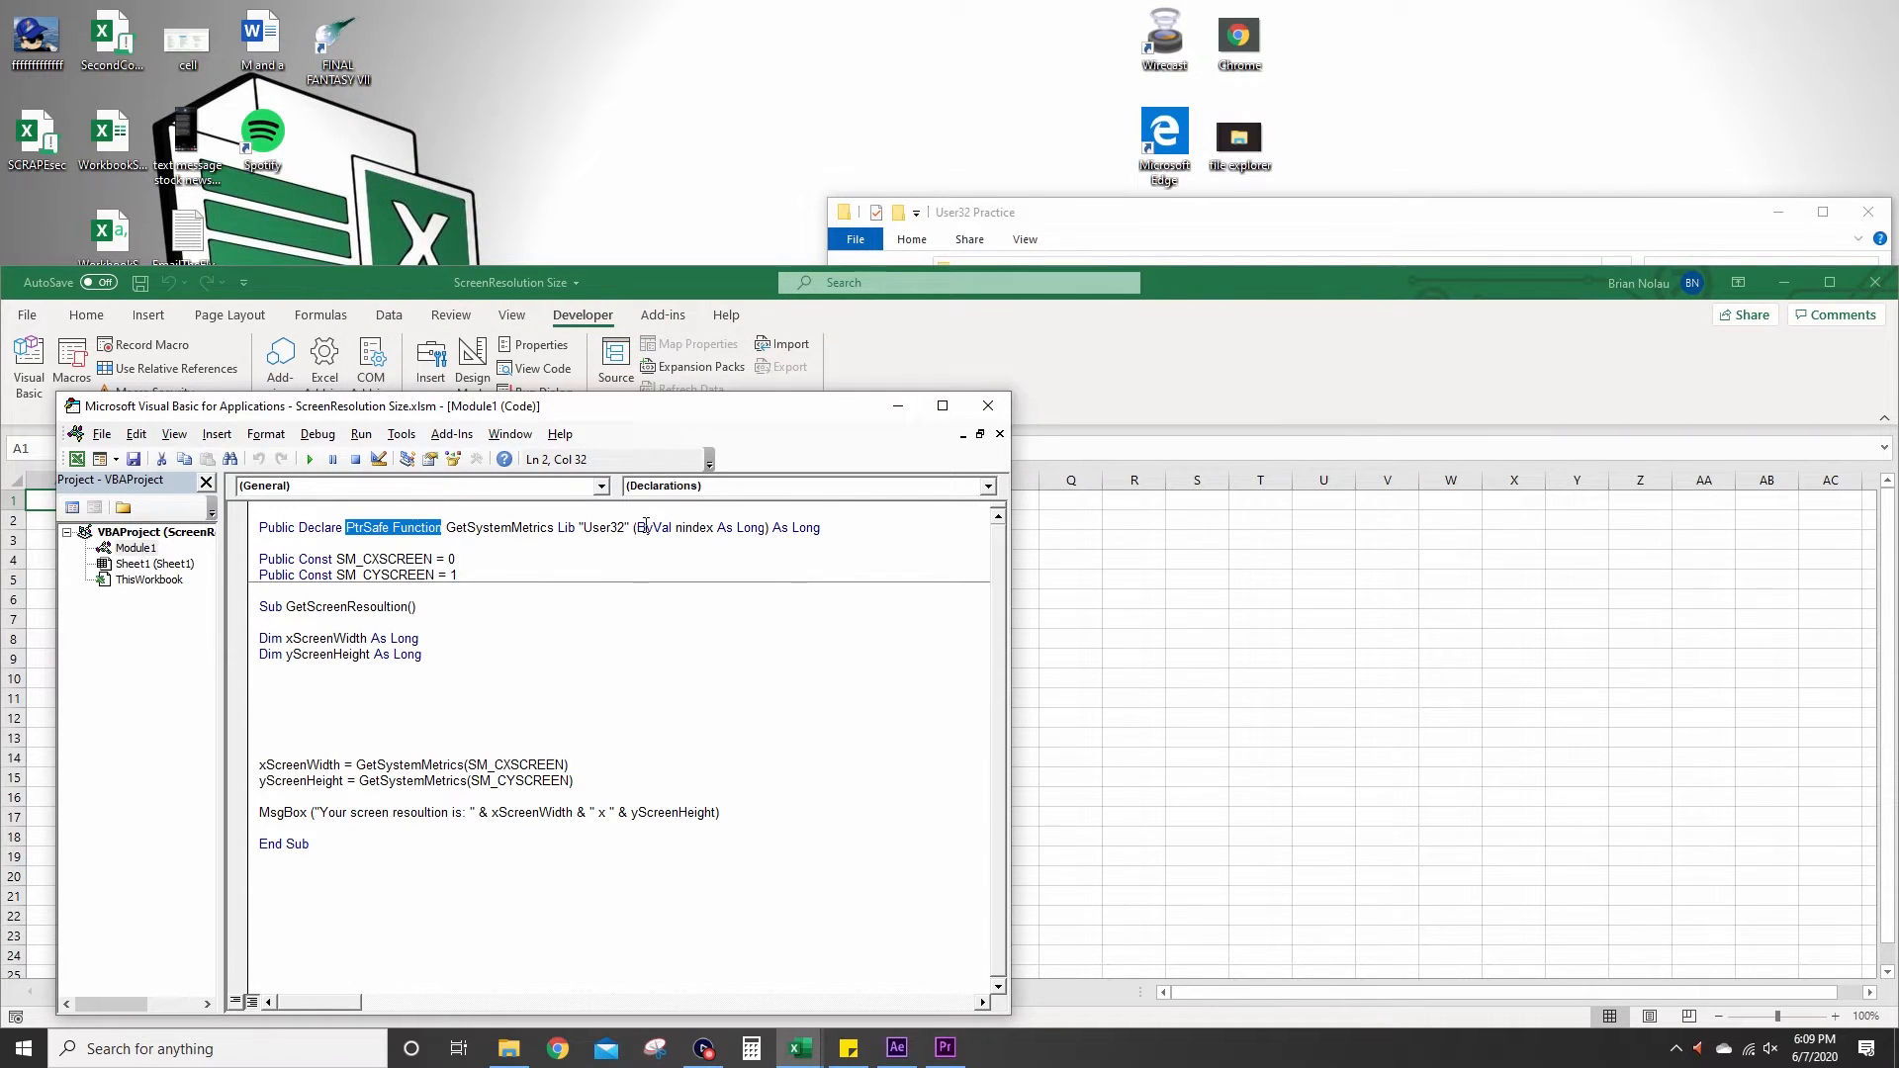
pyautogui.doubleClick(603, 528)
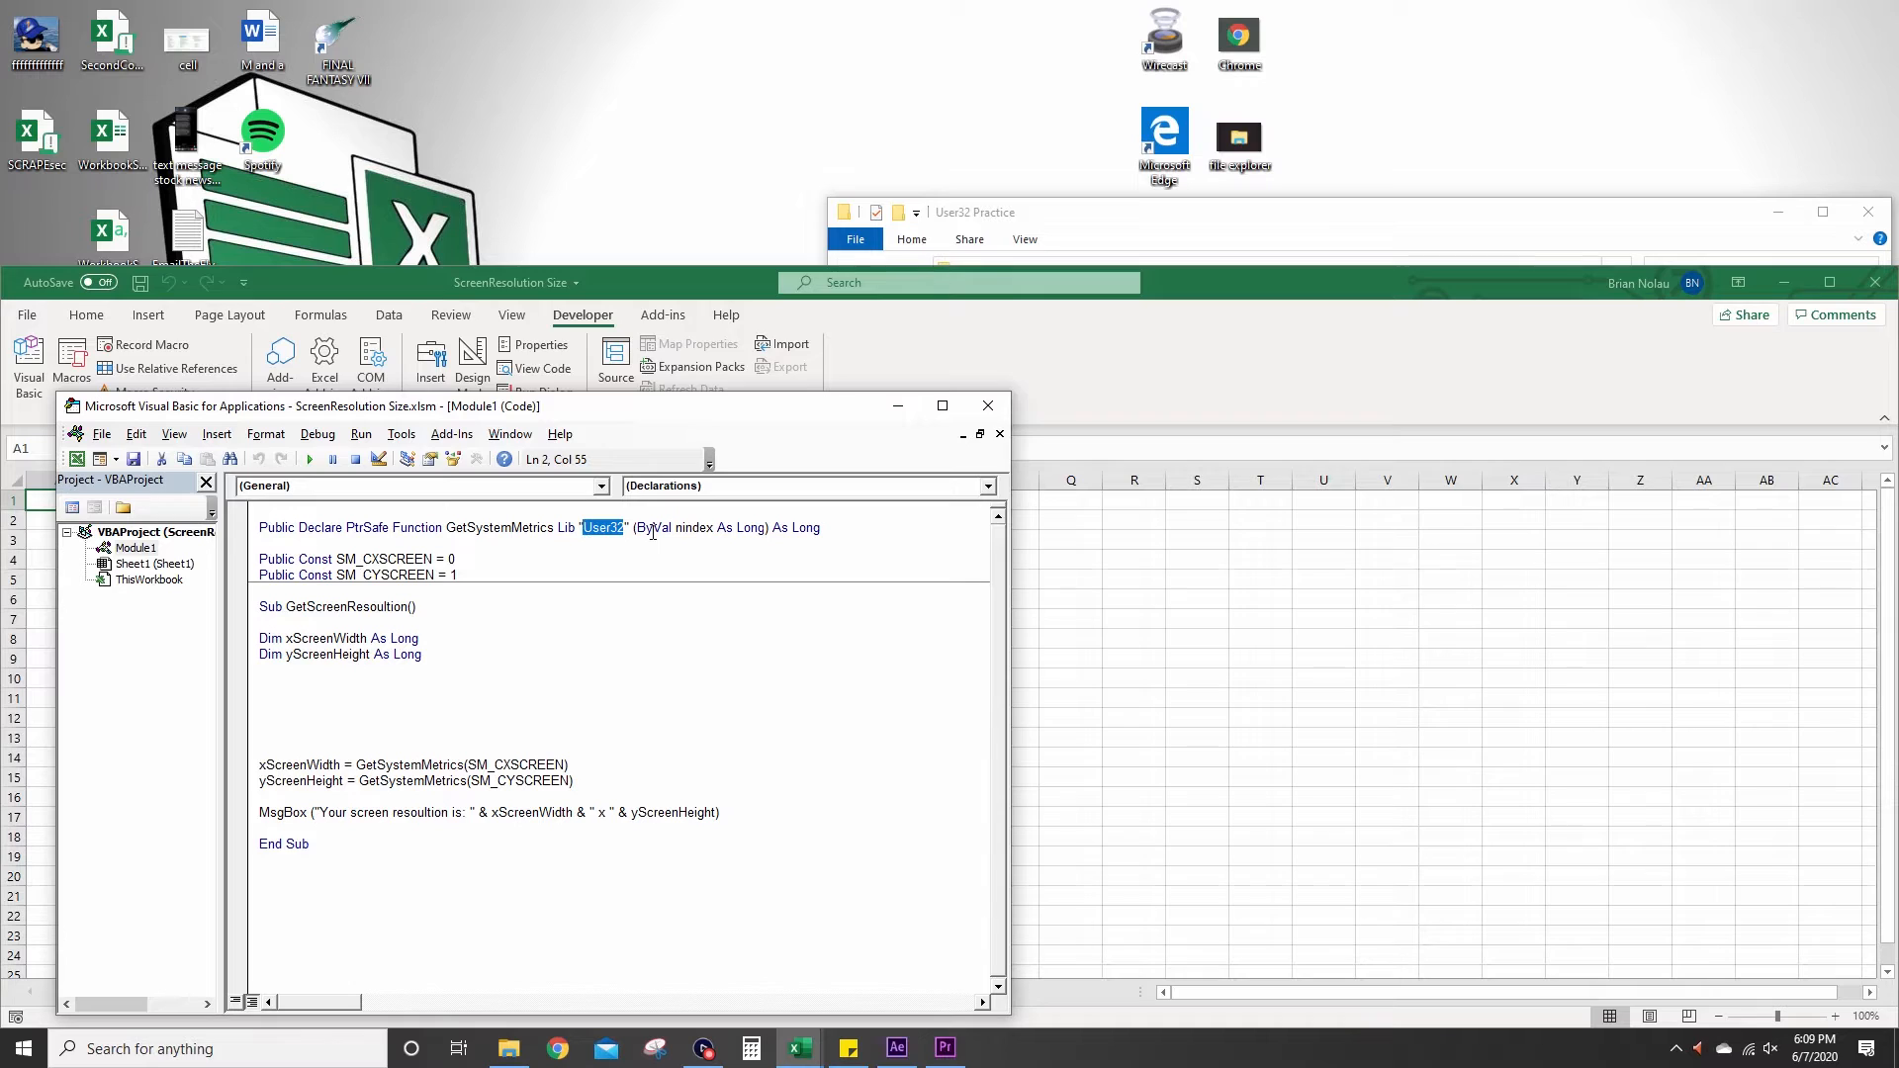
pyautogui.moveTo(541, 556)
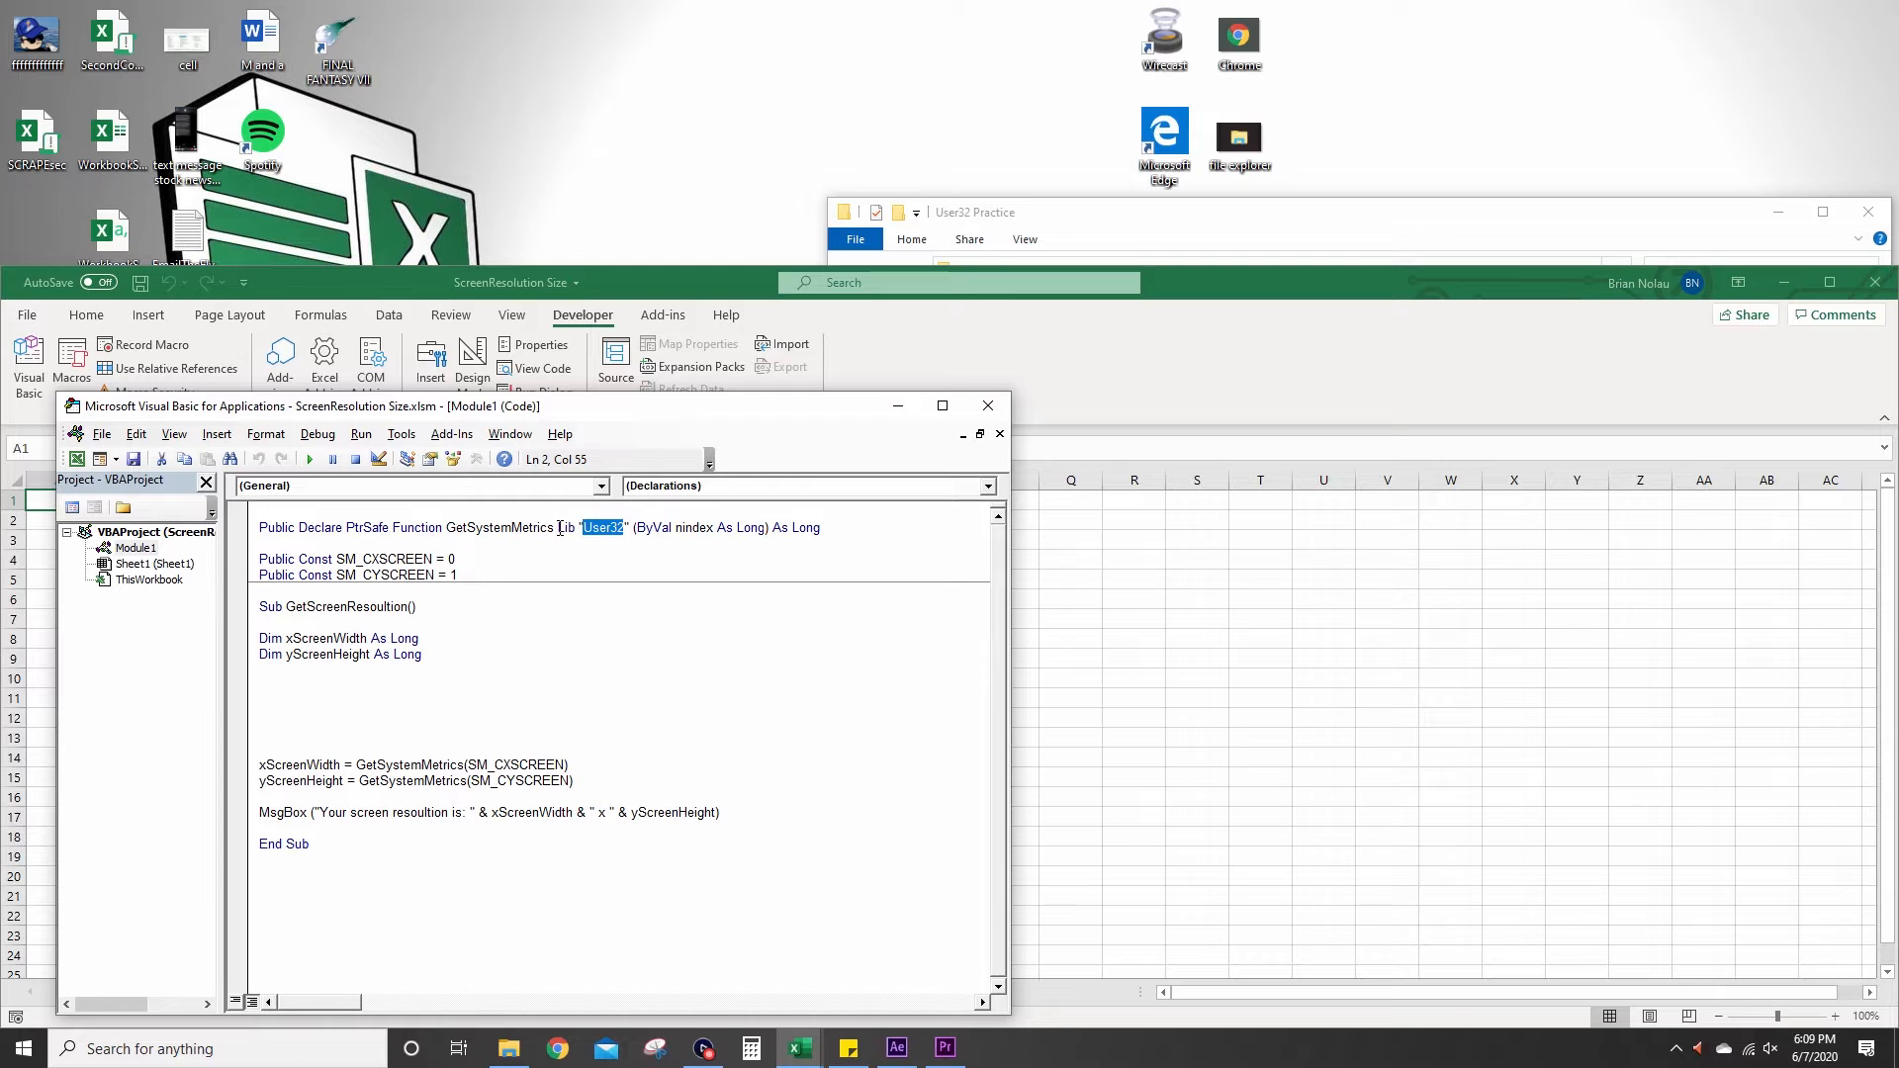
pyautogui.doubleClick(495, 527)
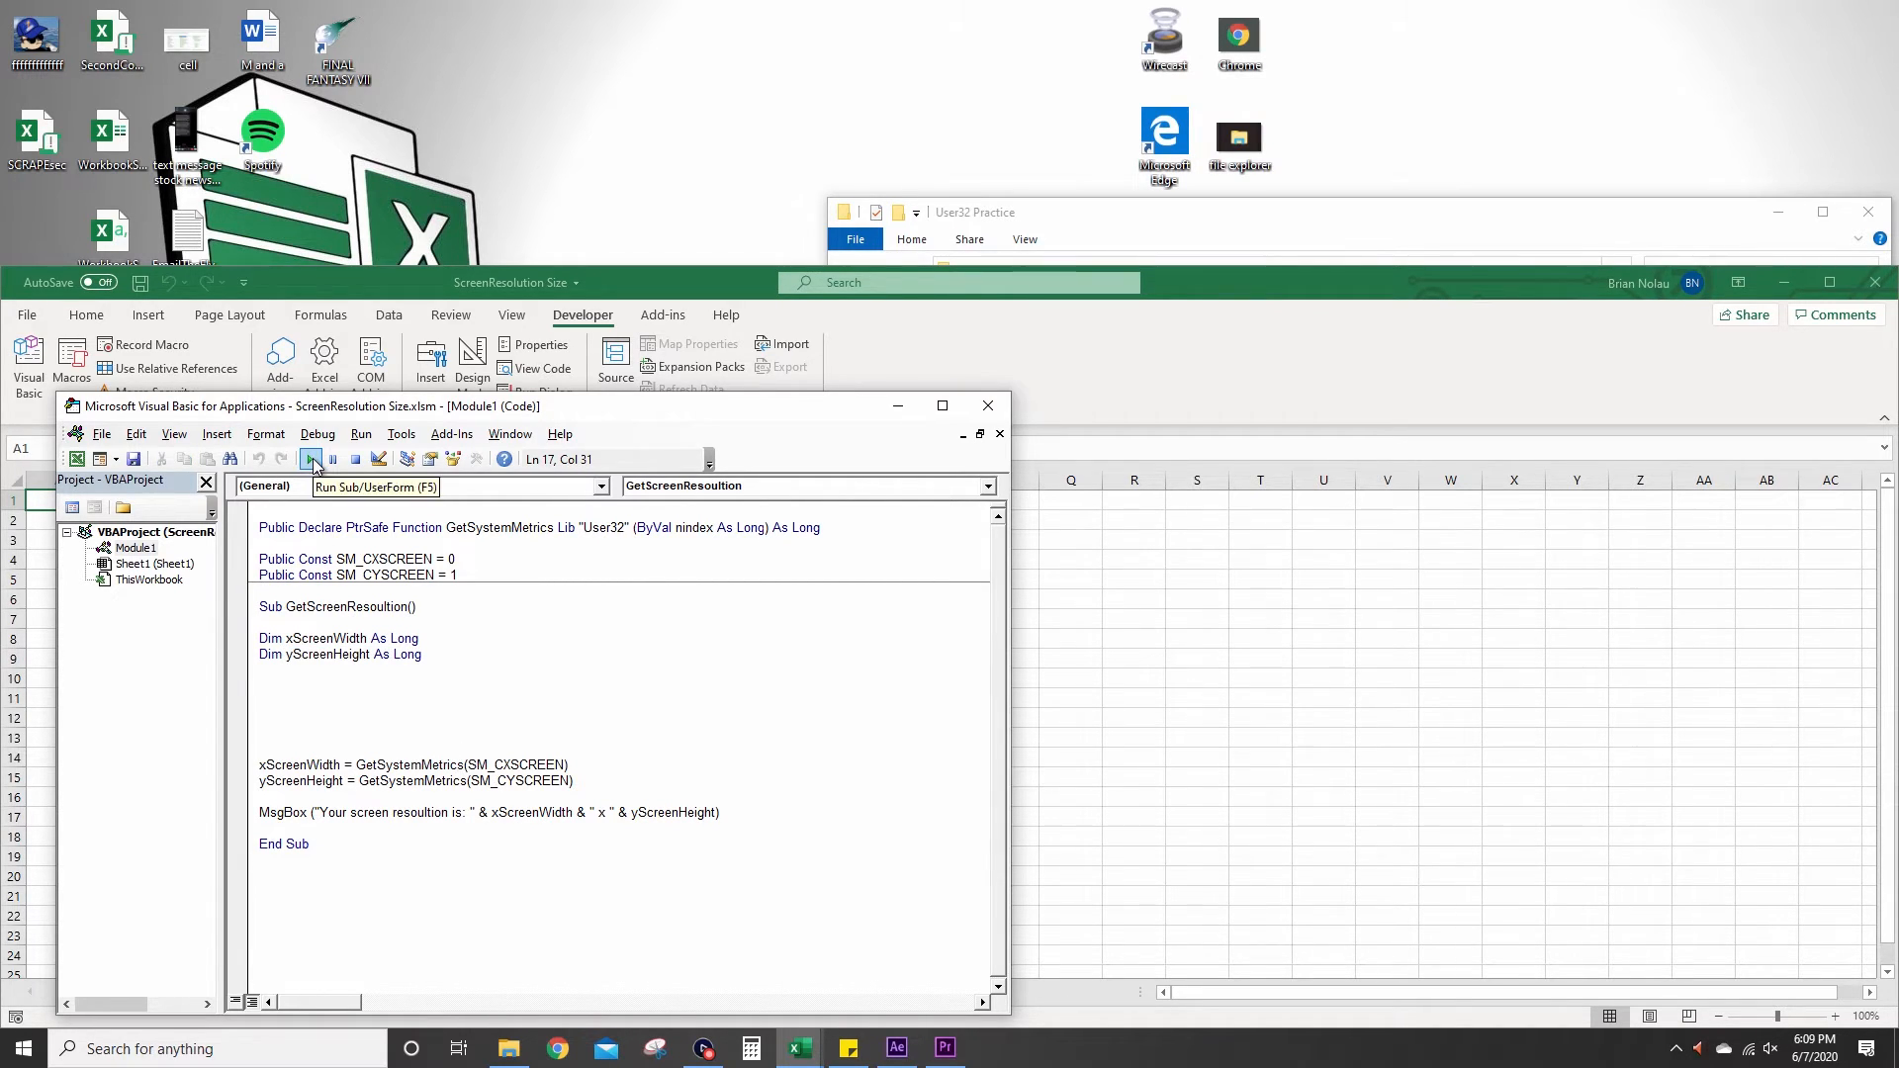
# Run GetScreenResoultion, dismiss the 1920 x 1080 message, and close the code editor.
pyautogui.click(312, 459)
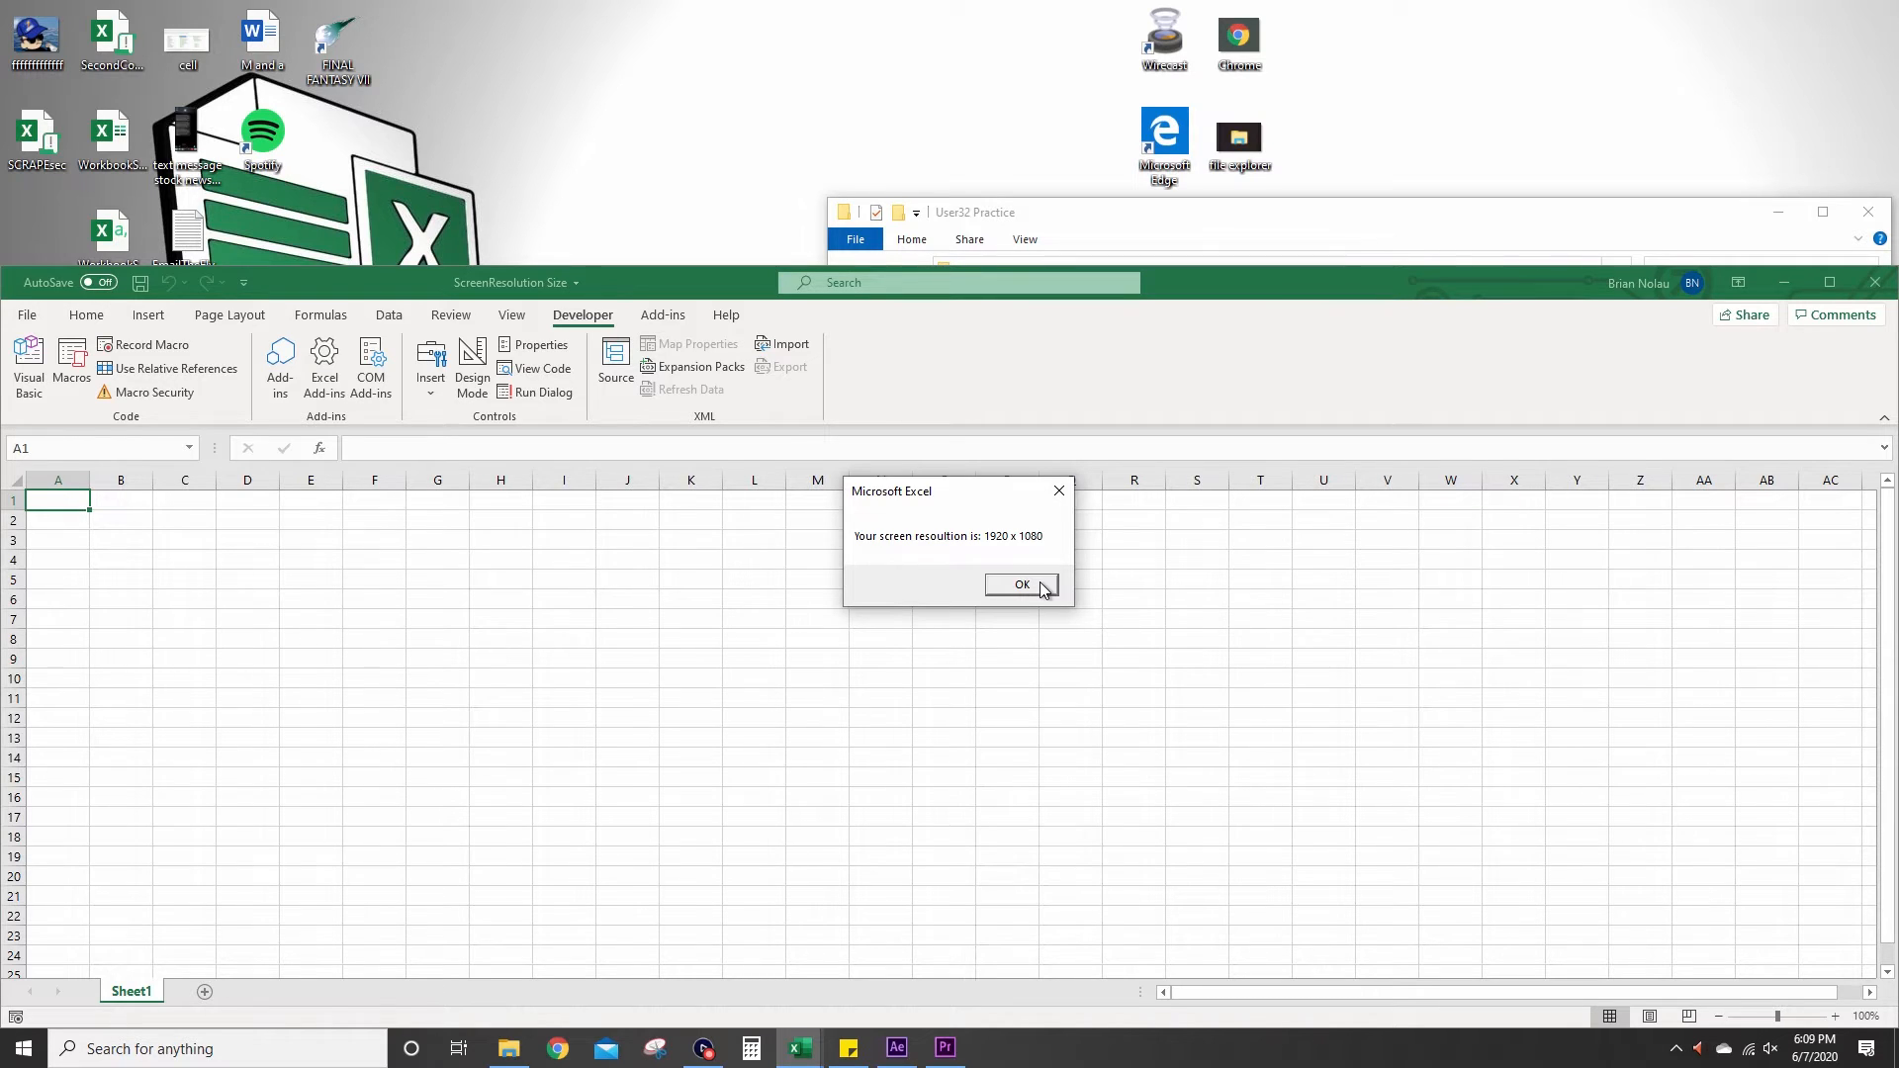
pyautogui.click(1021, 584)
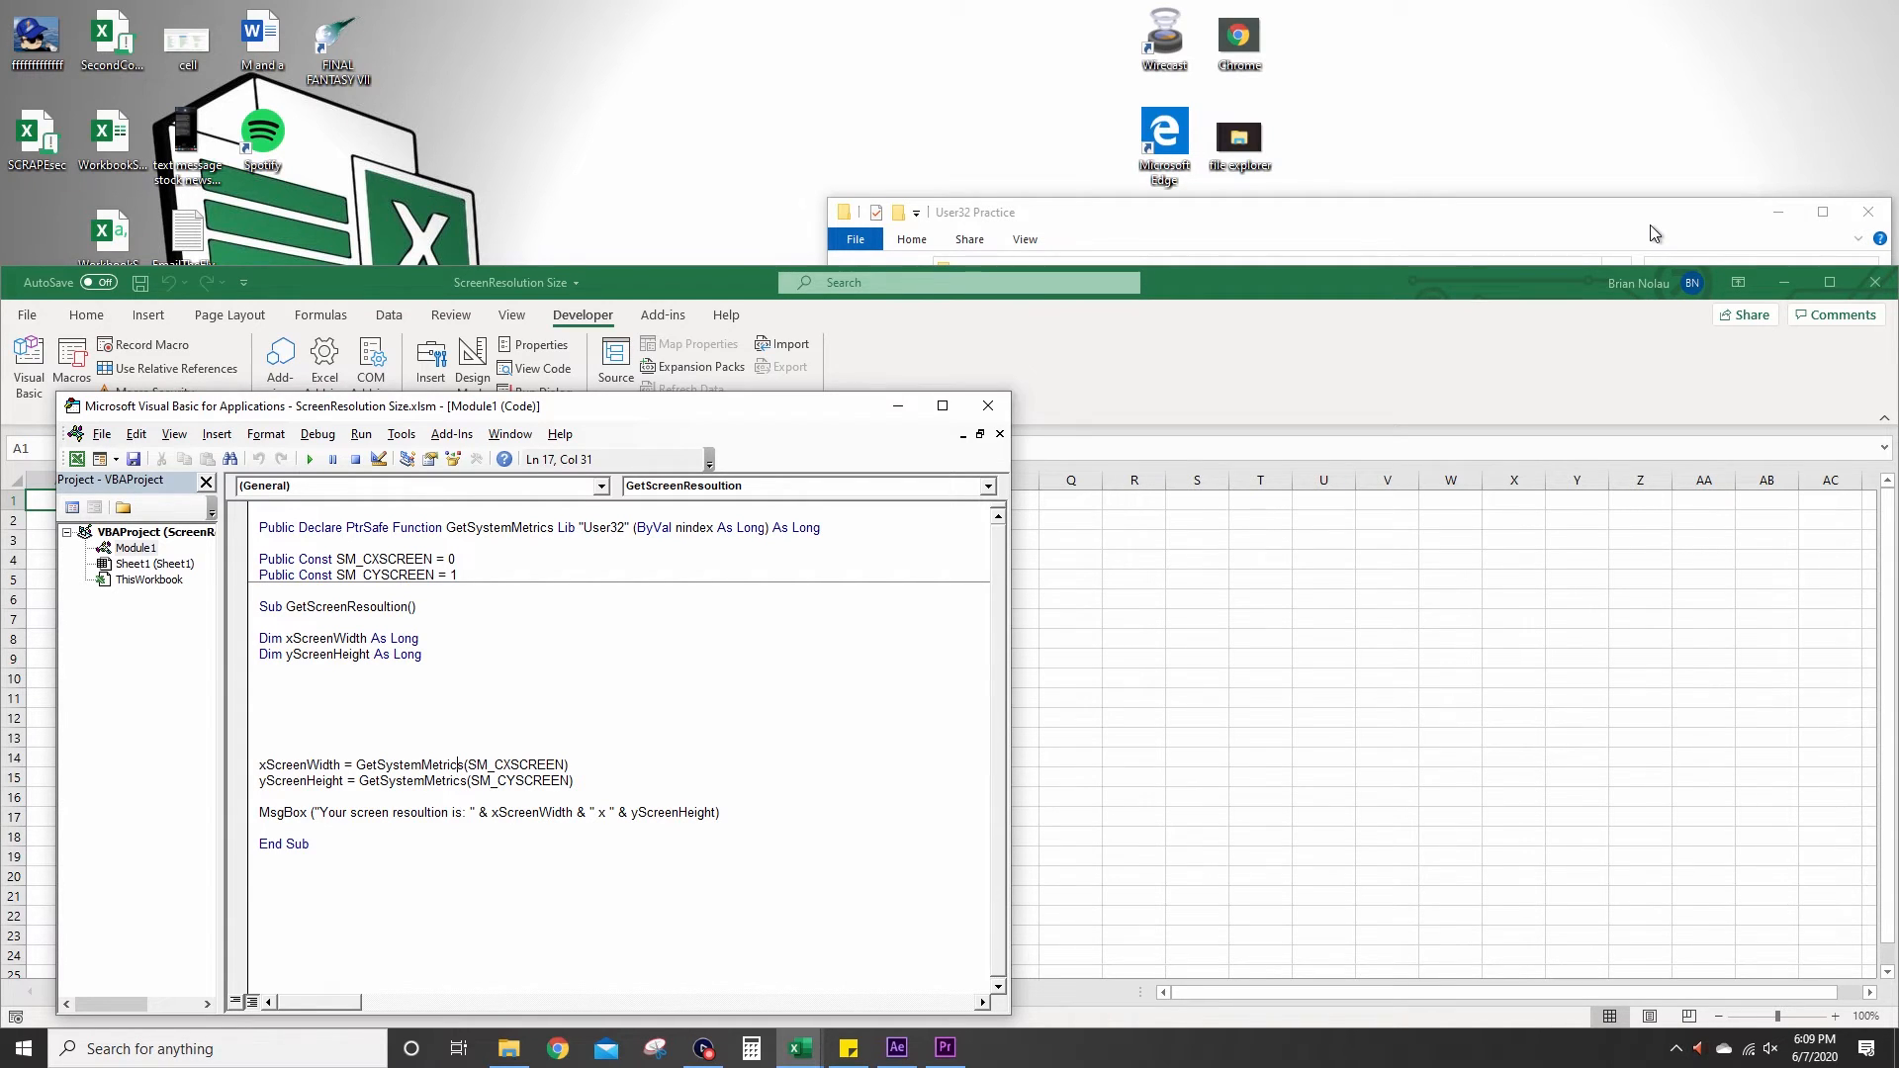
pyautogui.moveTo(962, 380)
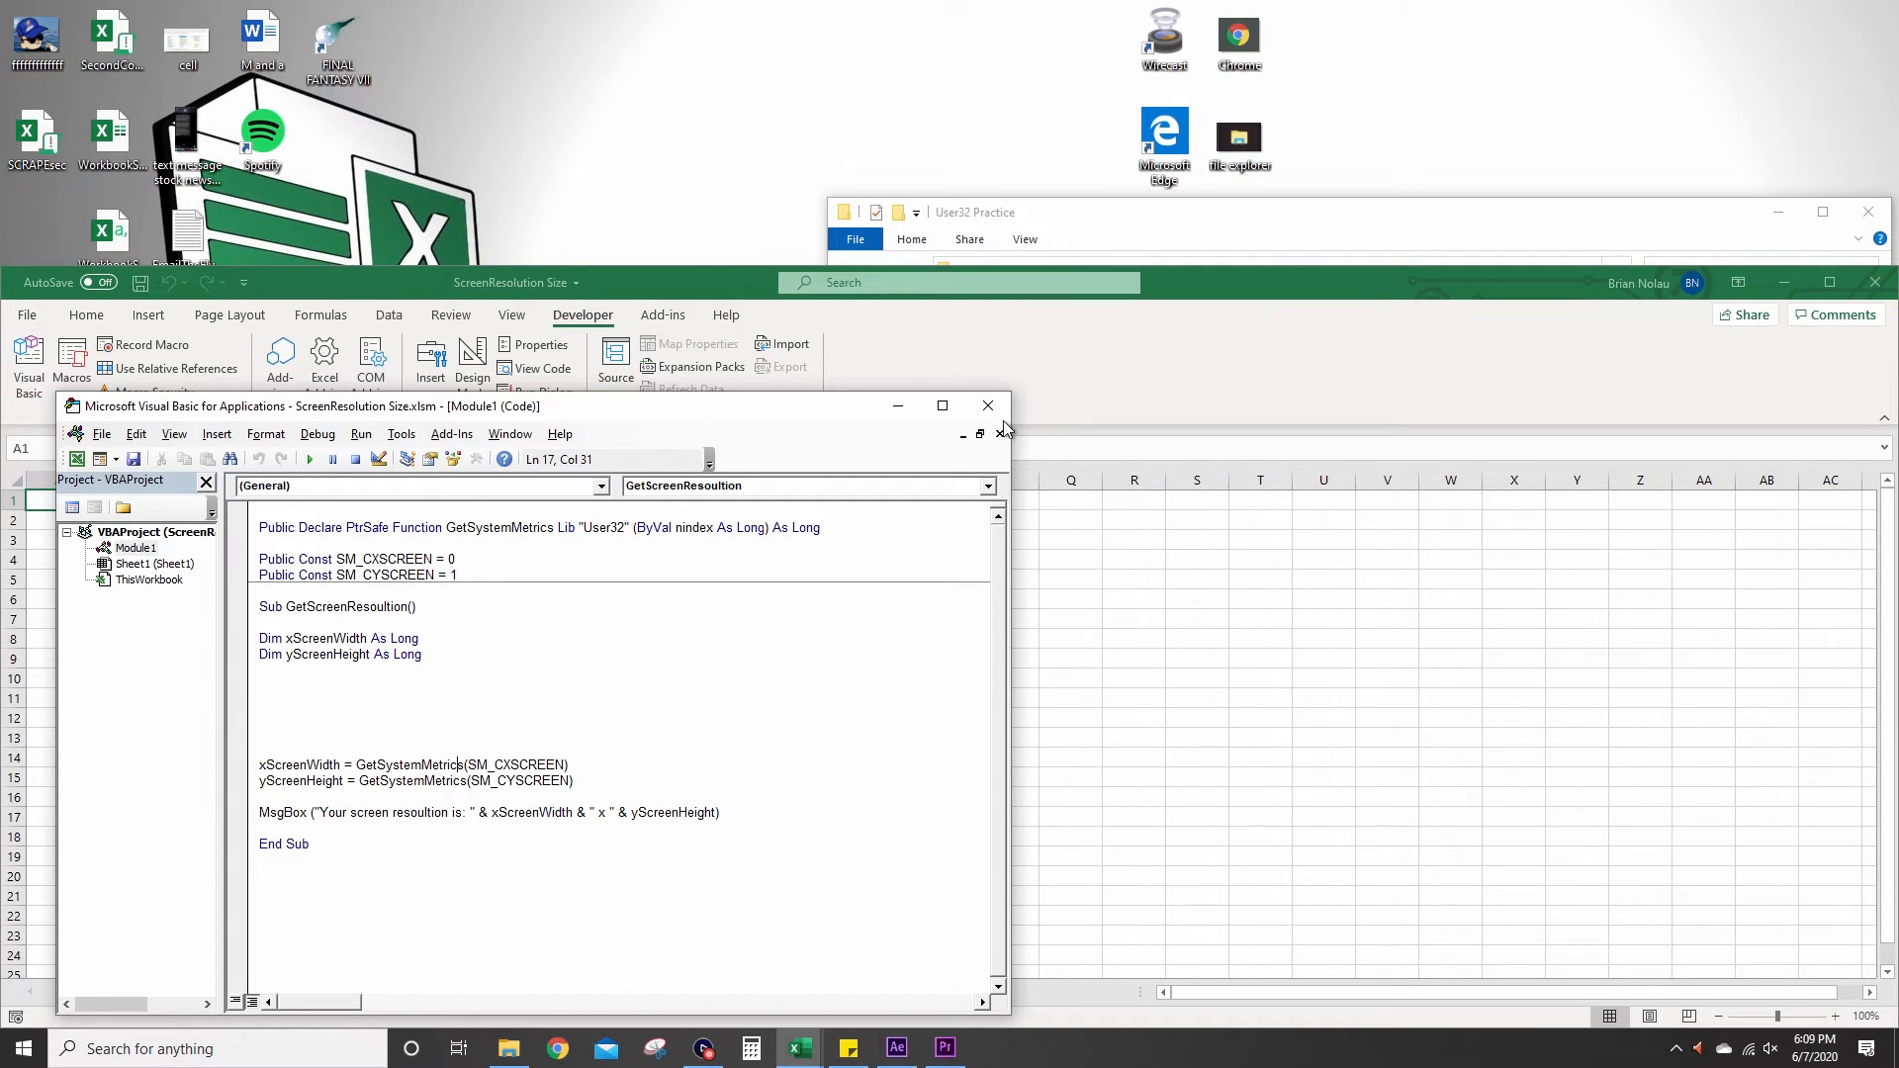
pyautogui.click(988, 406)
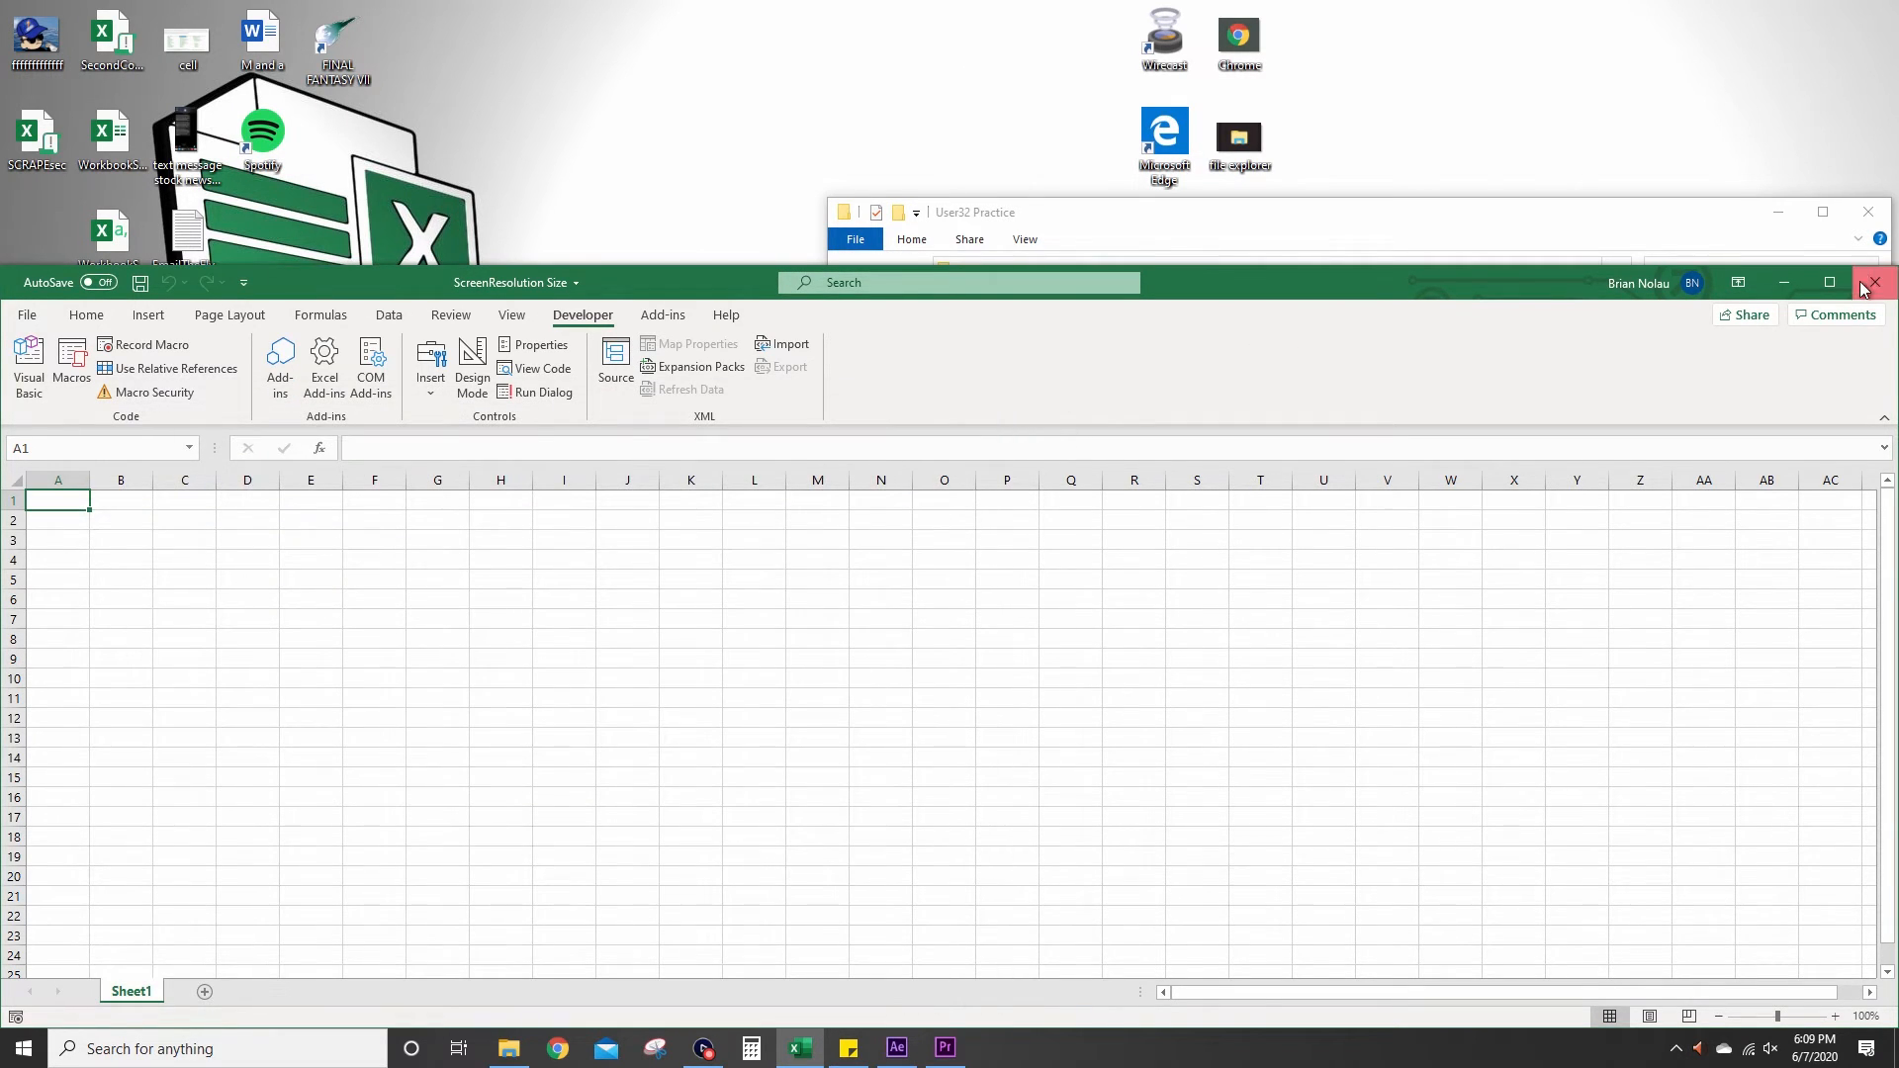
# Close ScreenResolution Size and open the 'Excel FindWindow location on screen' workbook.
pyautogui.click(1876, 281)
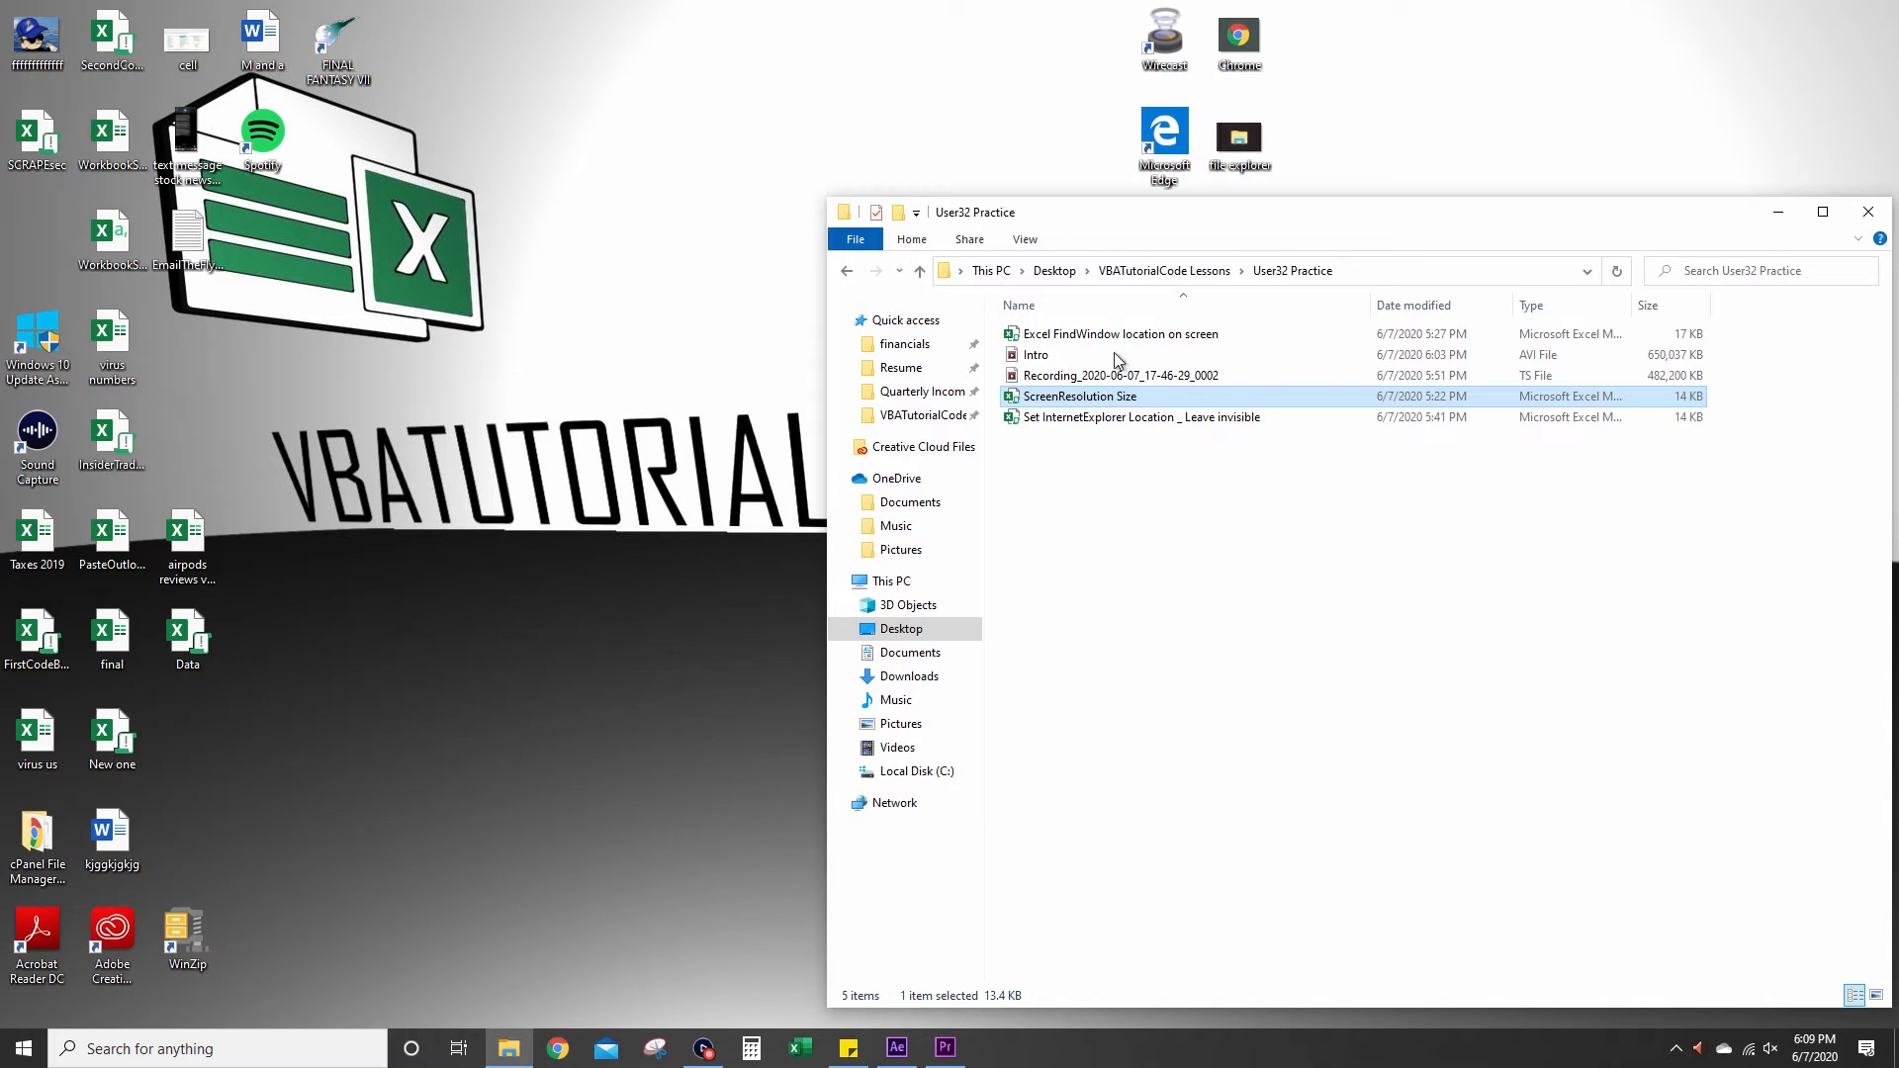
pyautogui.click(1118, 334)
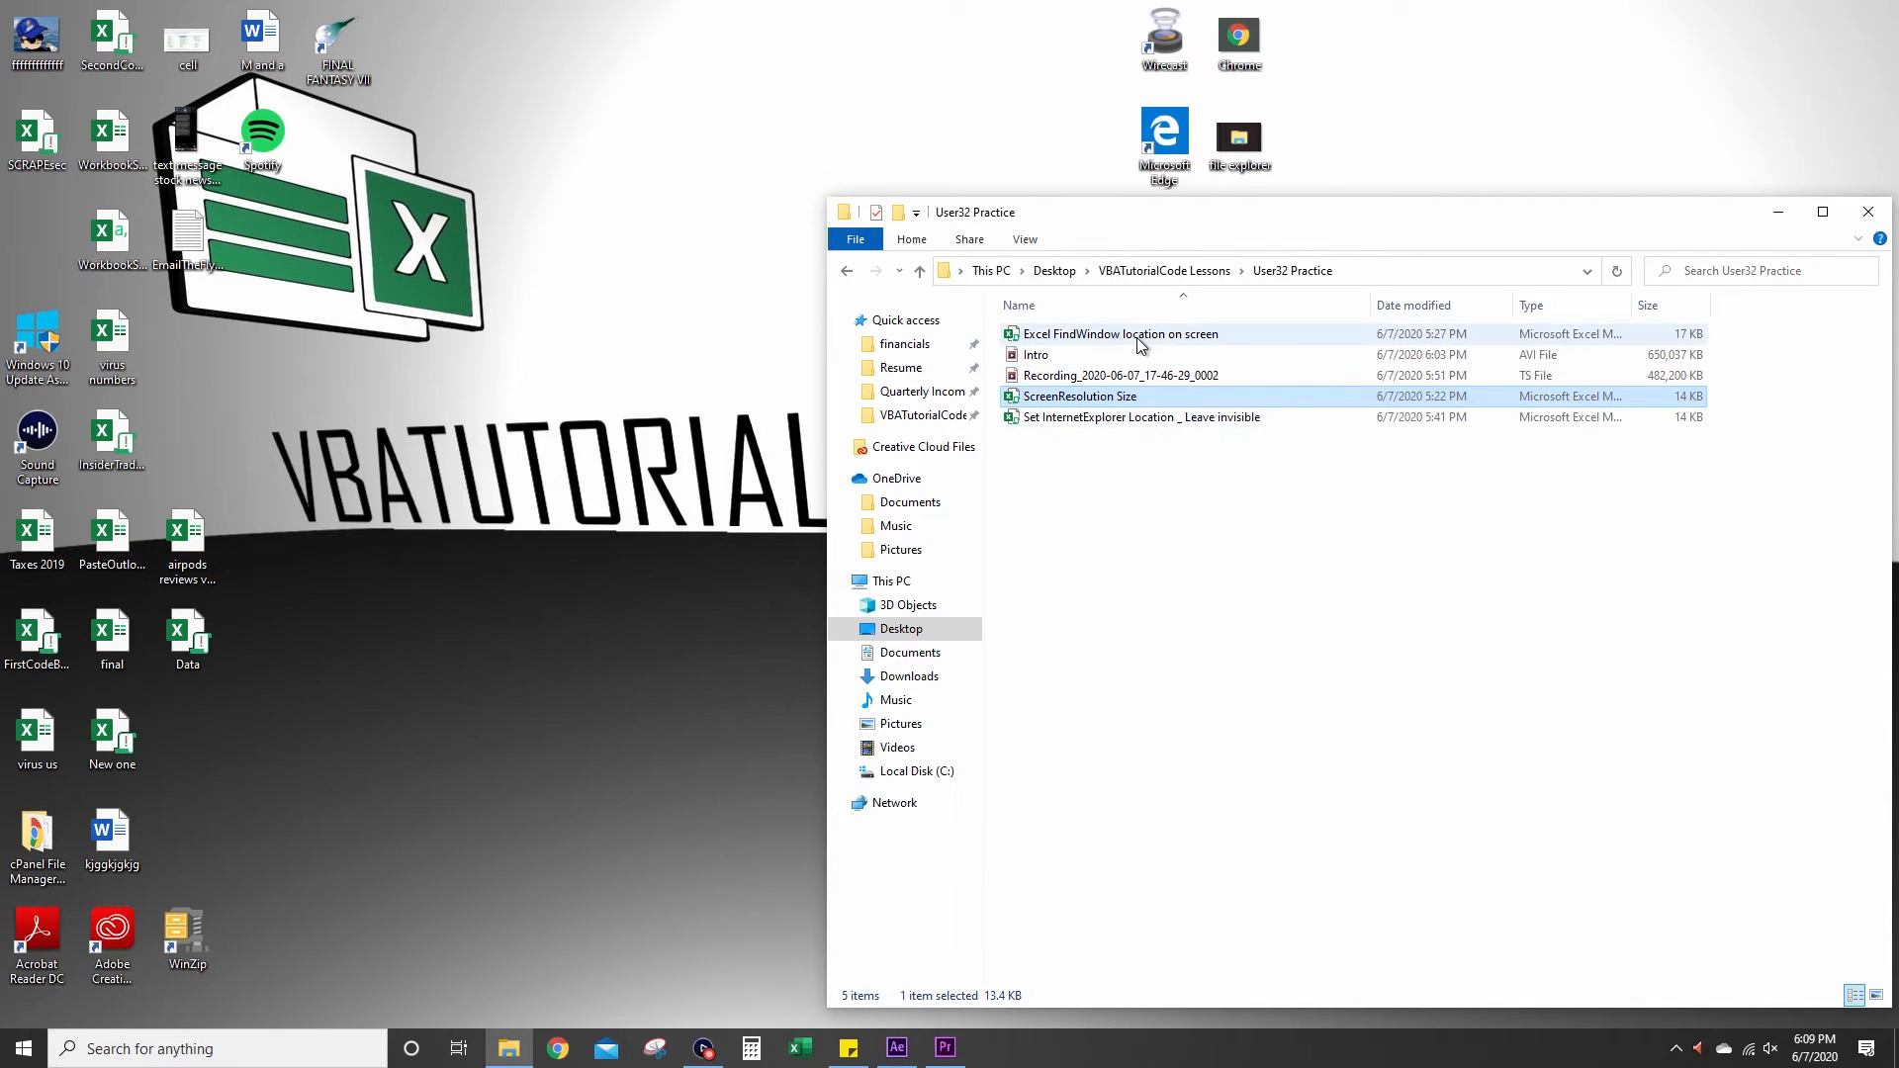
pyautogui.doubleClick(1121, 333)
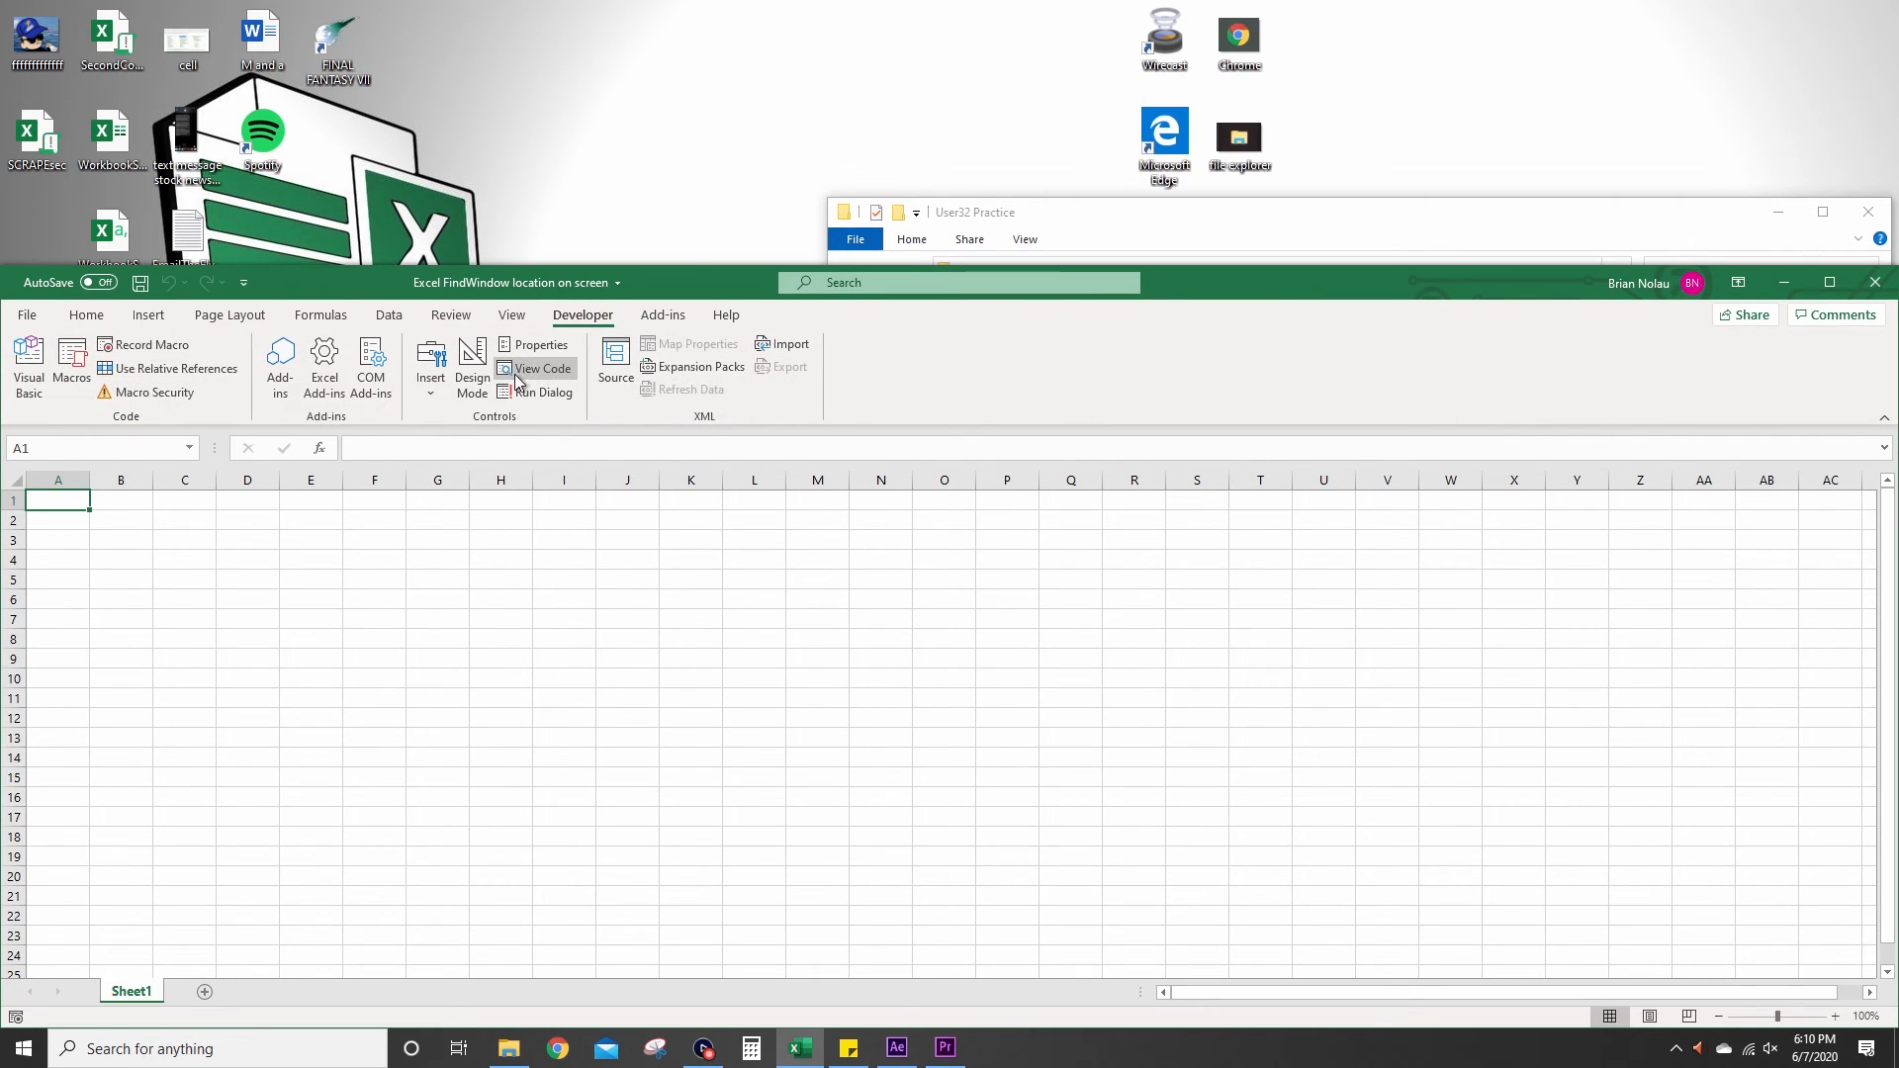
# Run DisplayExcelWindowSize, dismiss the window-dimensions message, and activate the lower workbook window.
pyautogui.click(543, 368)
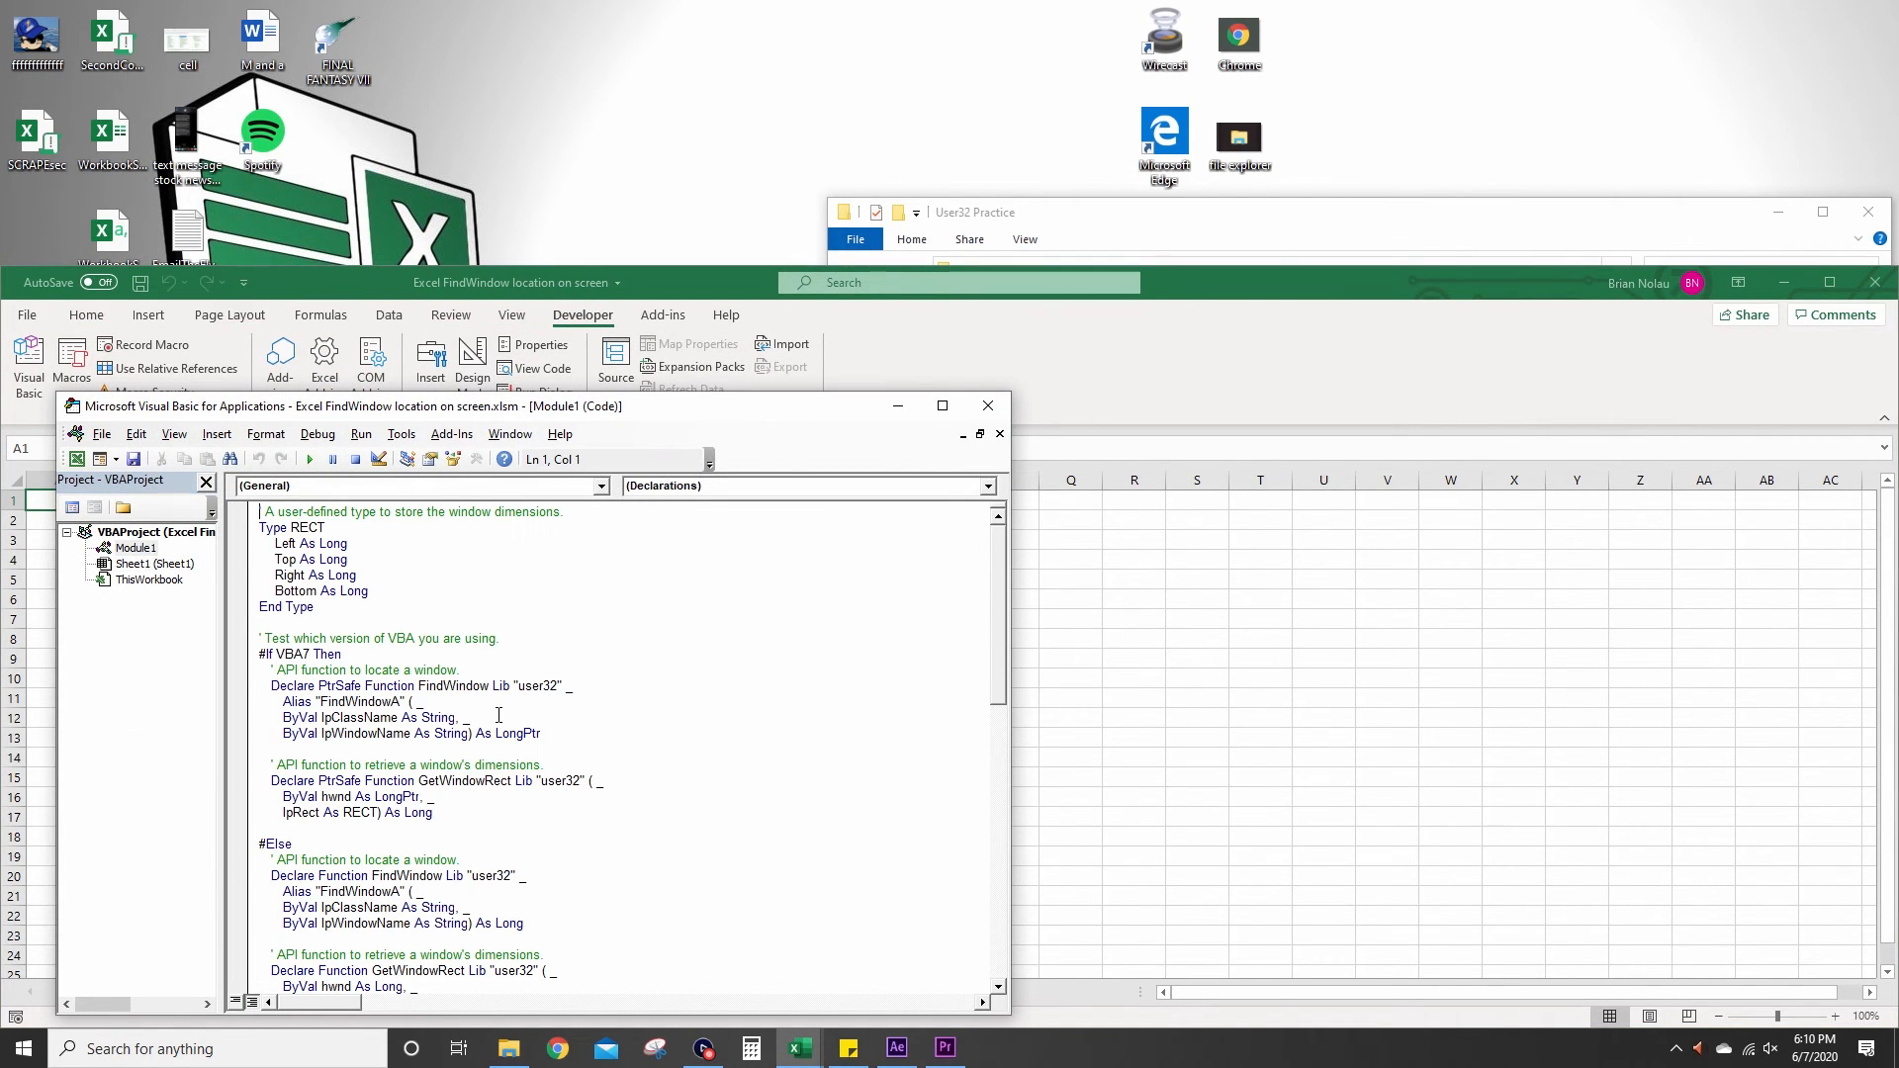
pyautogui.click(310, 458)
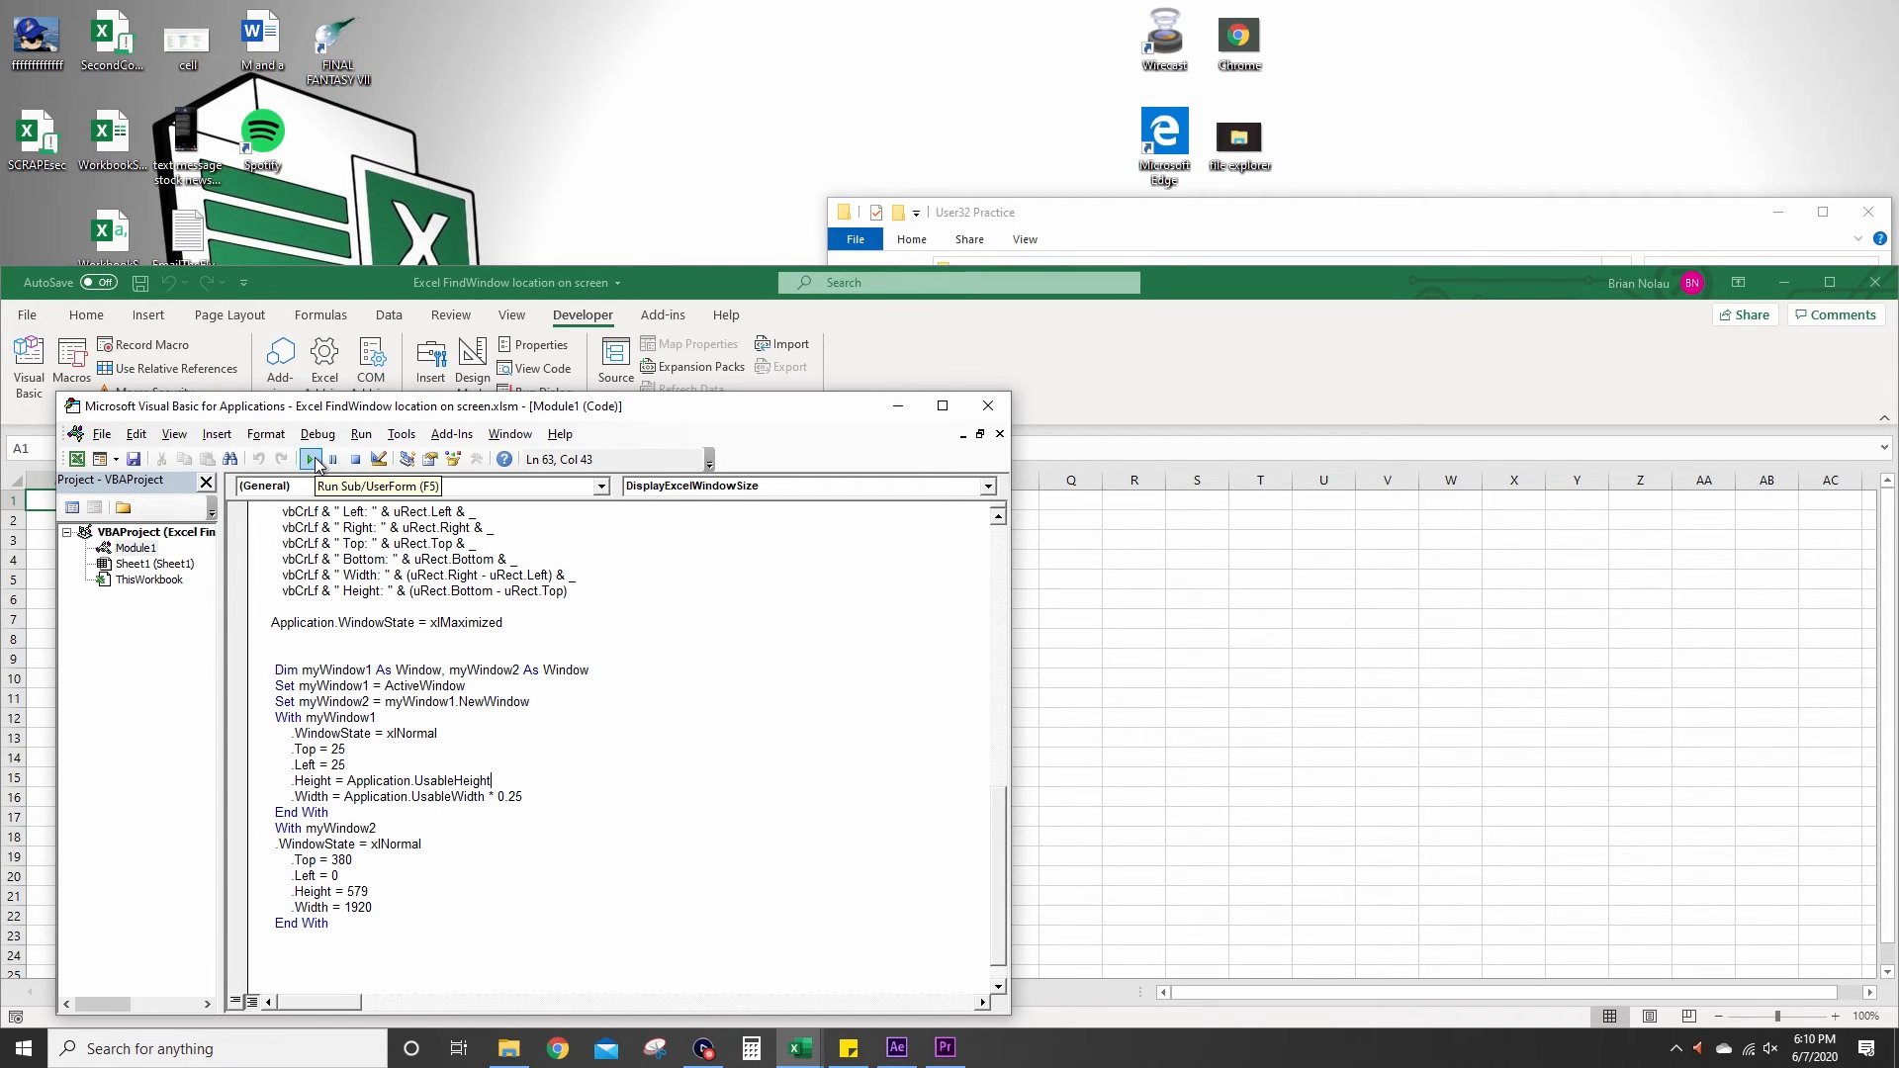
pyautogui.click(312, 459)
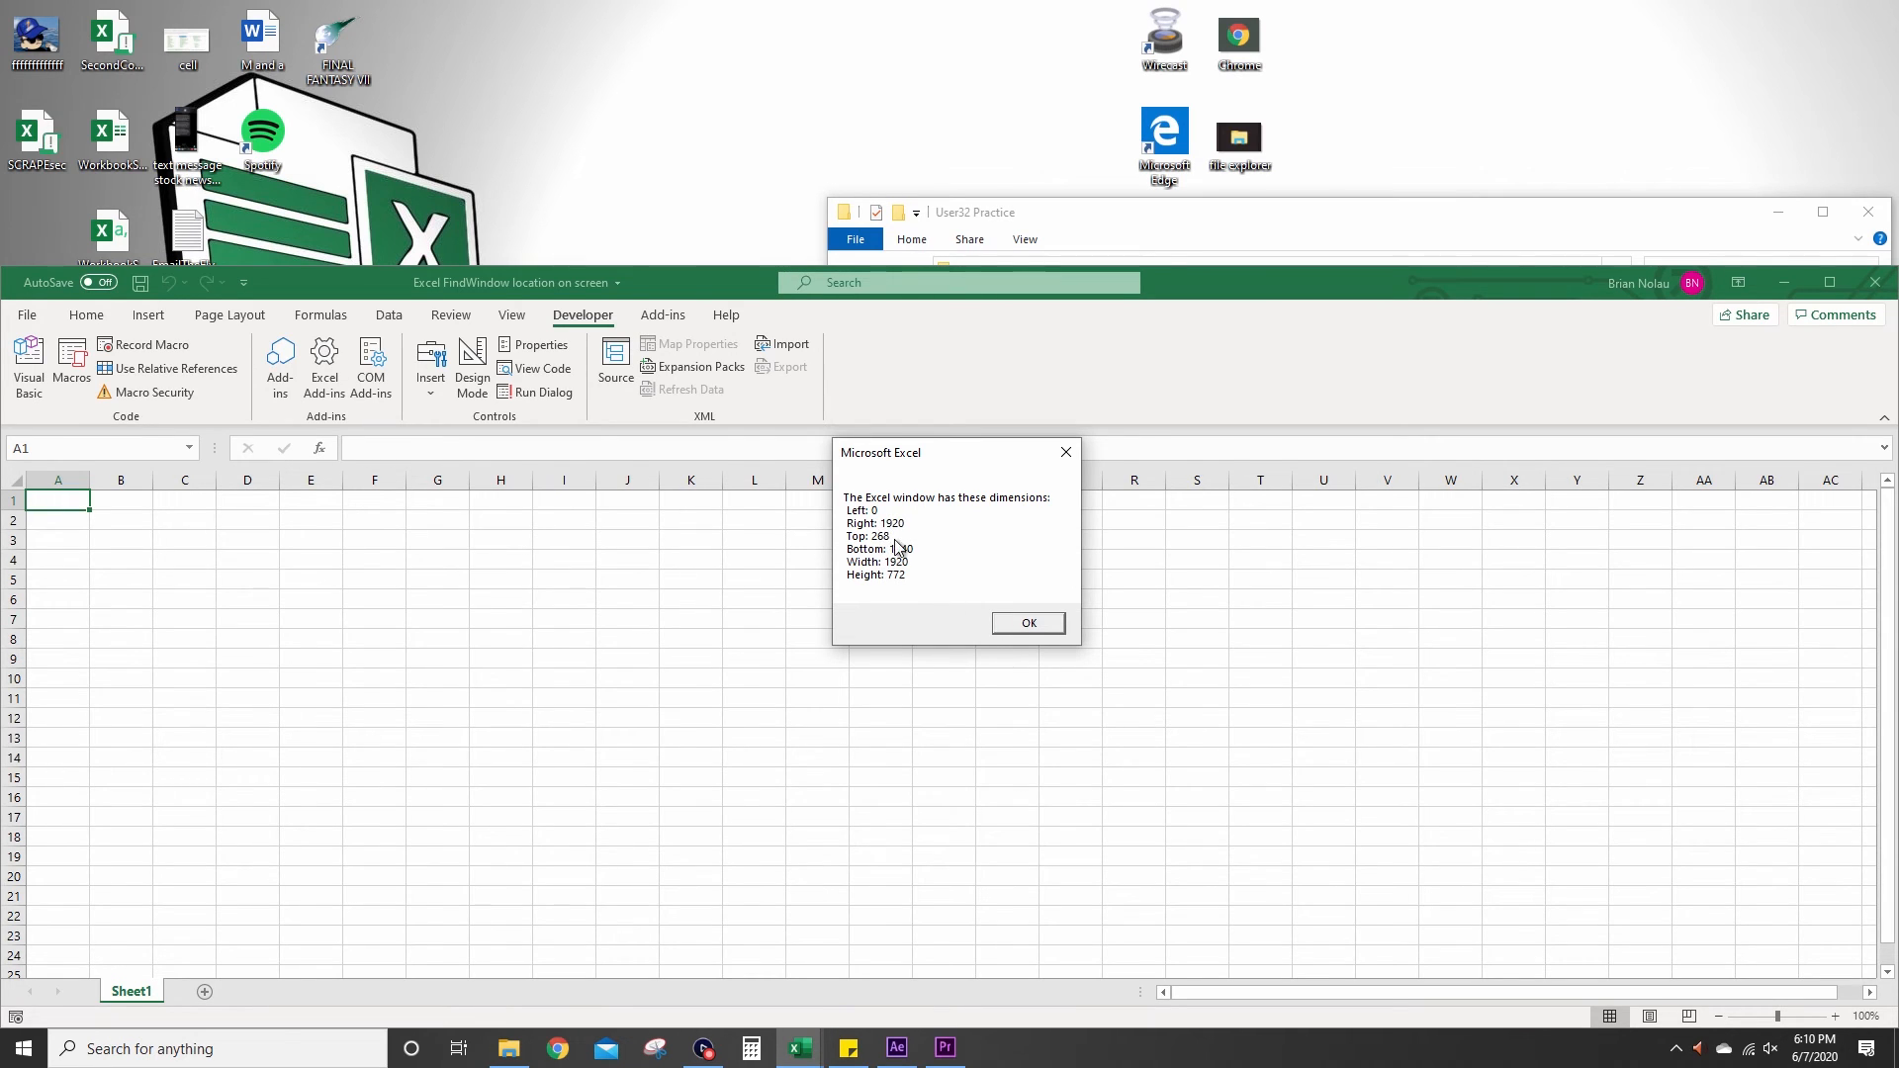
pyautogui.click(1027, 622)
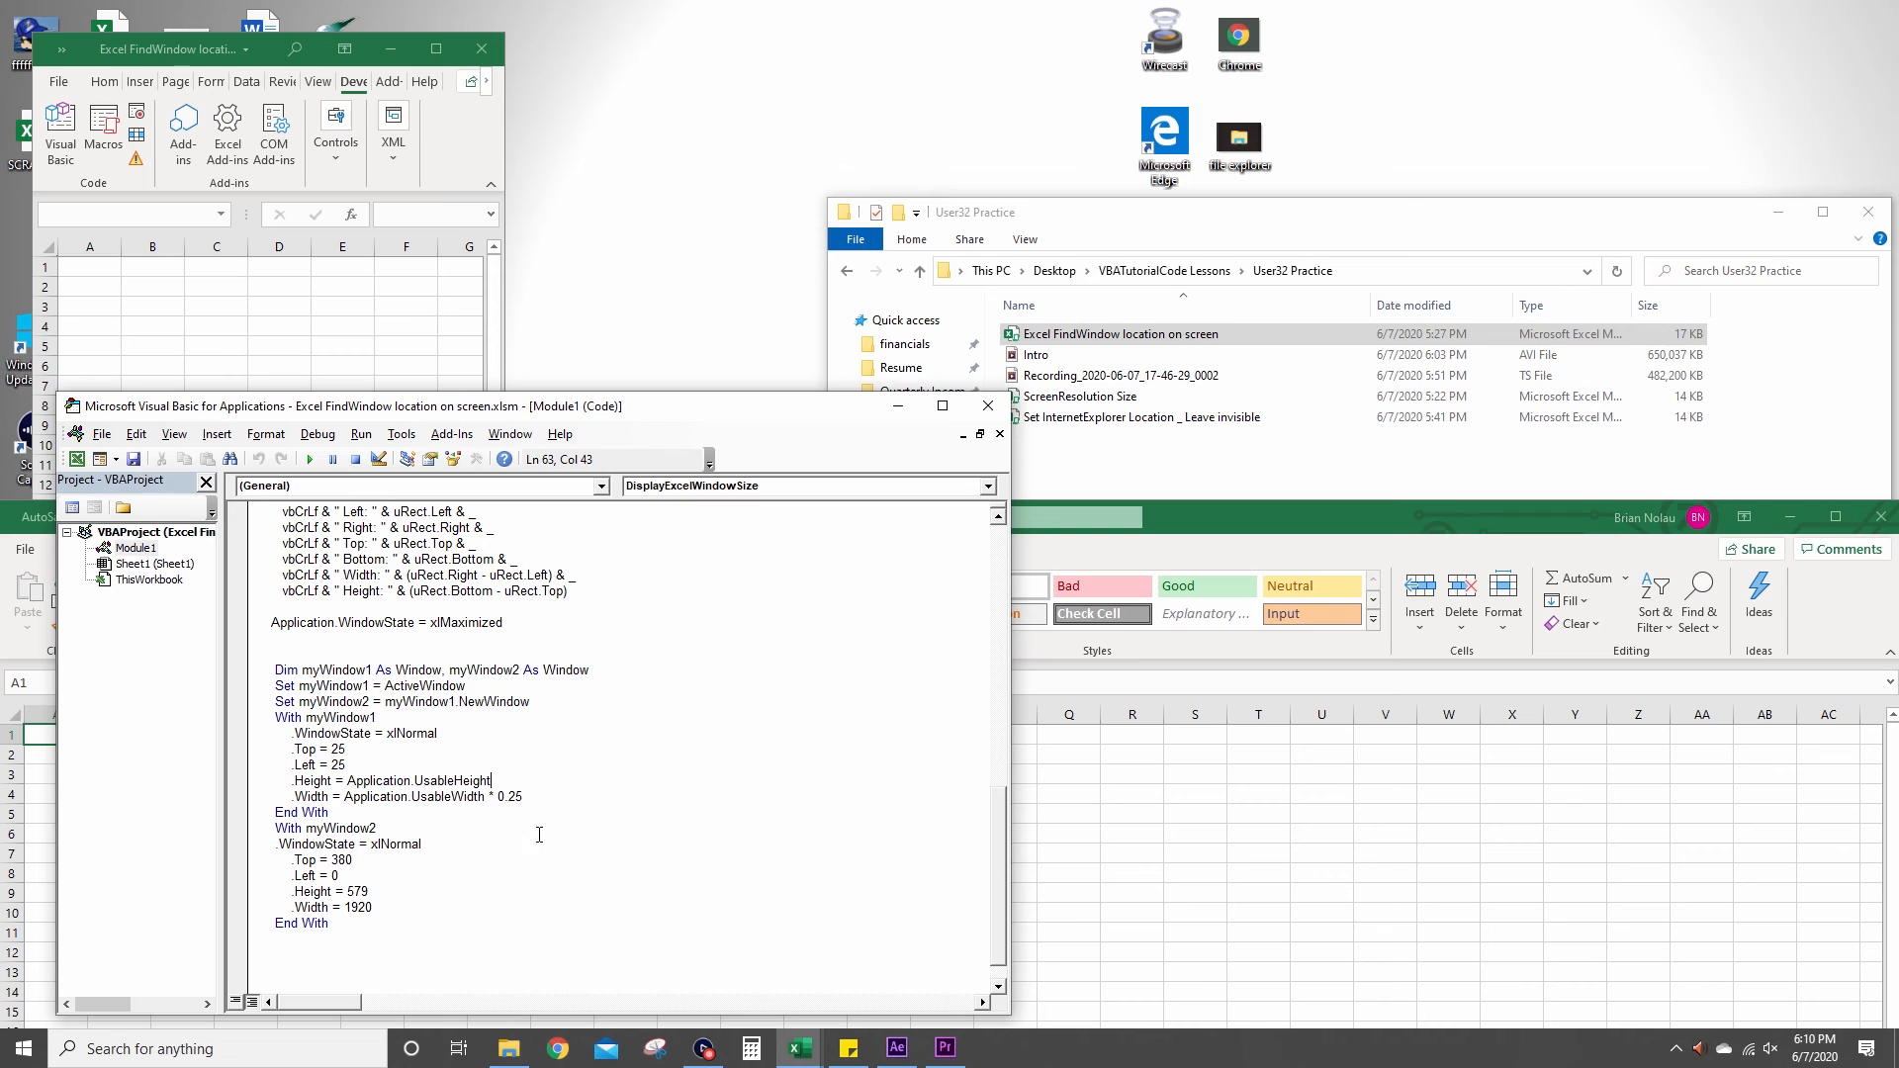
pyautogui.click(1101, 587)
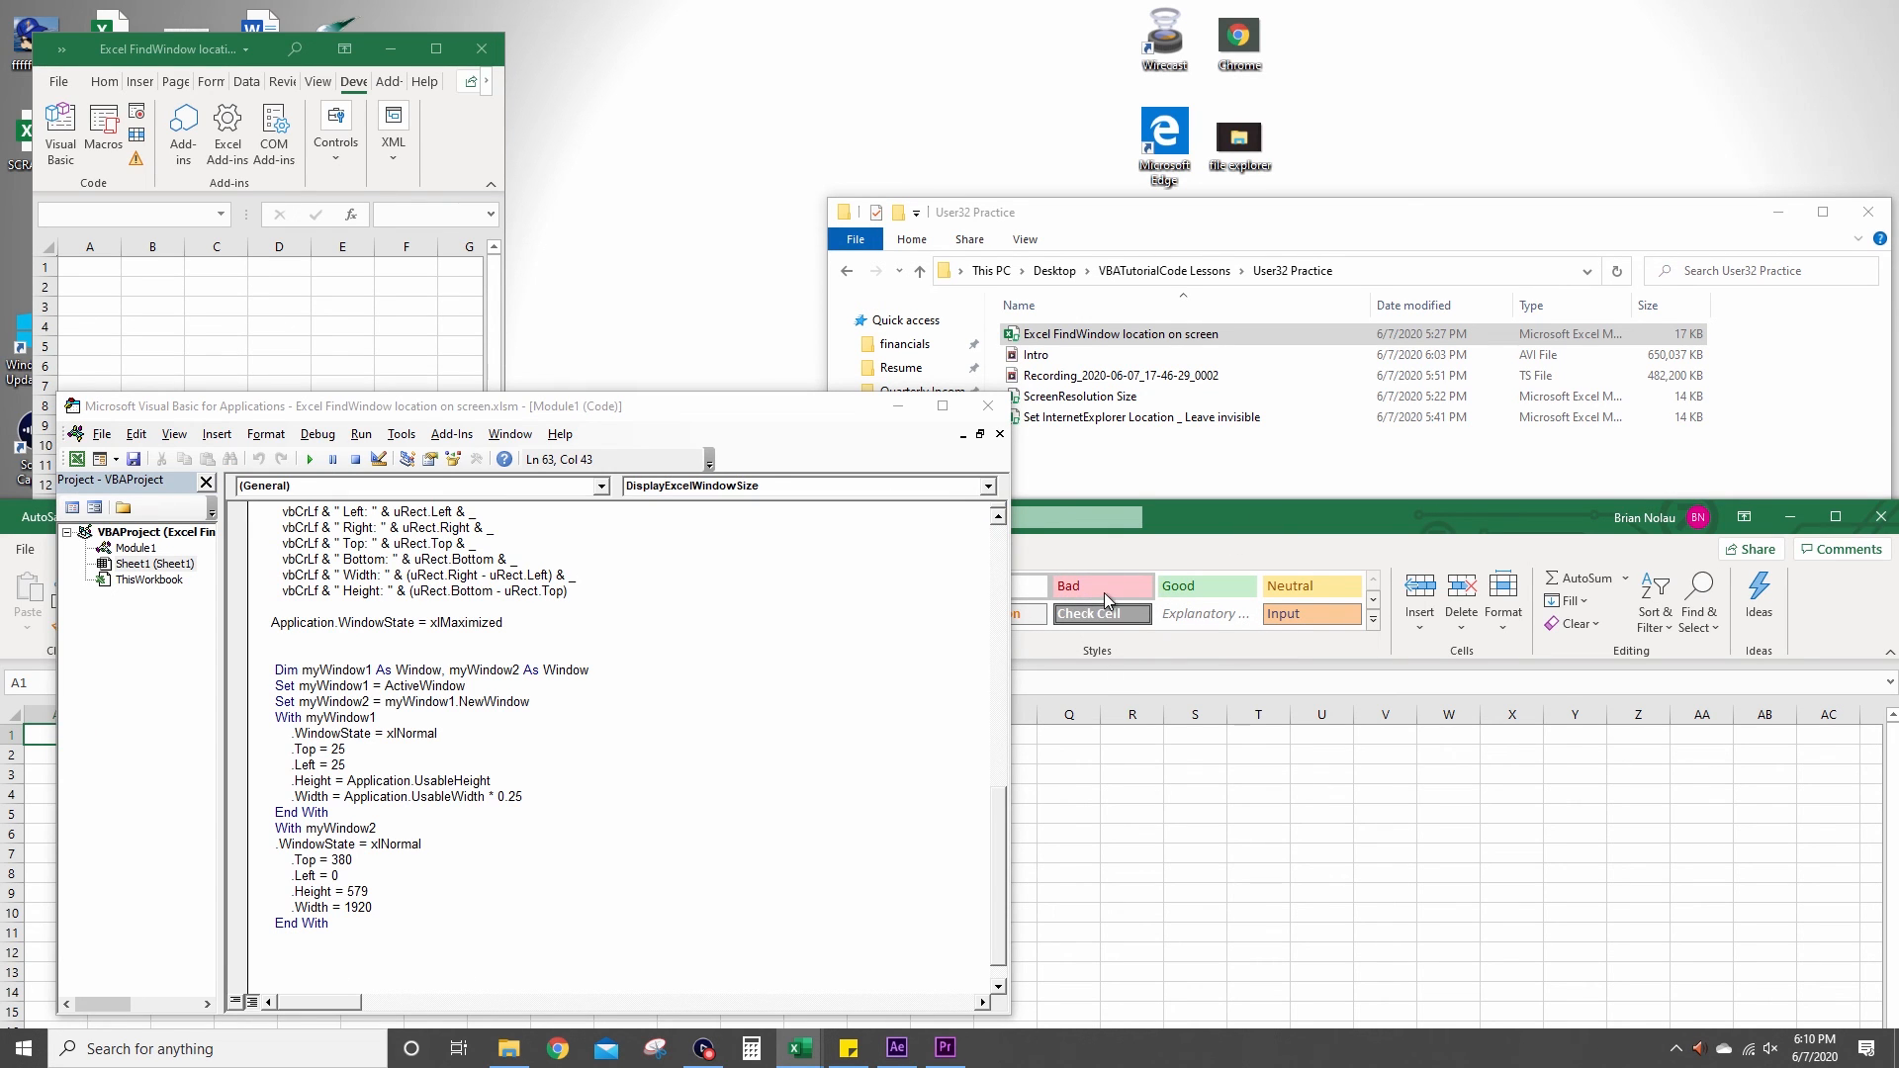